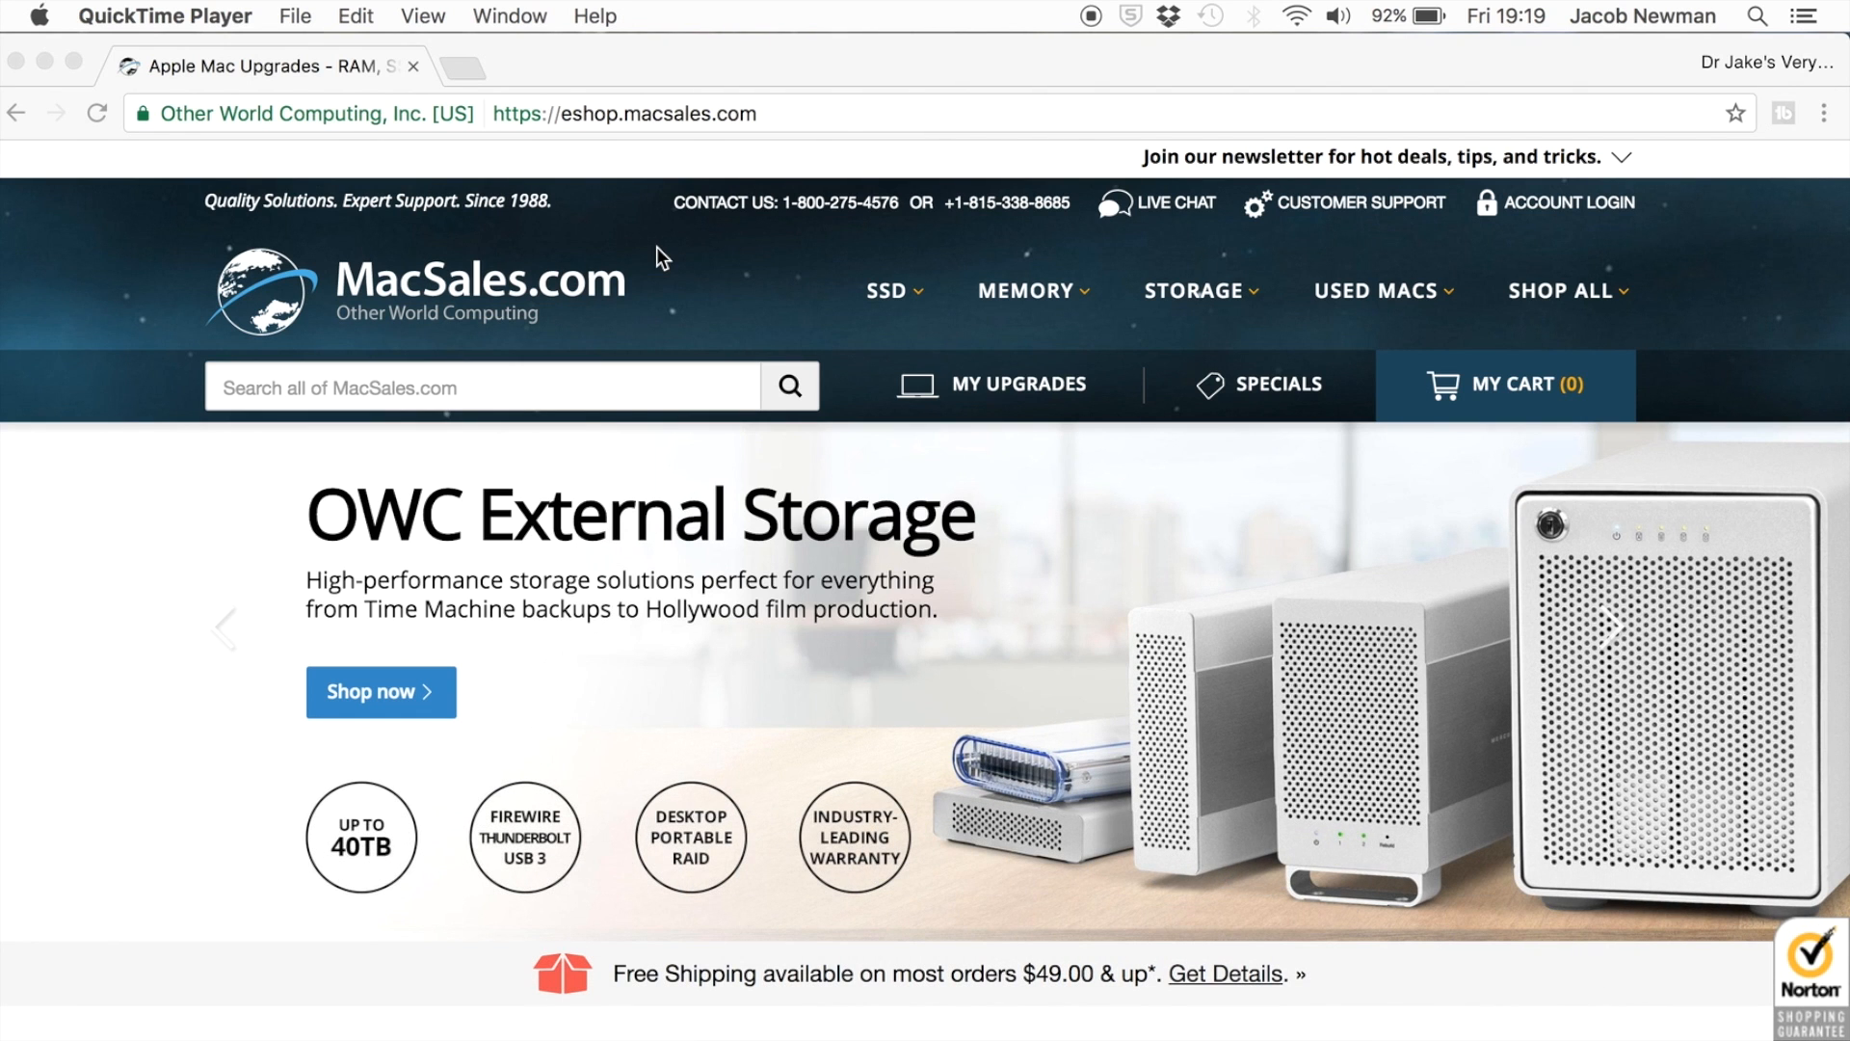
mouse_move(511, 332)
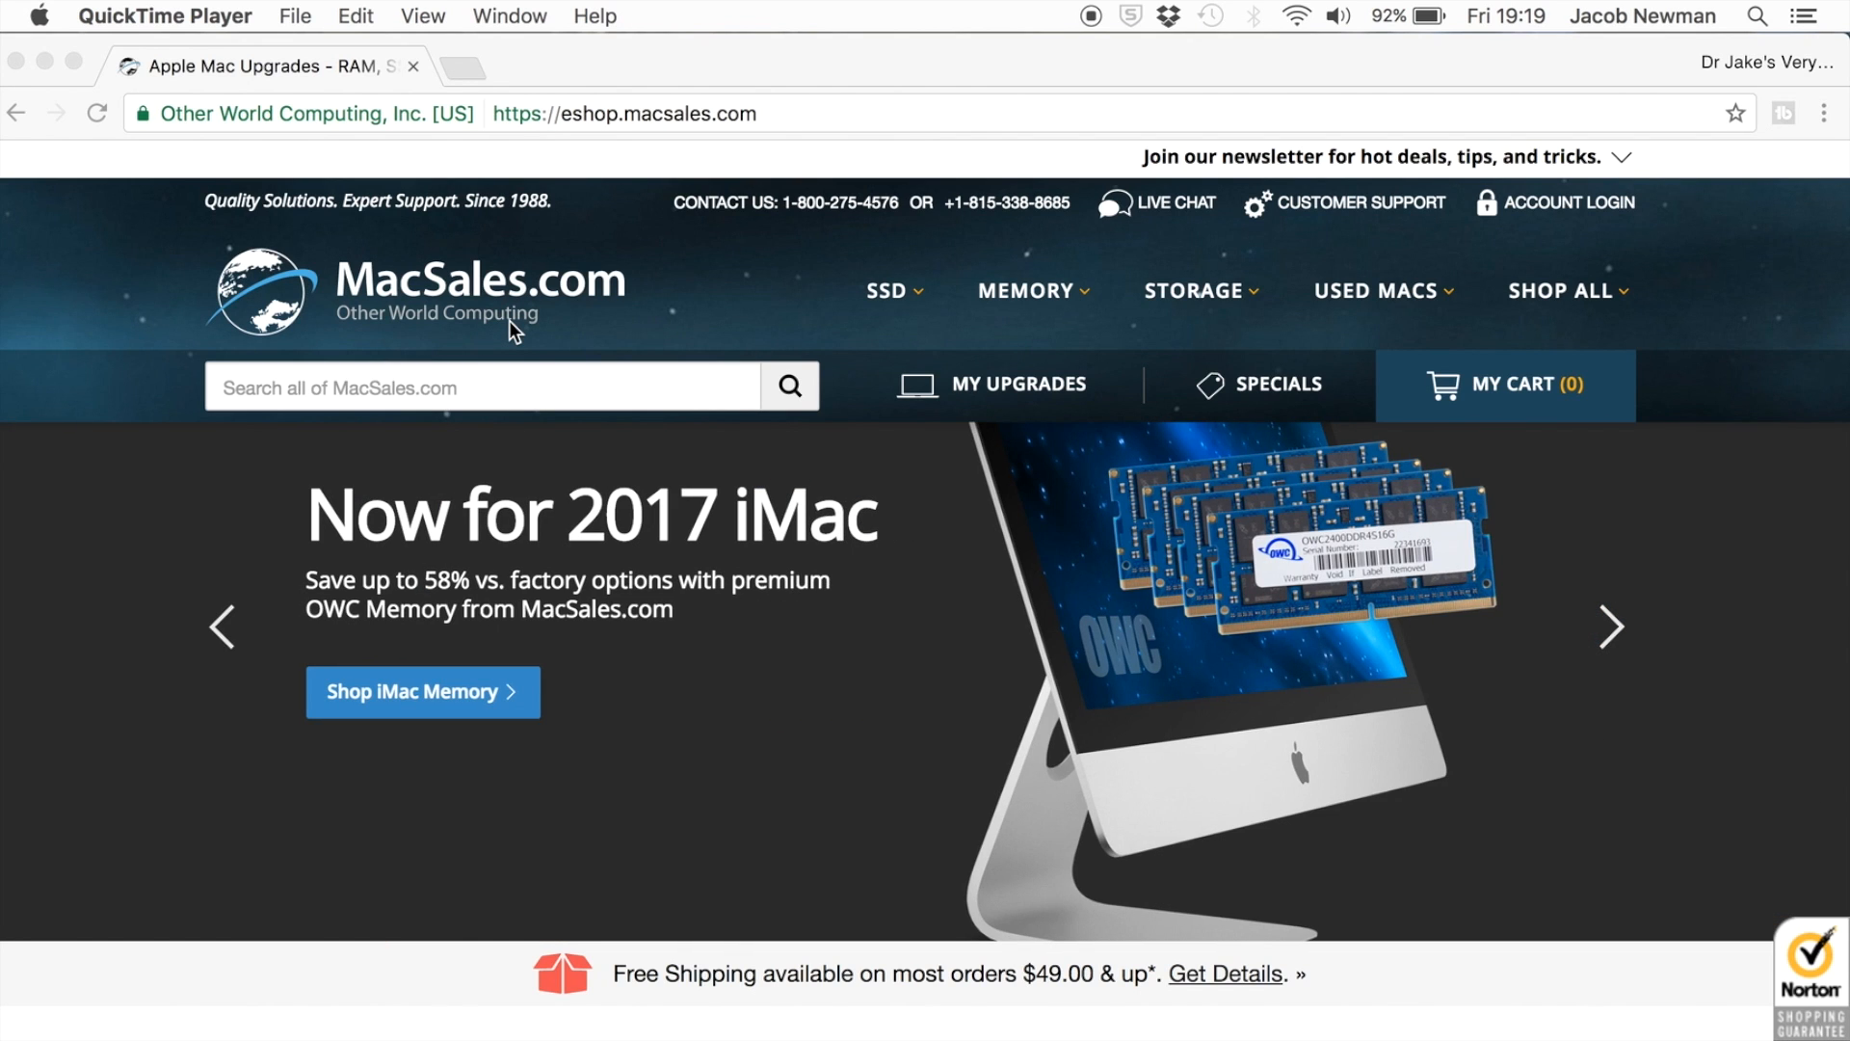
Browse the store, then open the OWC SSD upgrades section and scroll toward its MacBook Pro options
scroll("down", 3)
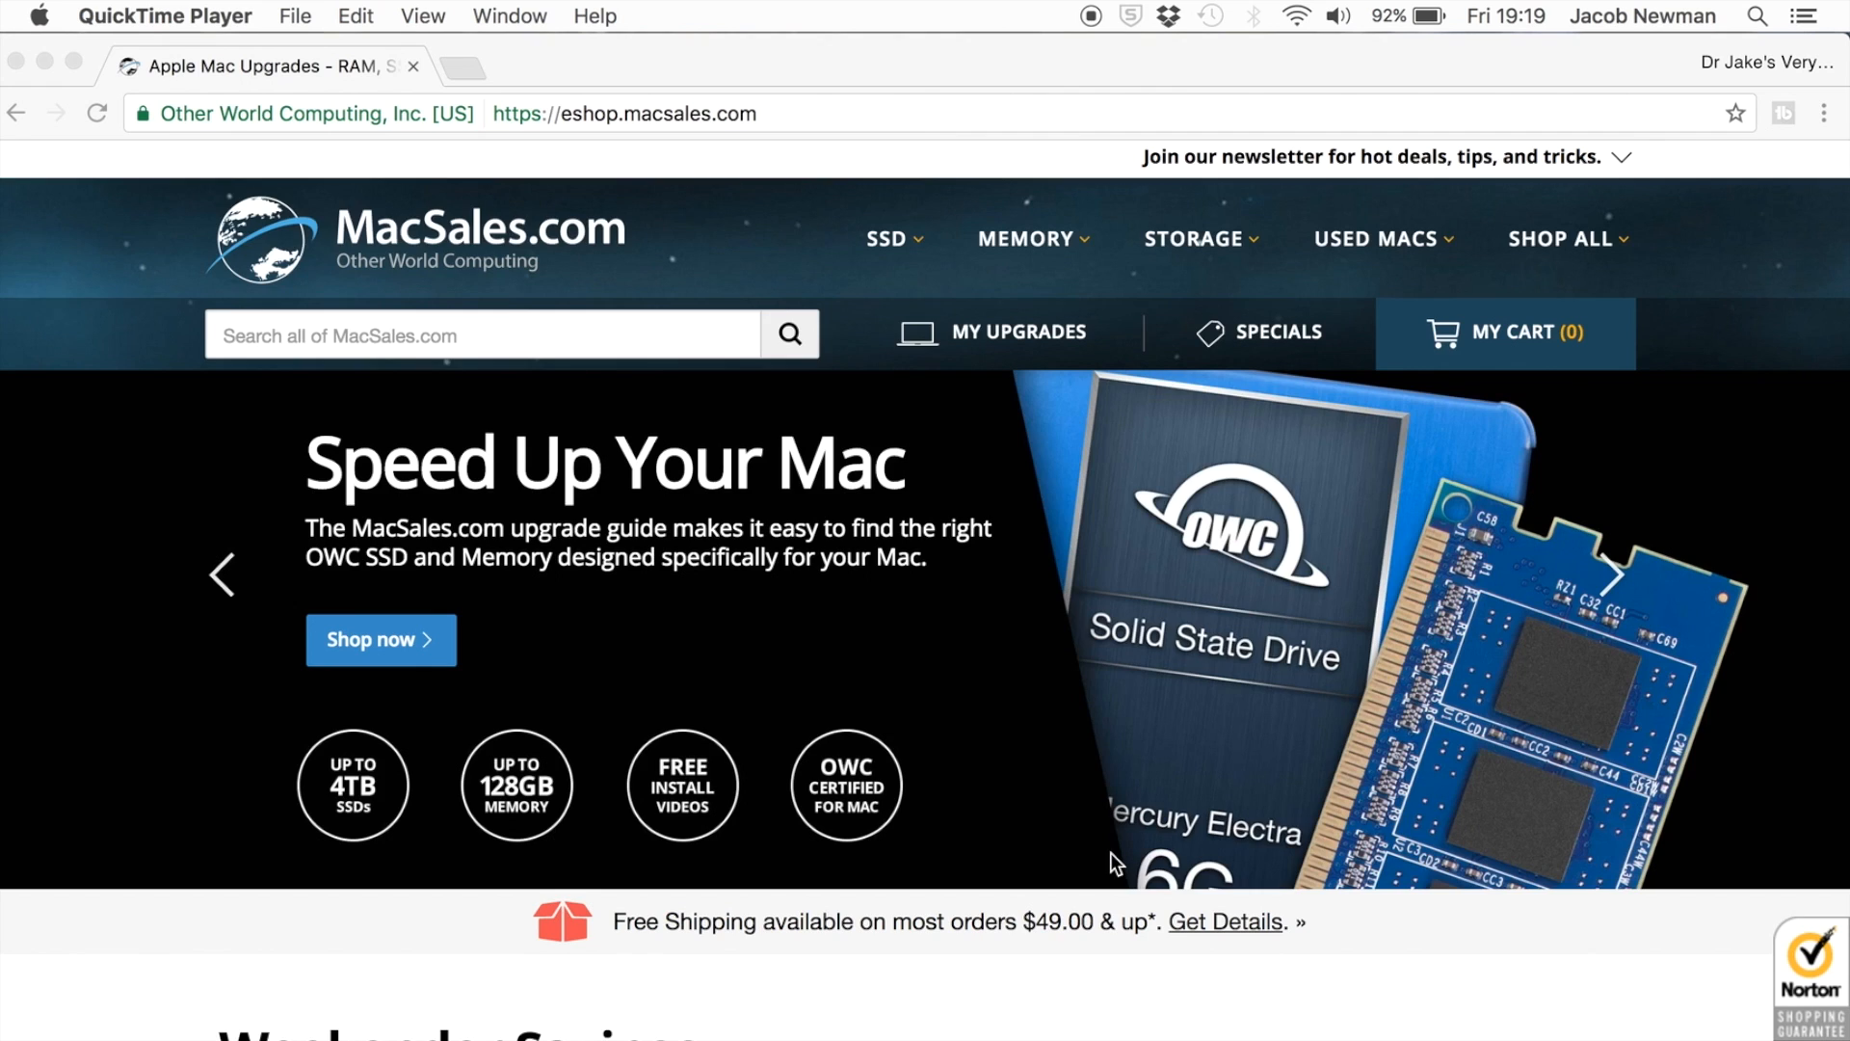
scroll("down", 3)
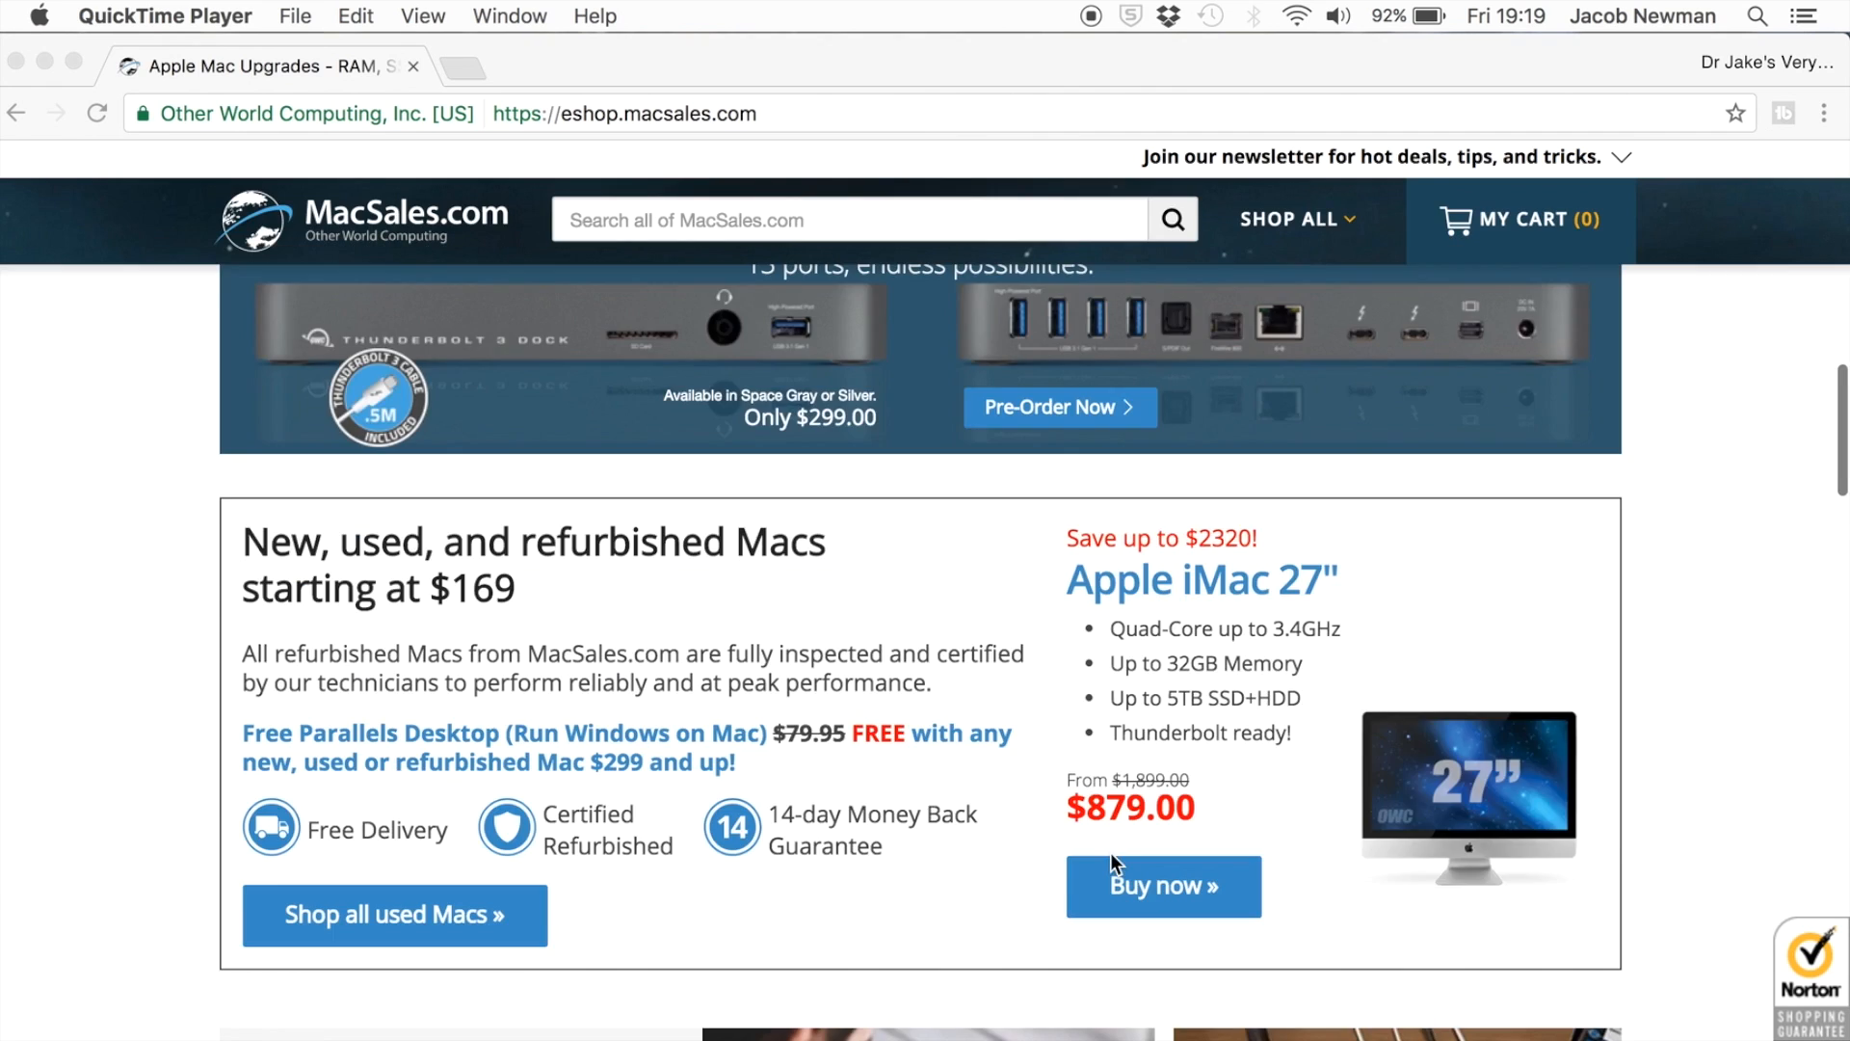
scroll("down", 3)
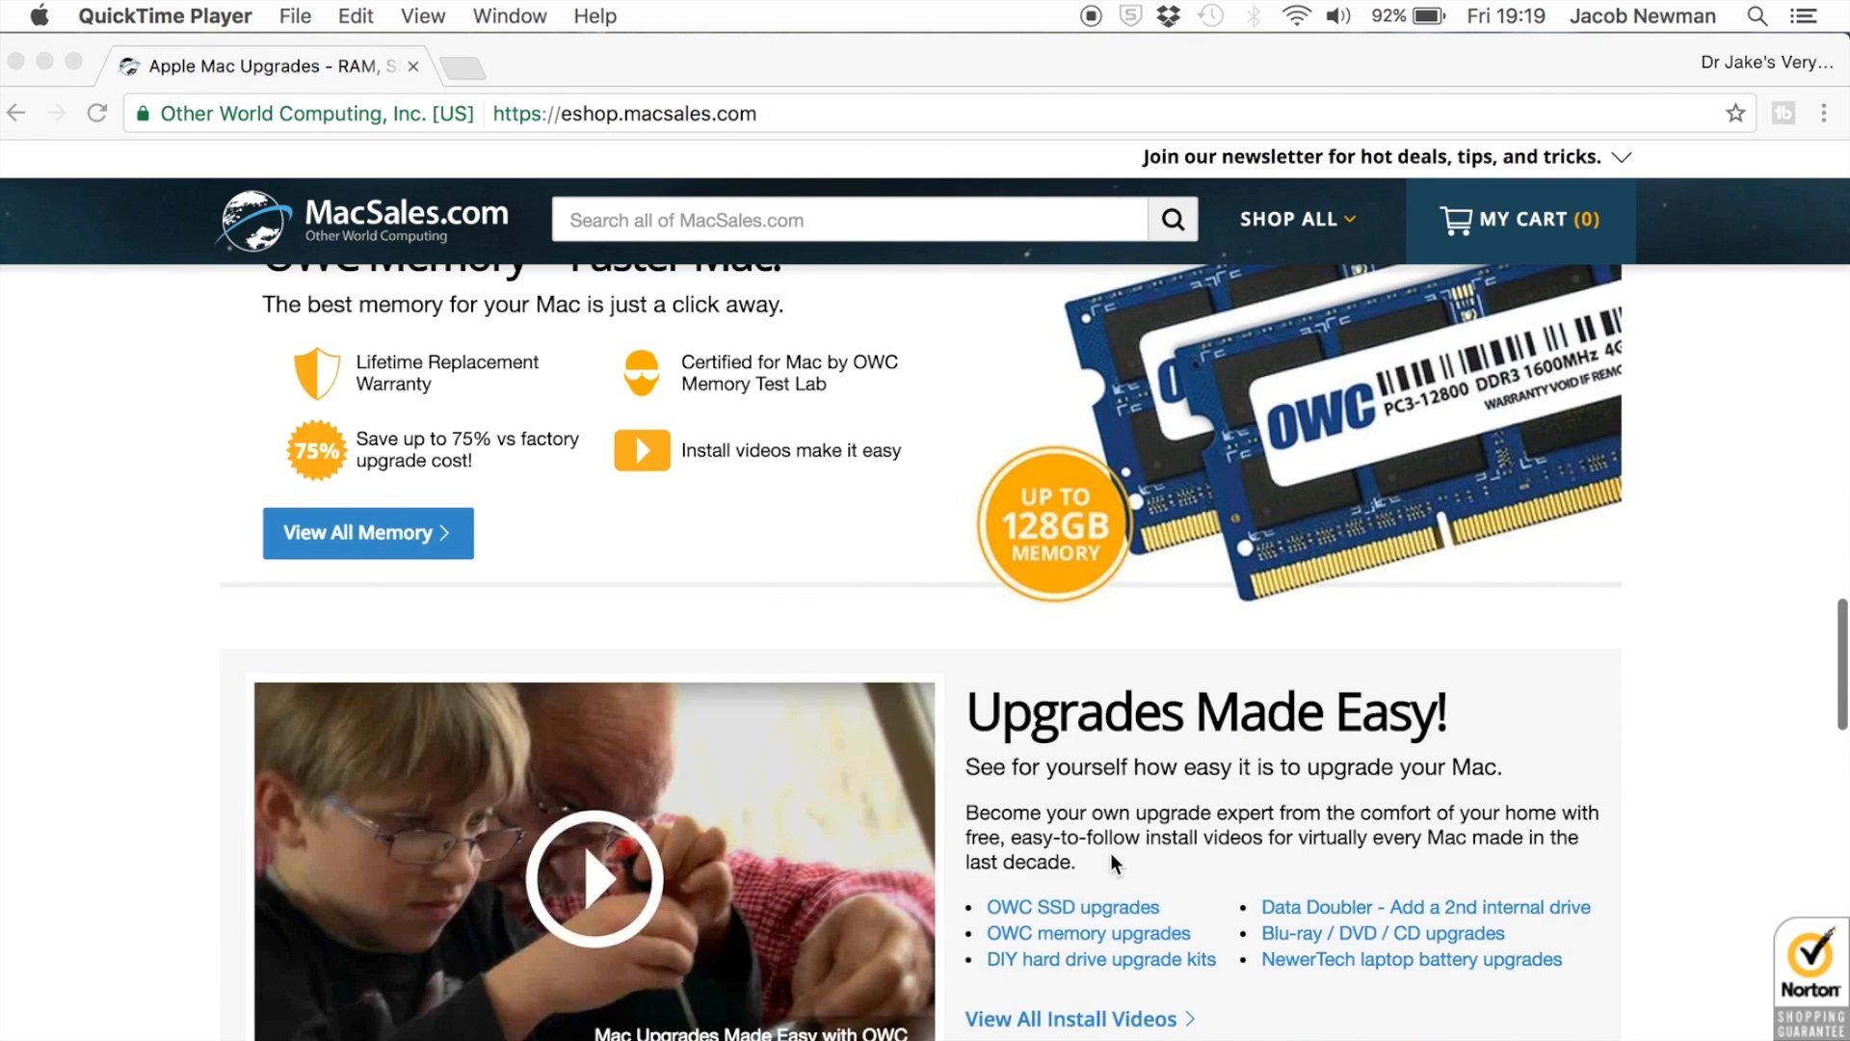
scroll("down", 3)
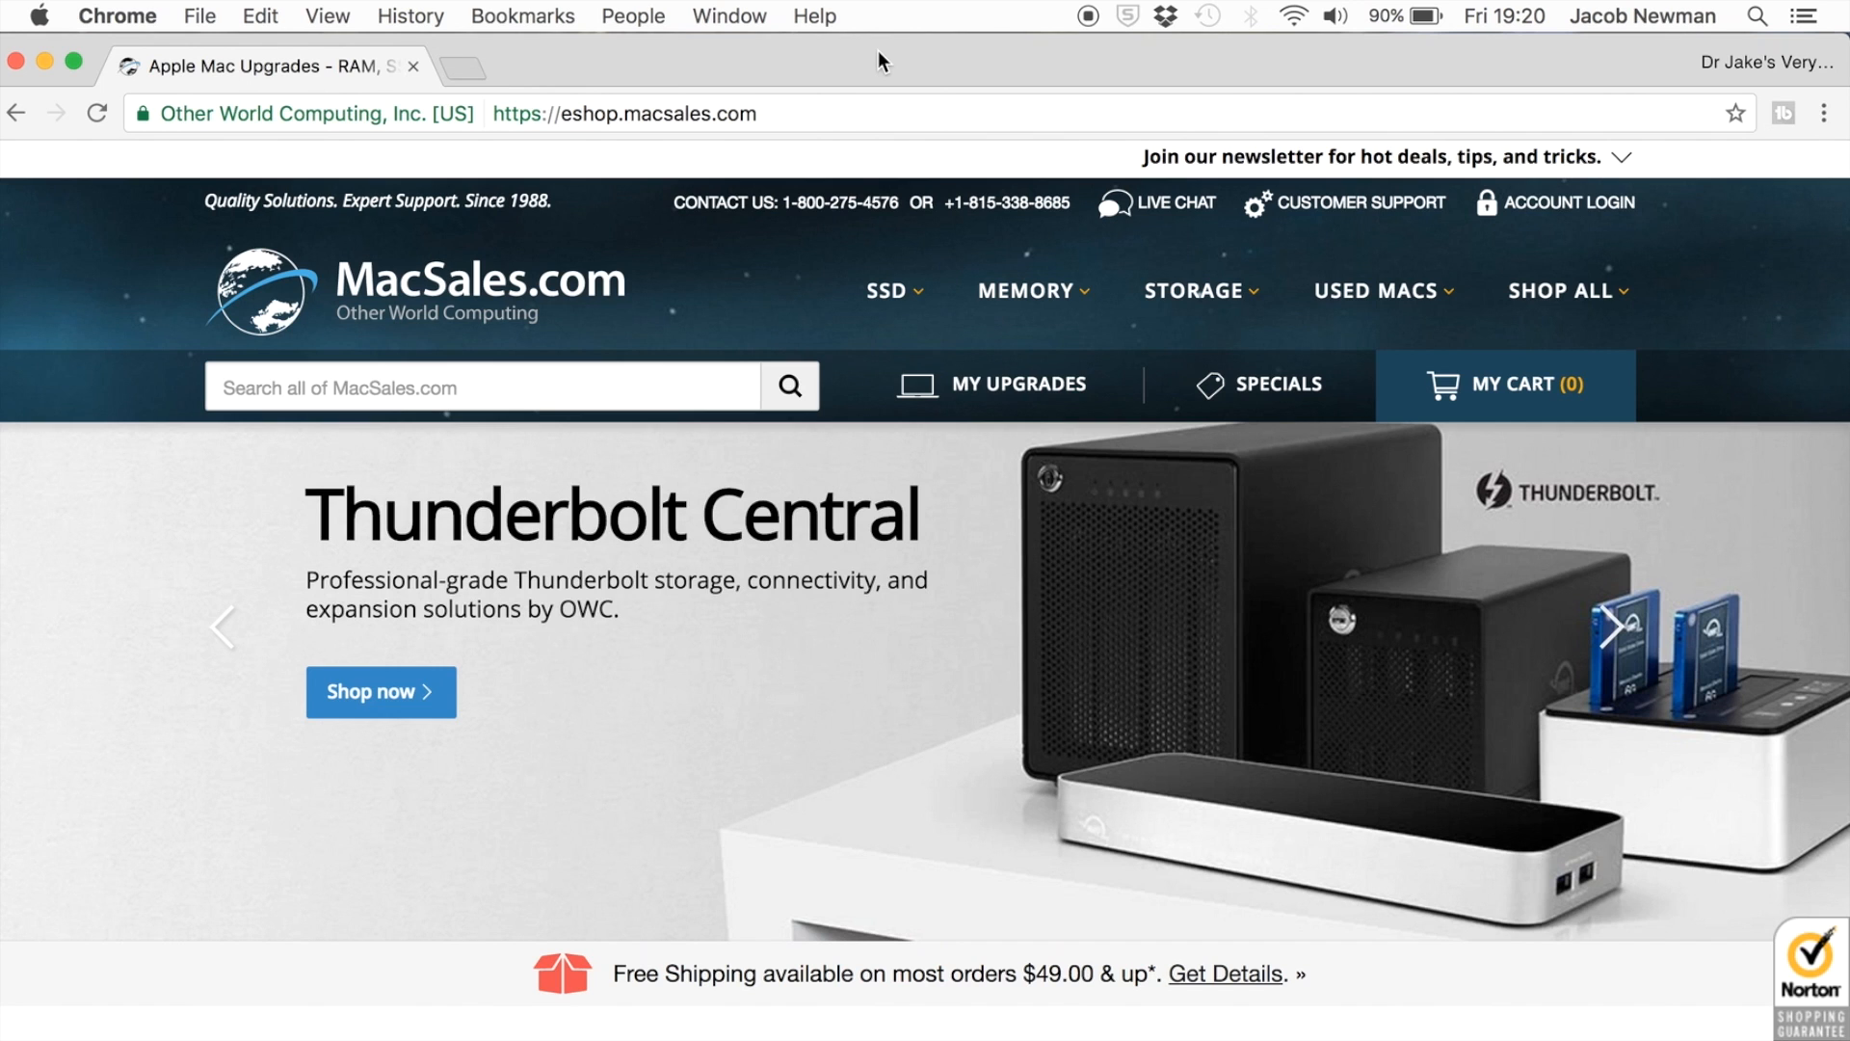
mouse_move(888, 318)
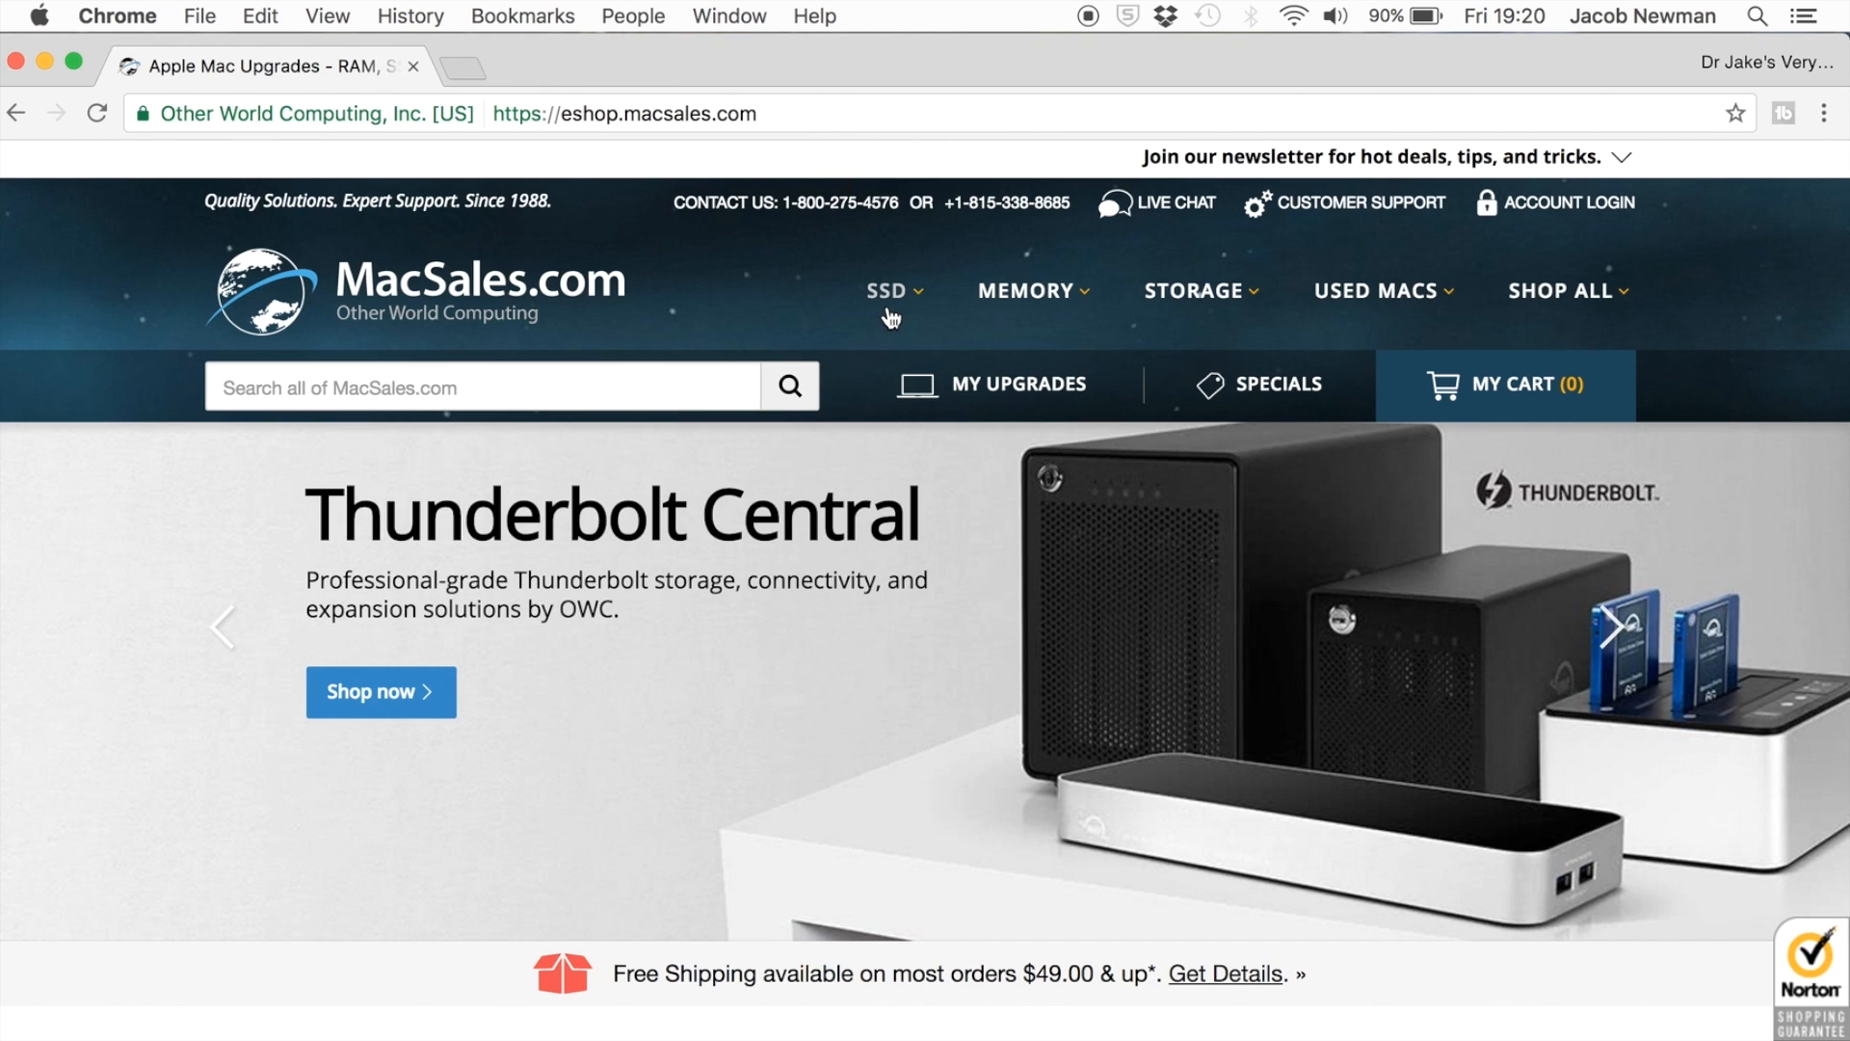
left_click(887, 292)
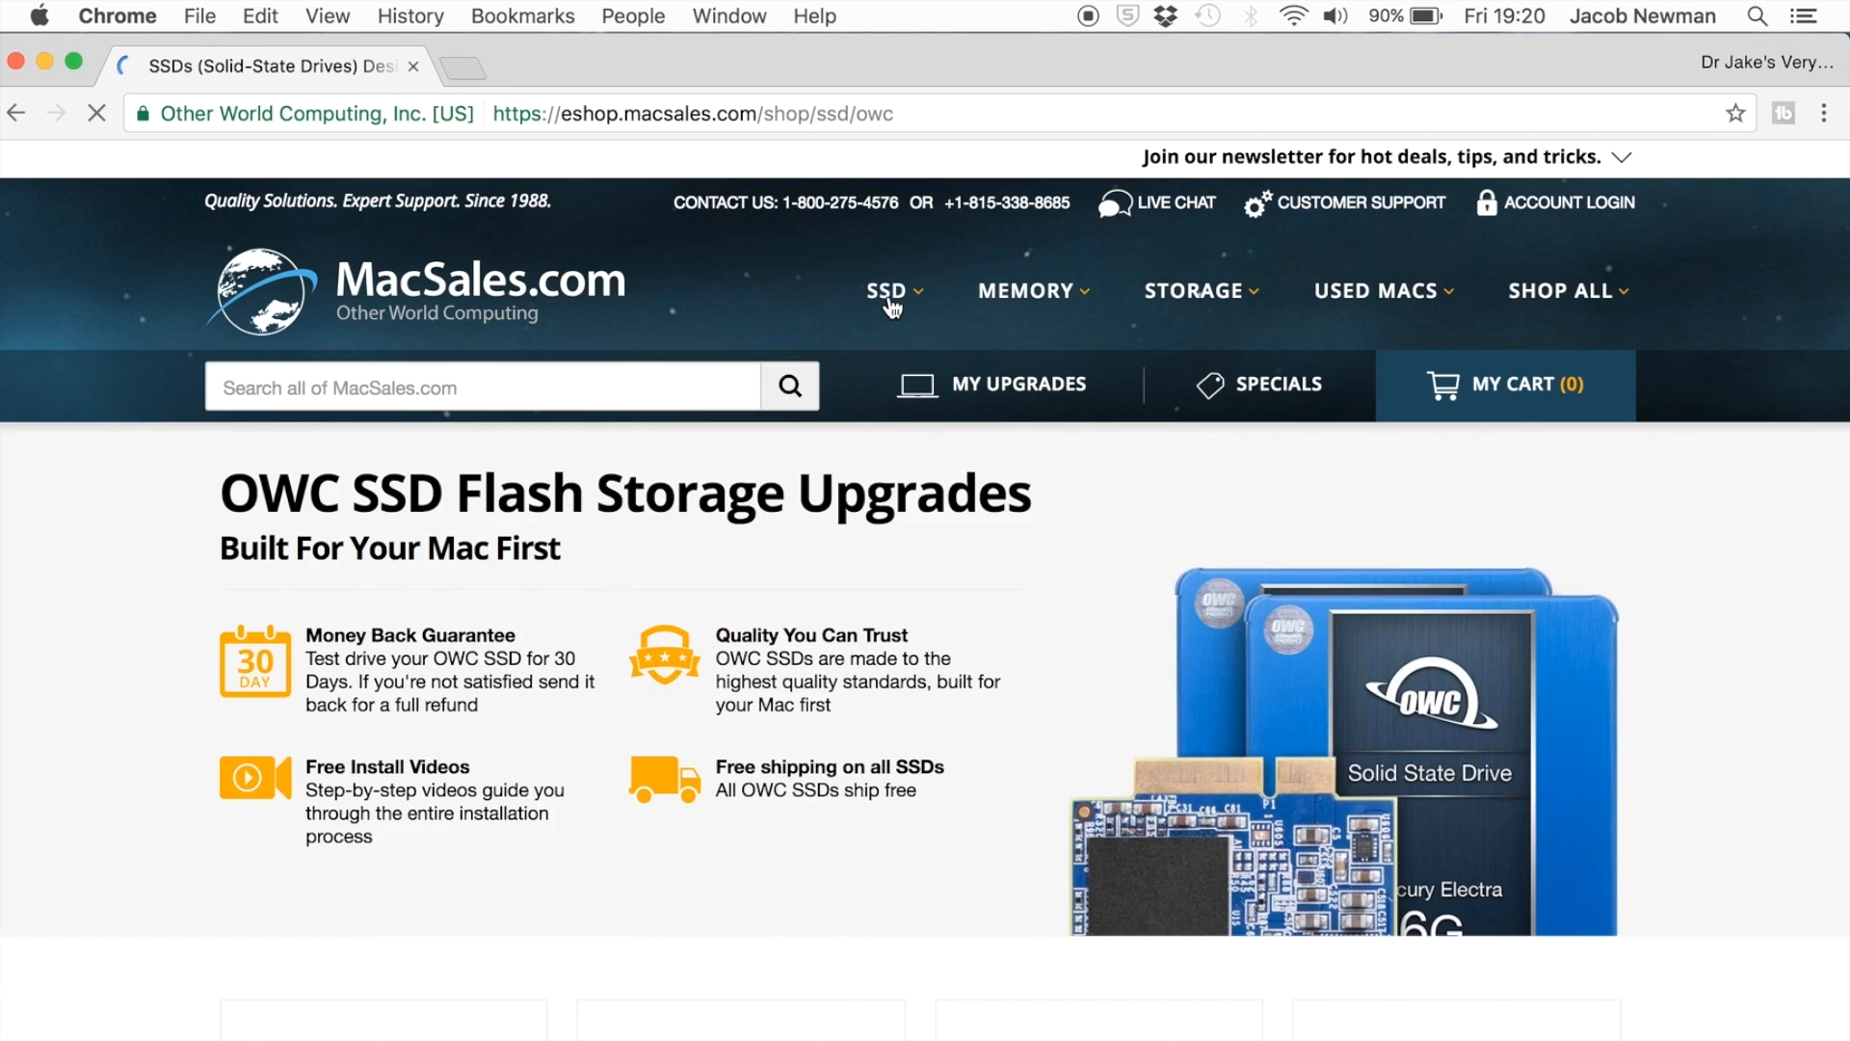
scroll("down", 3)
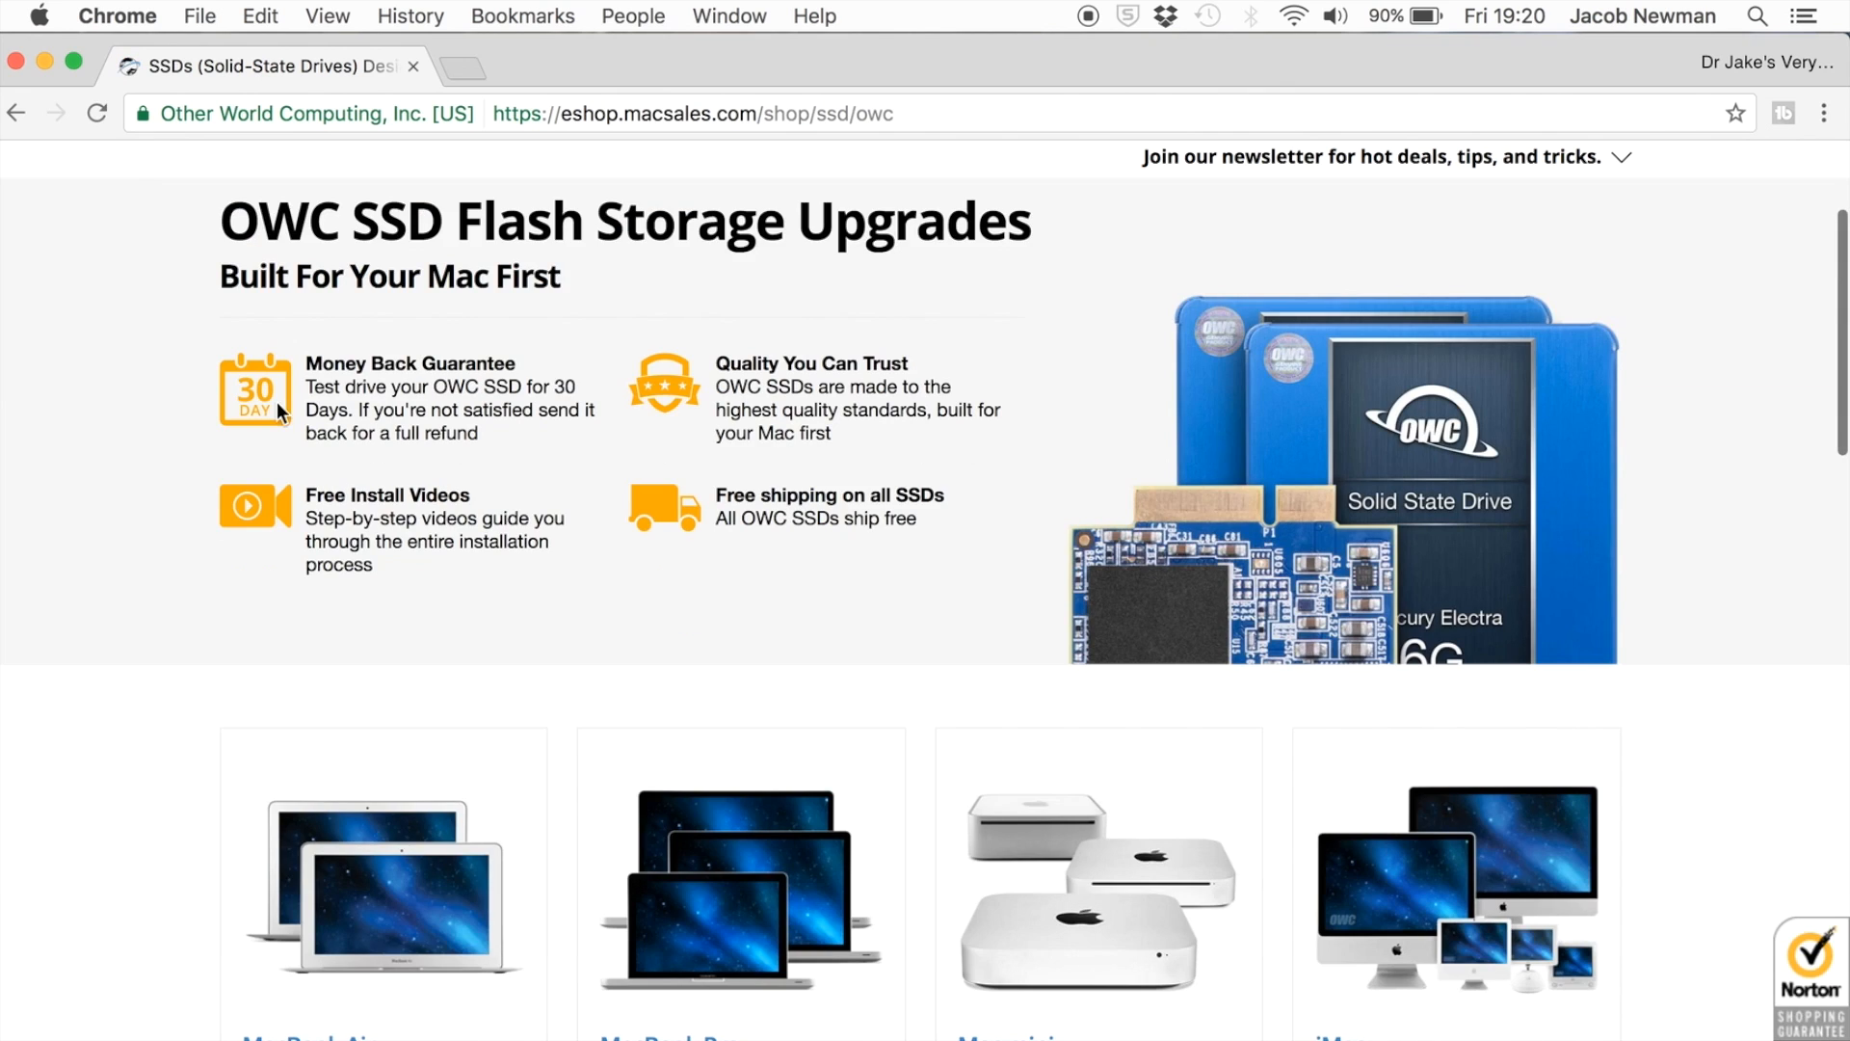
mouse_move(376, 461)
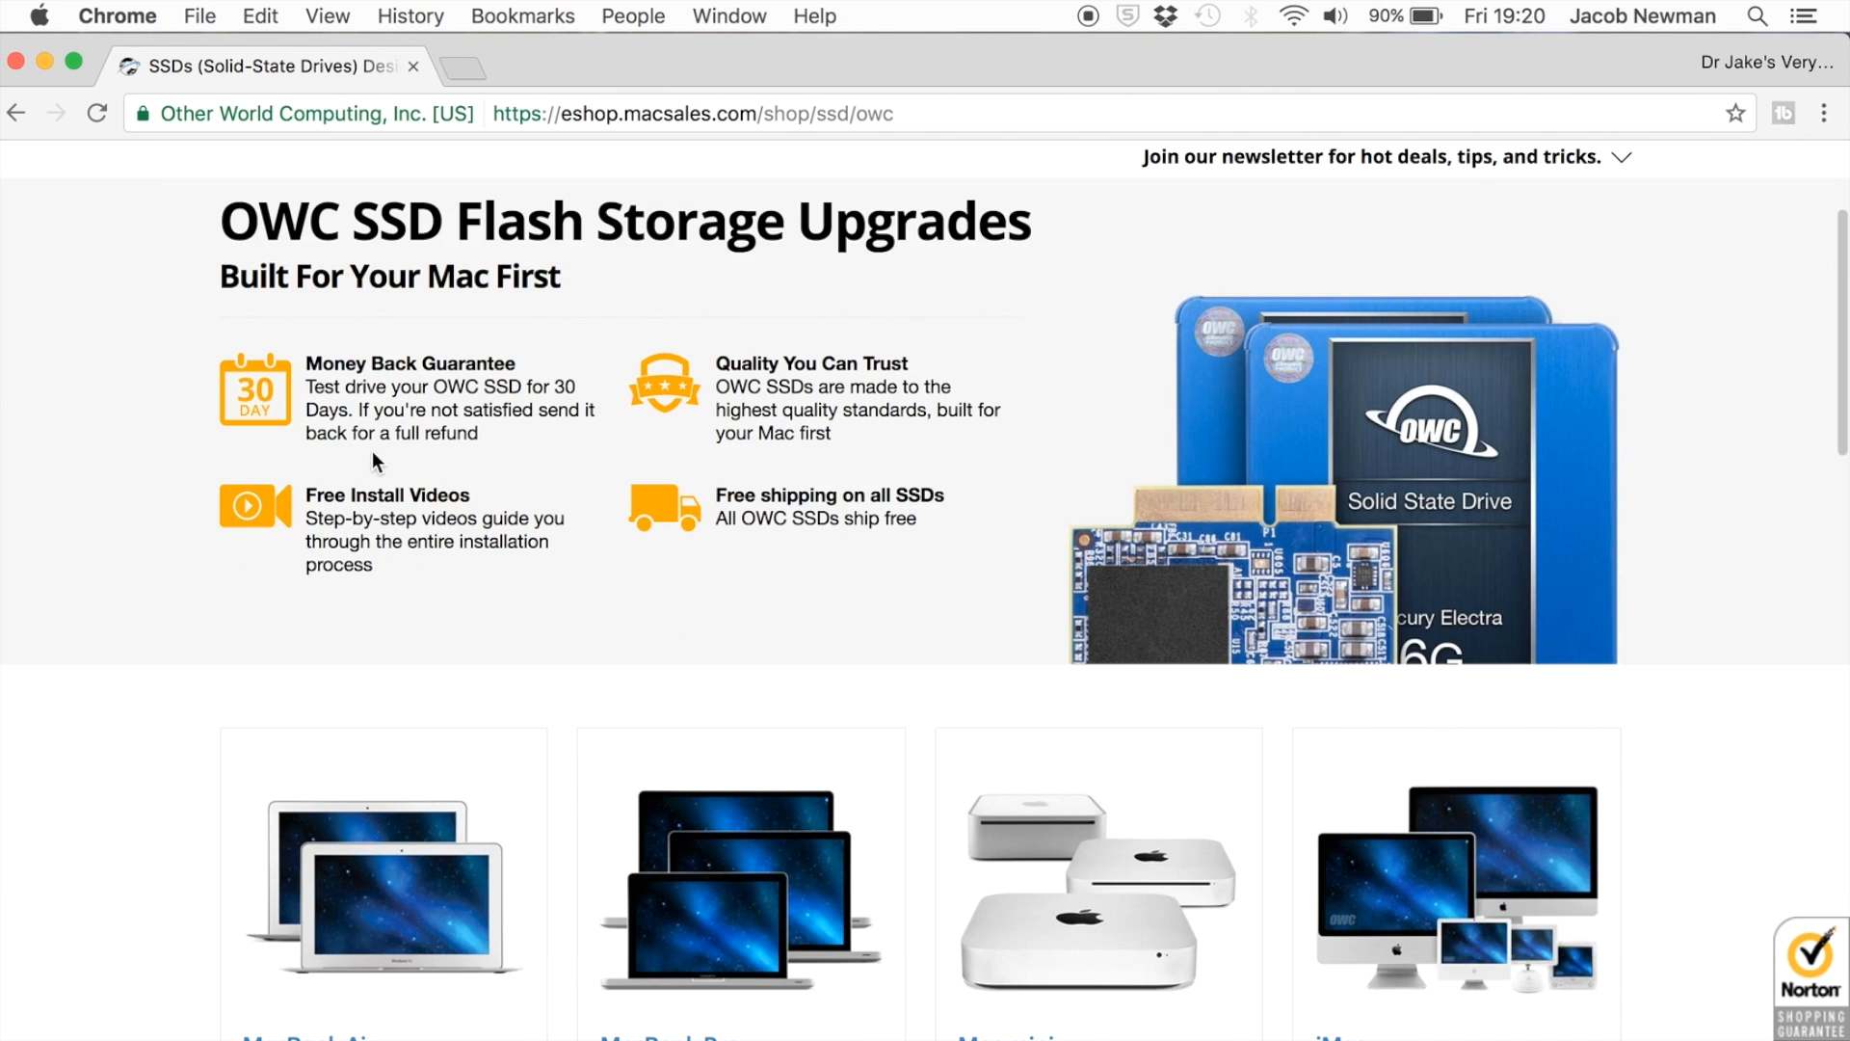
mouse_move(481, 514)
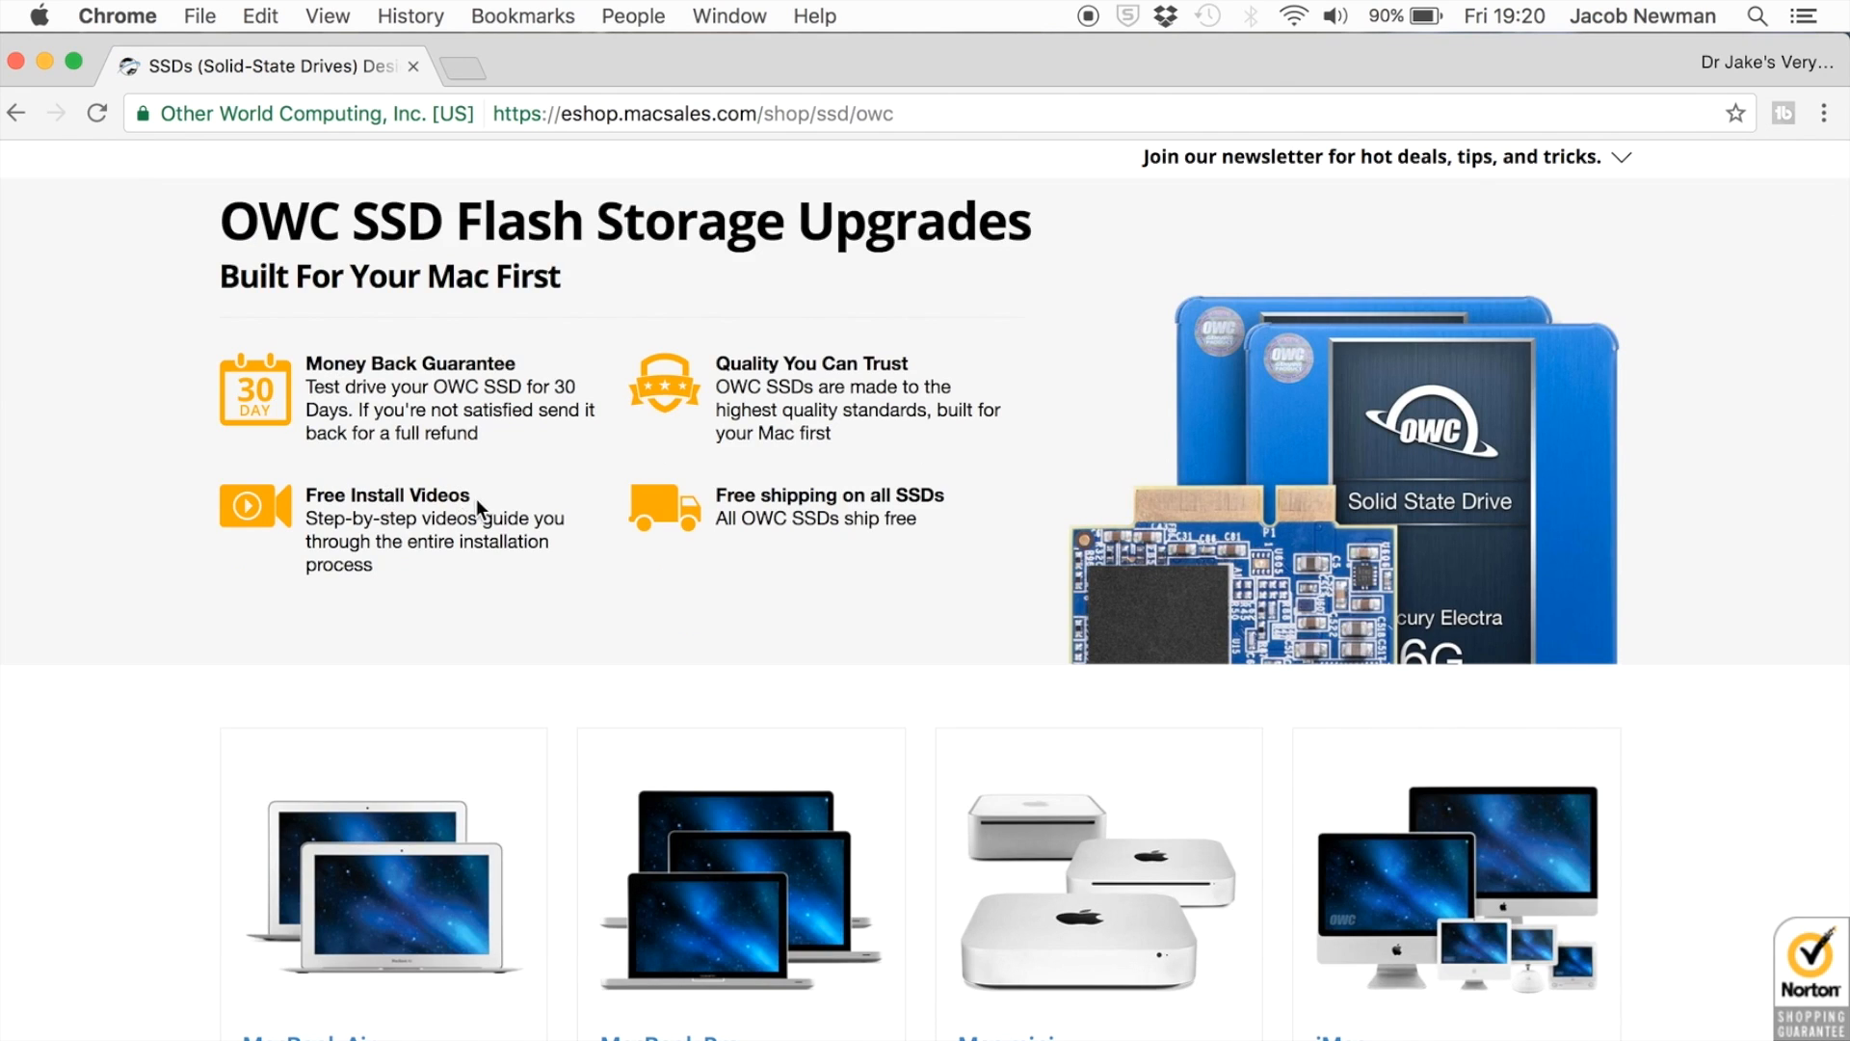
mouse_move(6, 782)
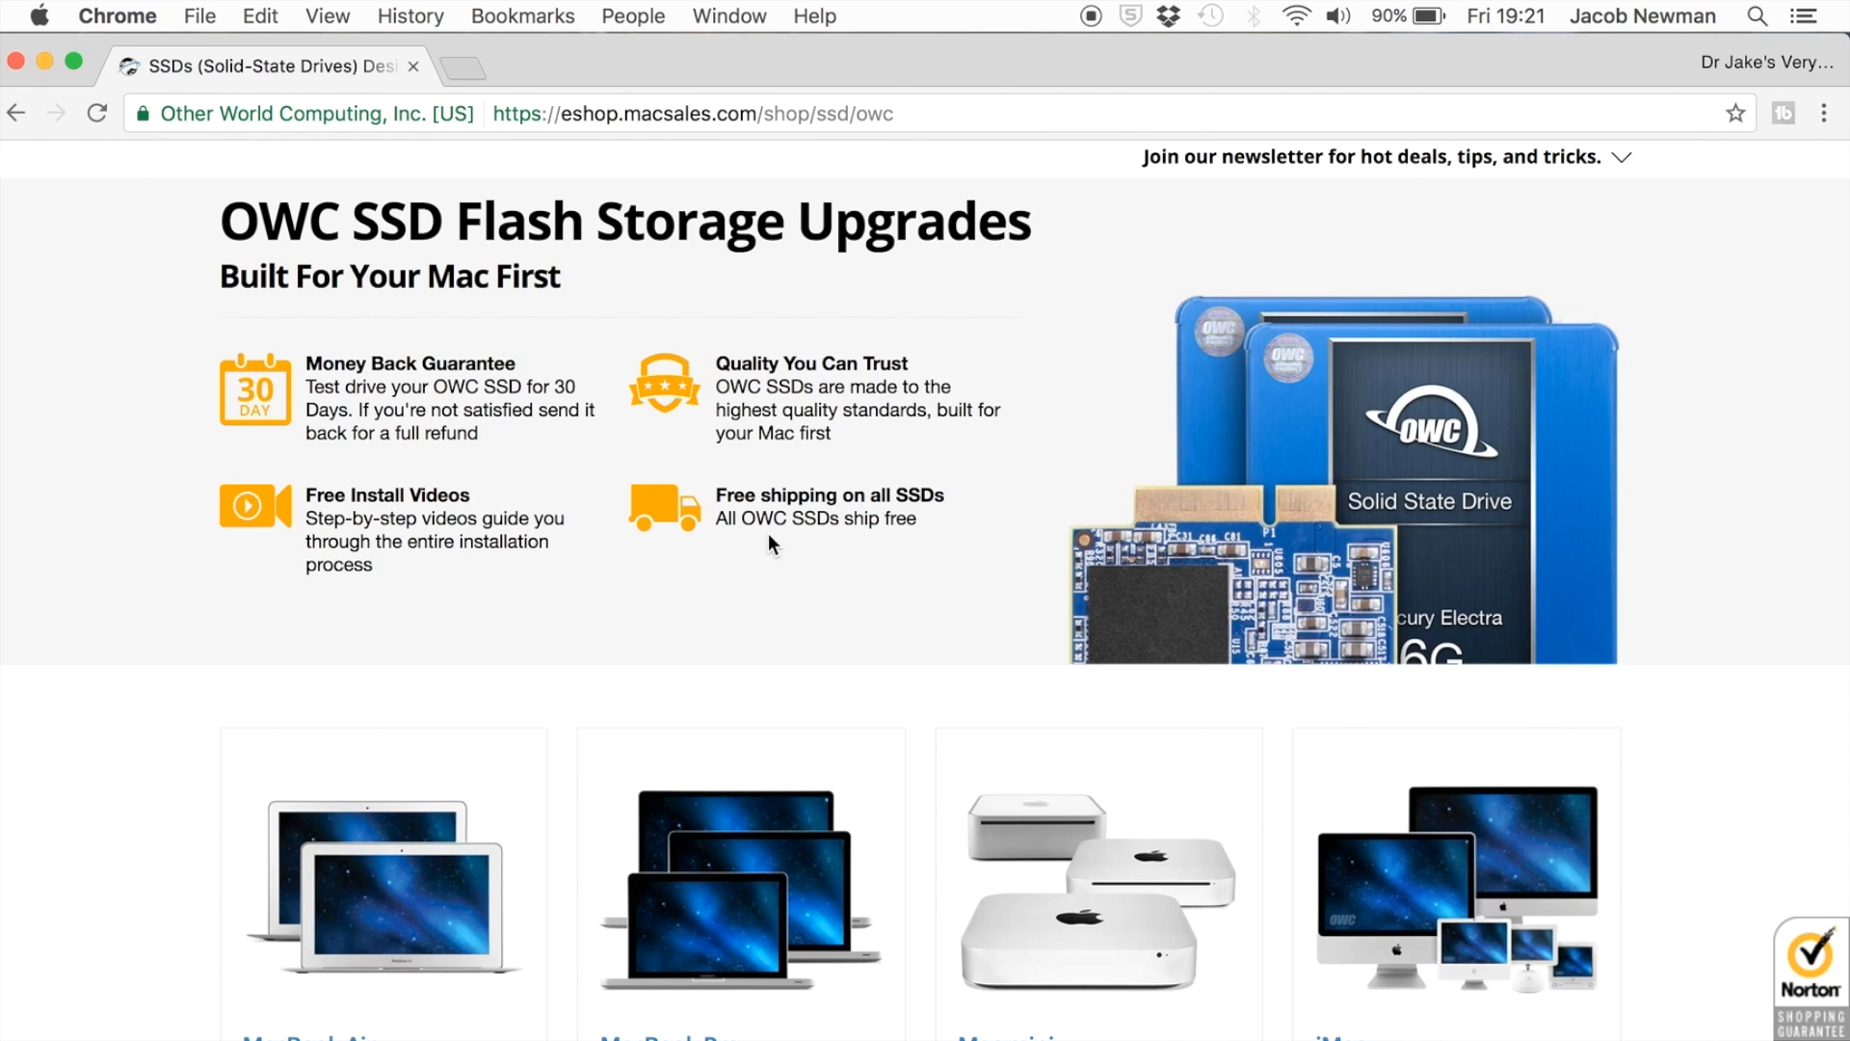
mouse_move(971, 488)
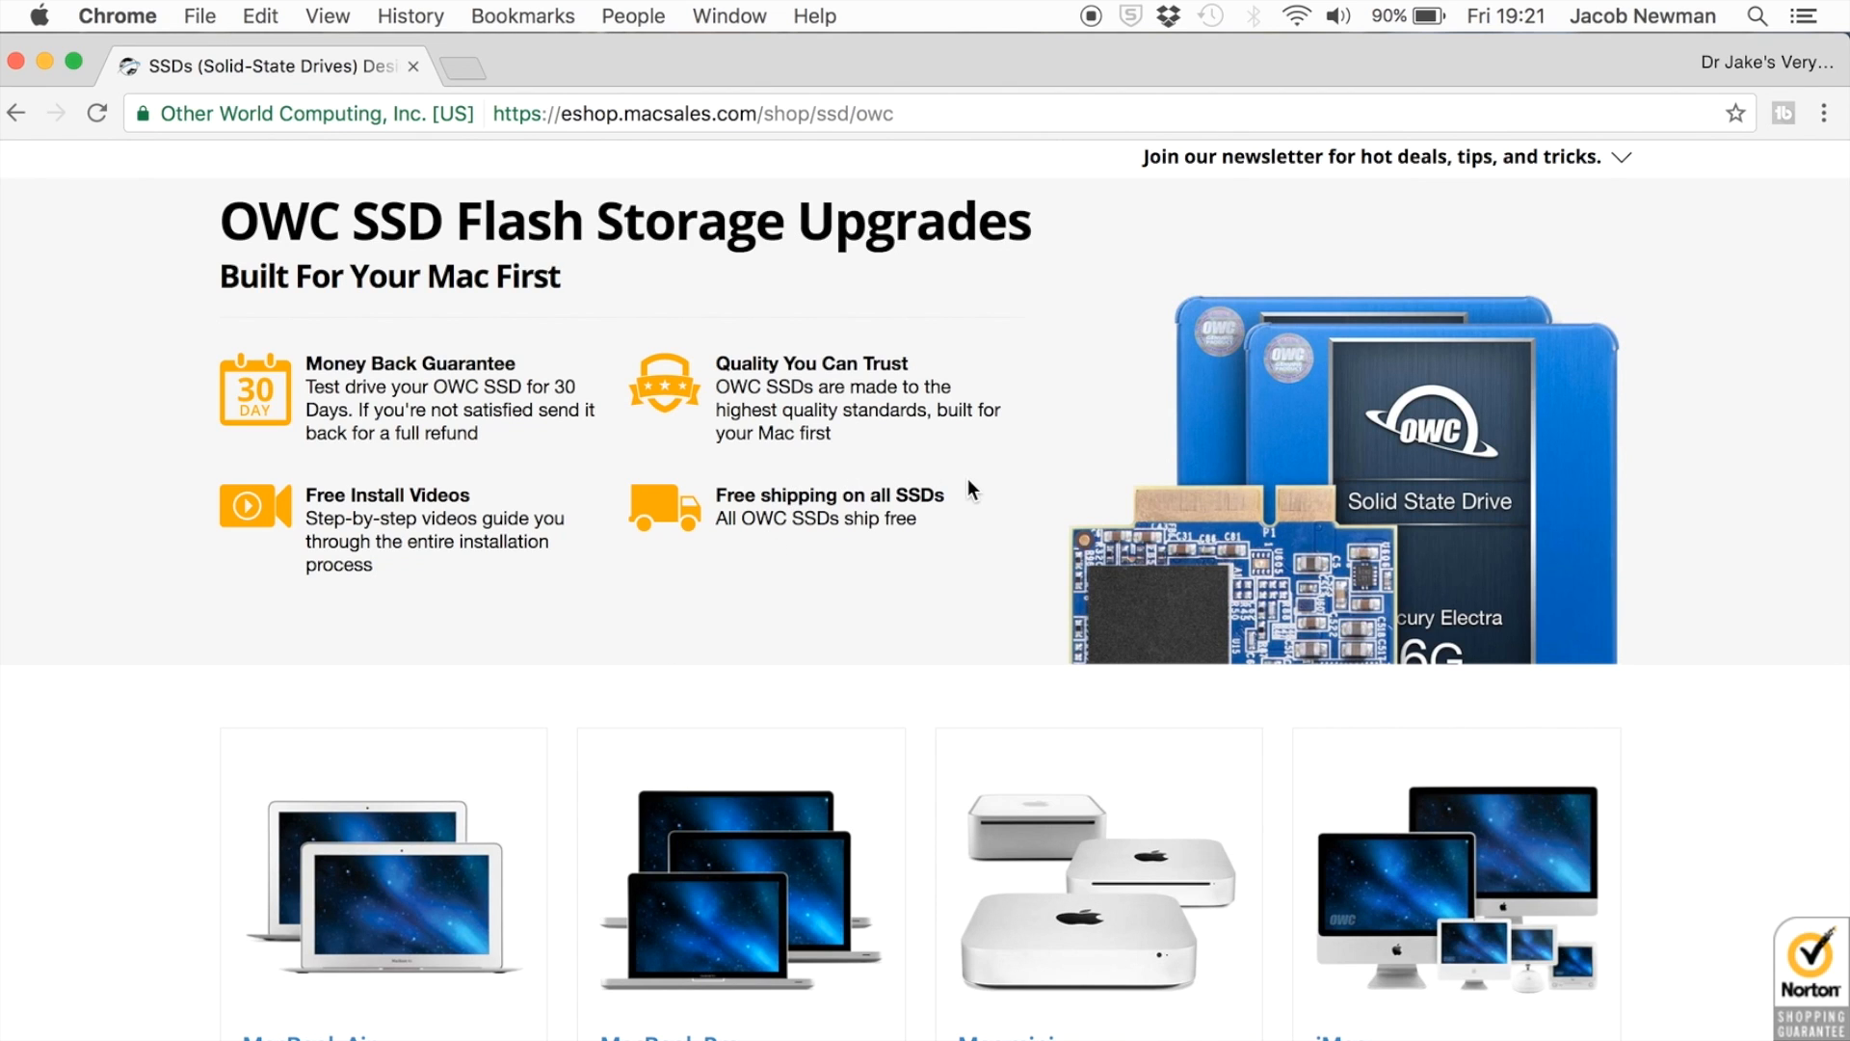
scroll("down", 3)
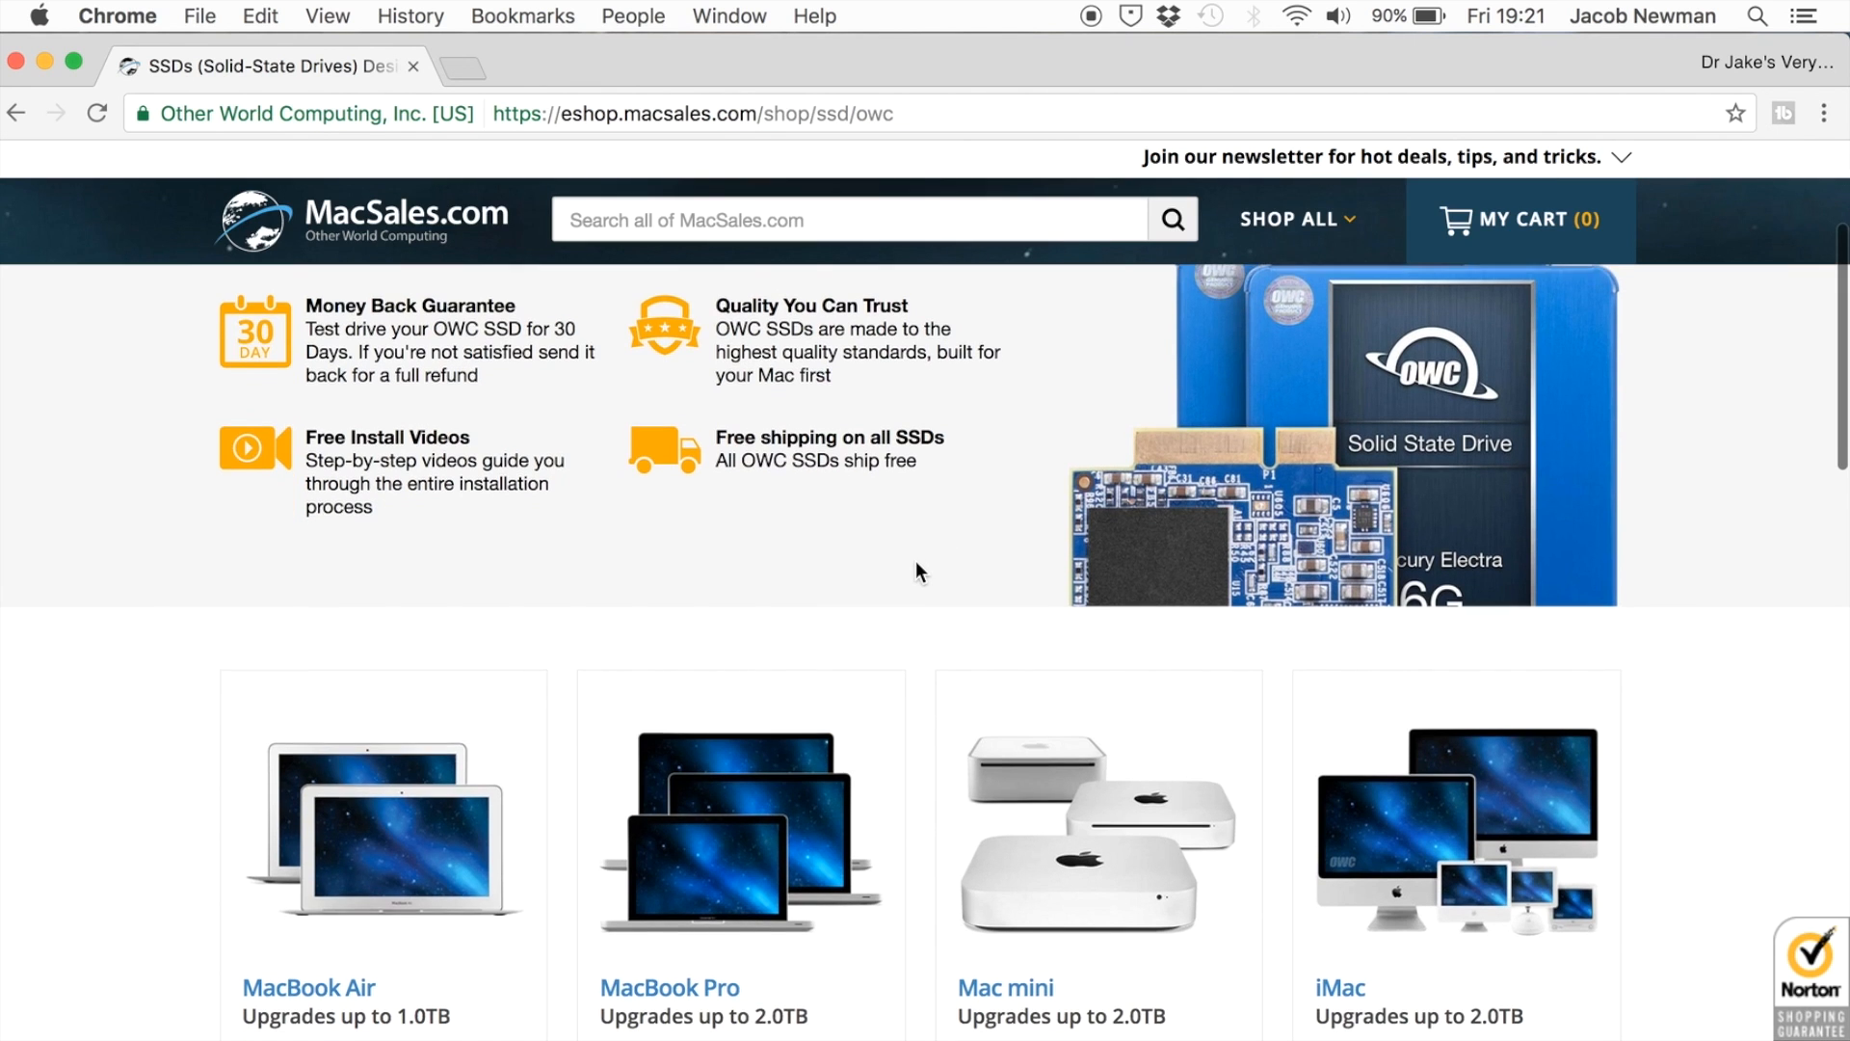
scroll("down", 3)
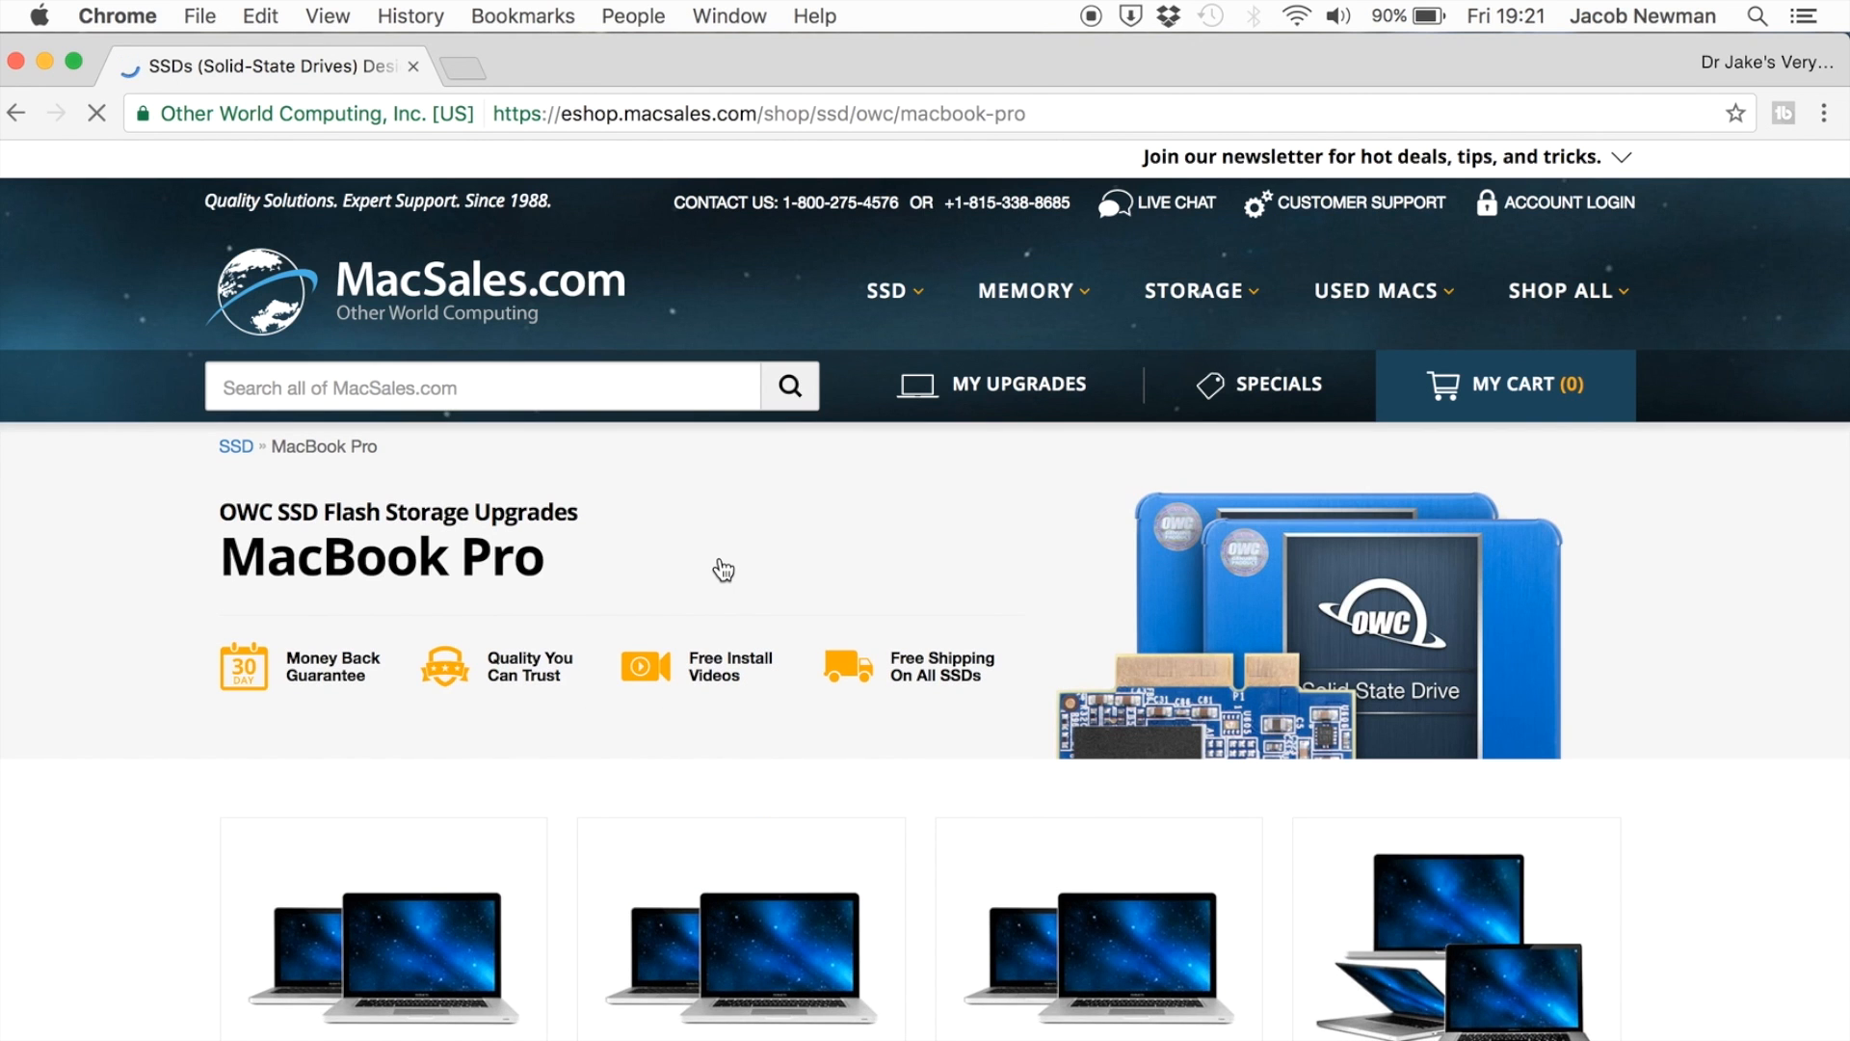
Scroll to the MacBook Pro model cards listing Model IDs and drive capacities
scroll("down", 3)
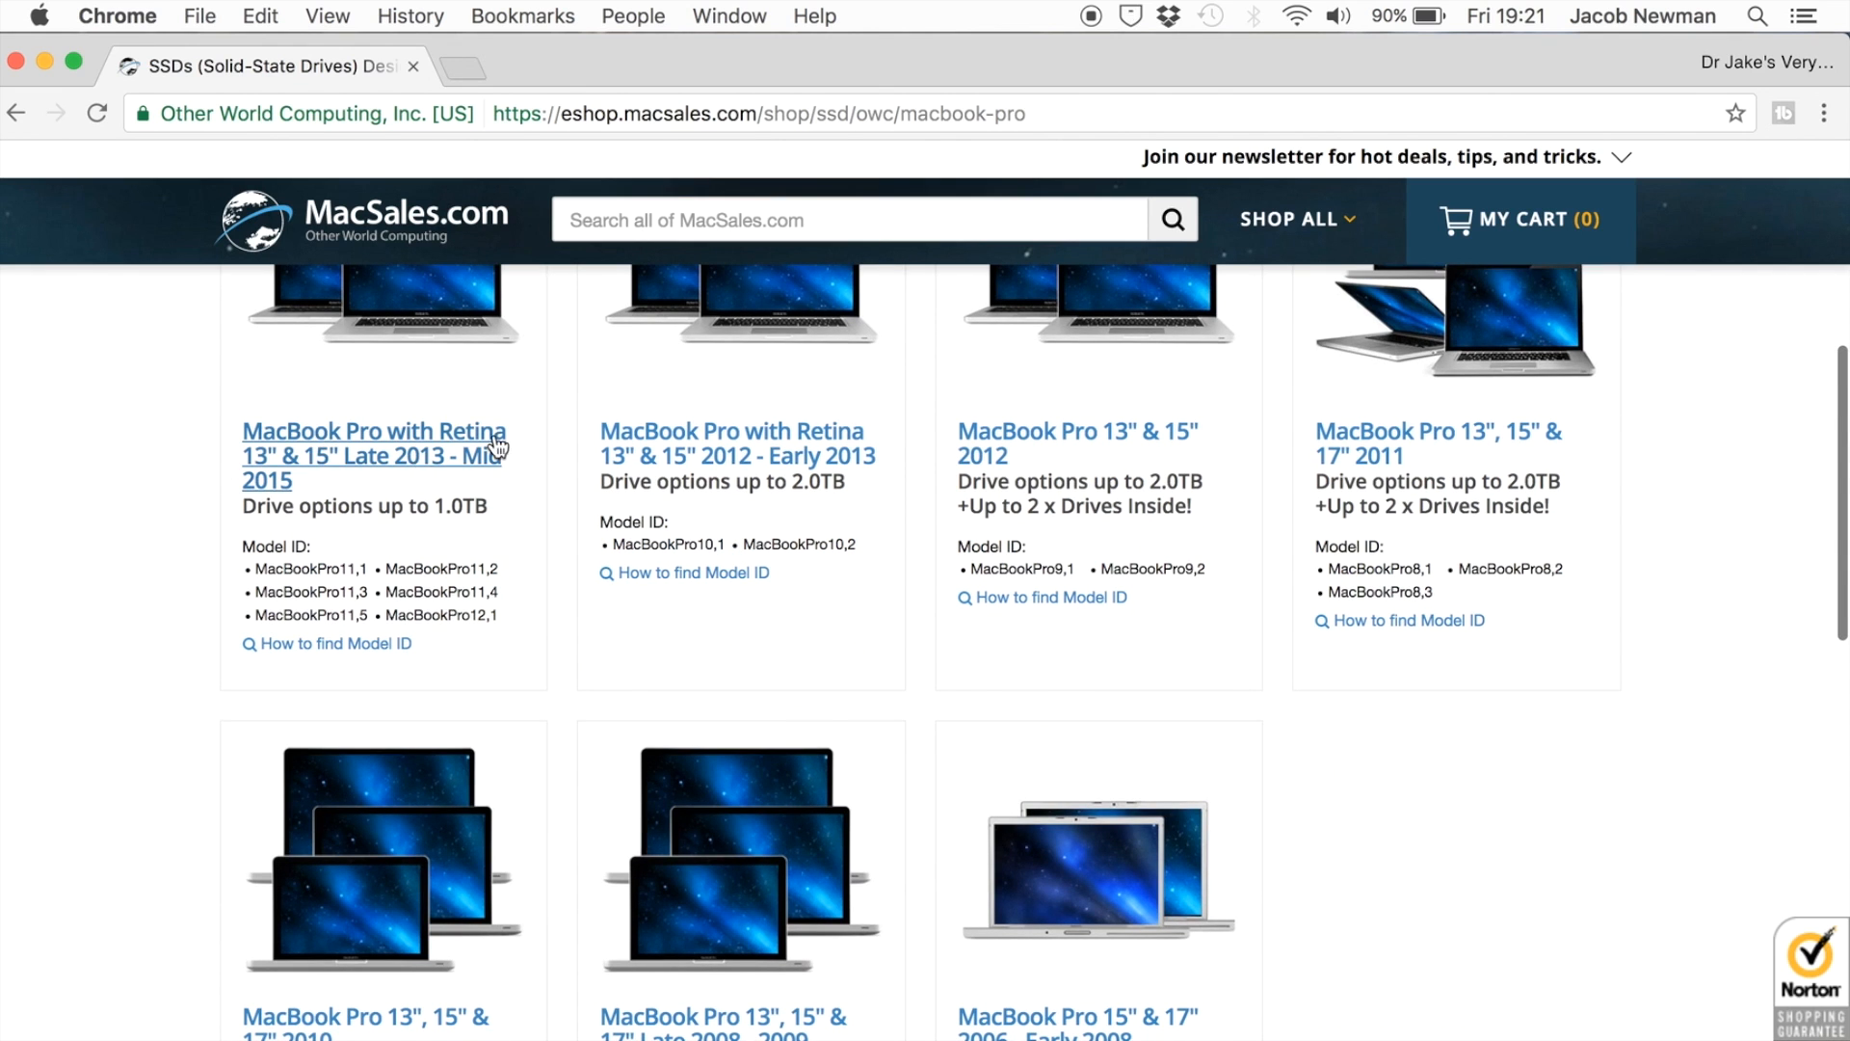
mouse_move(465, 481)
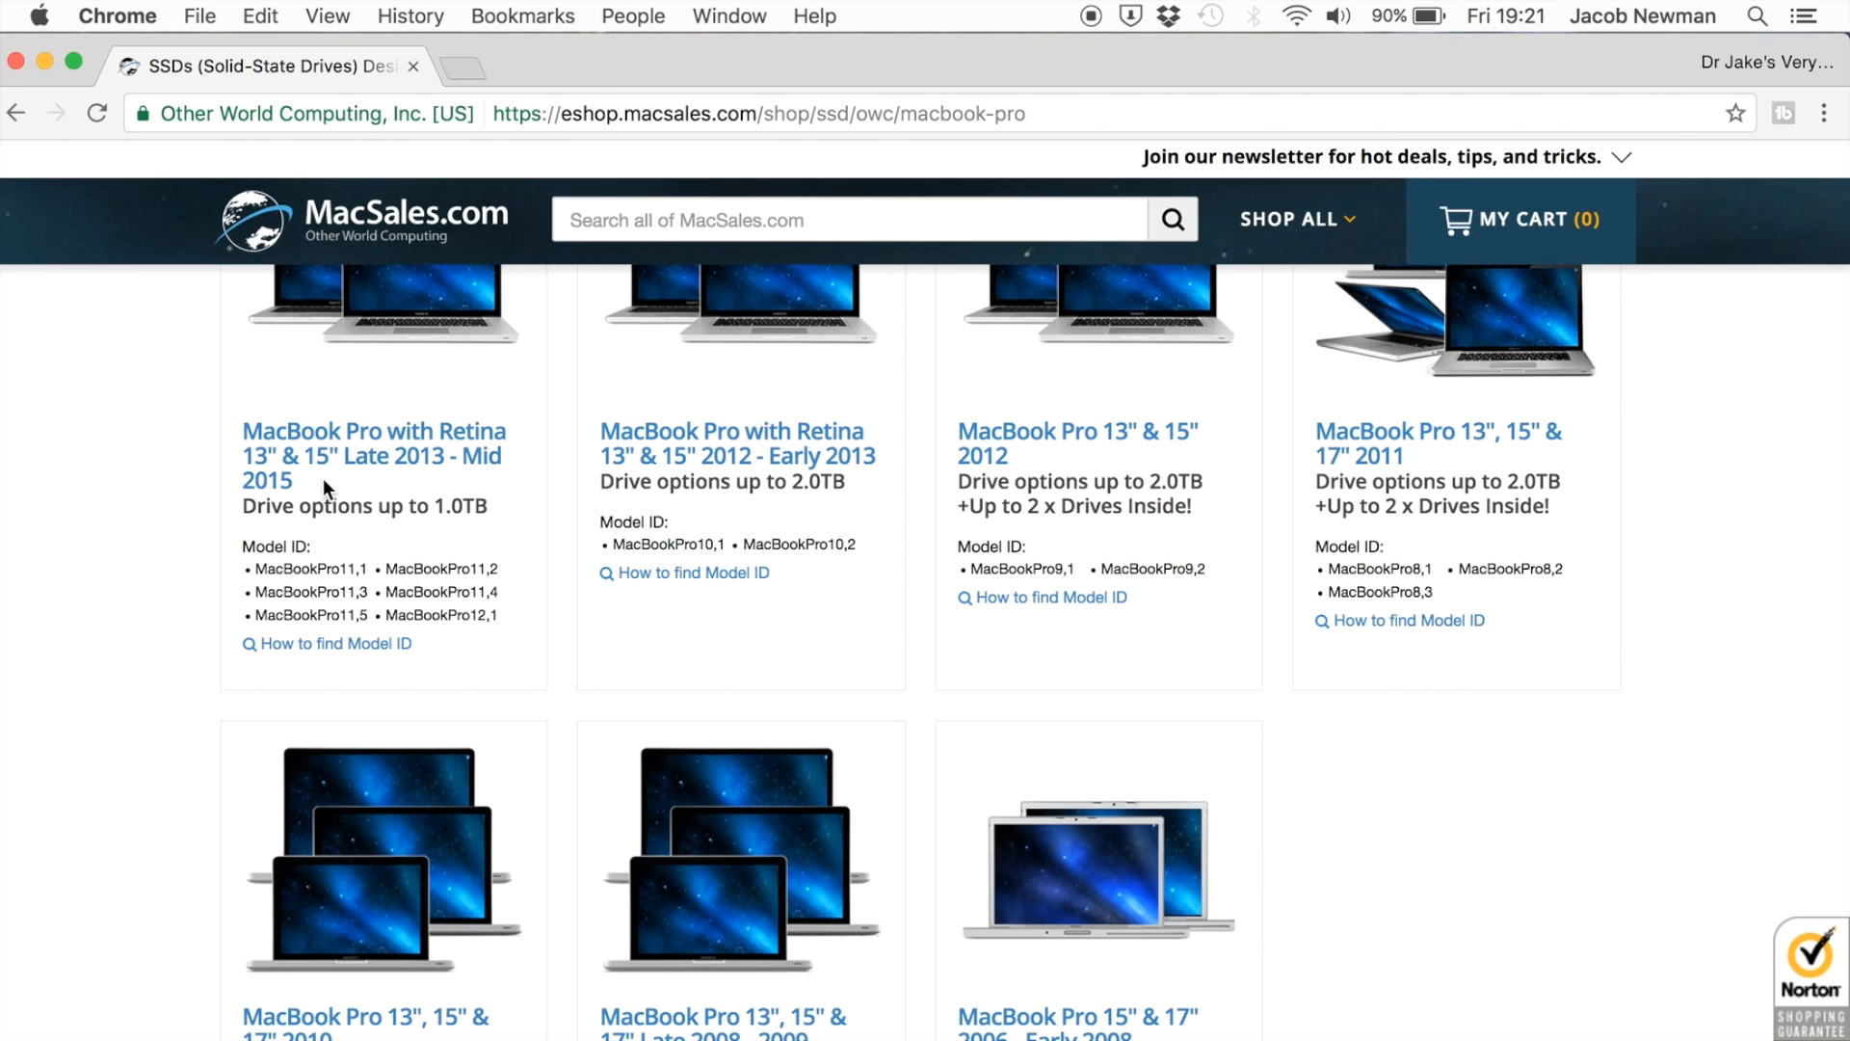
mouse_move(308, 478)
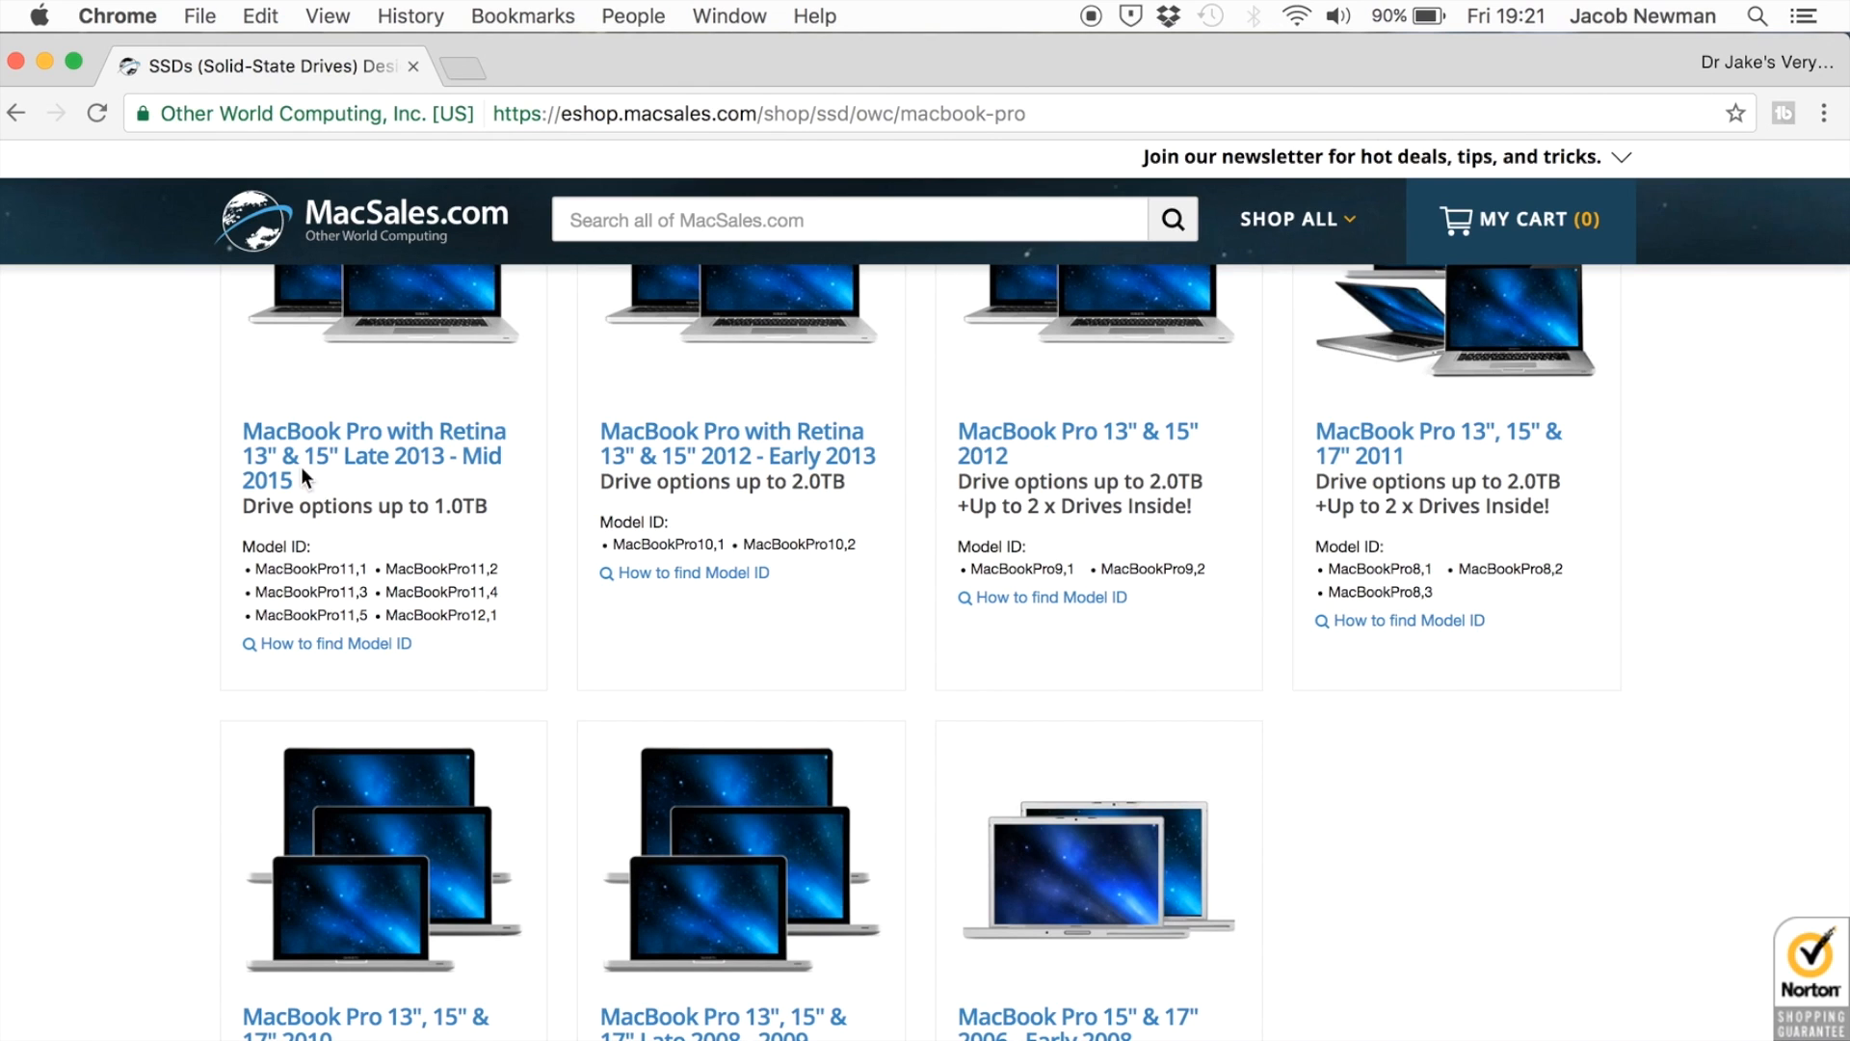
left_click(40, 15)
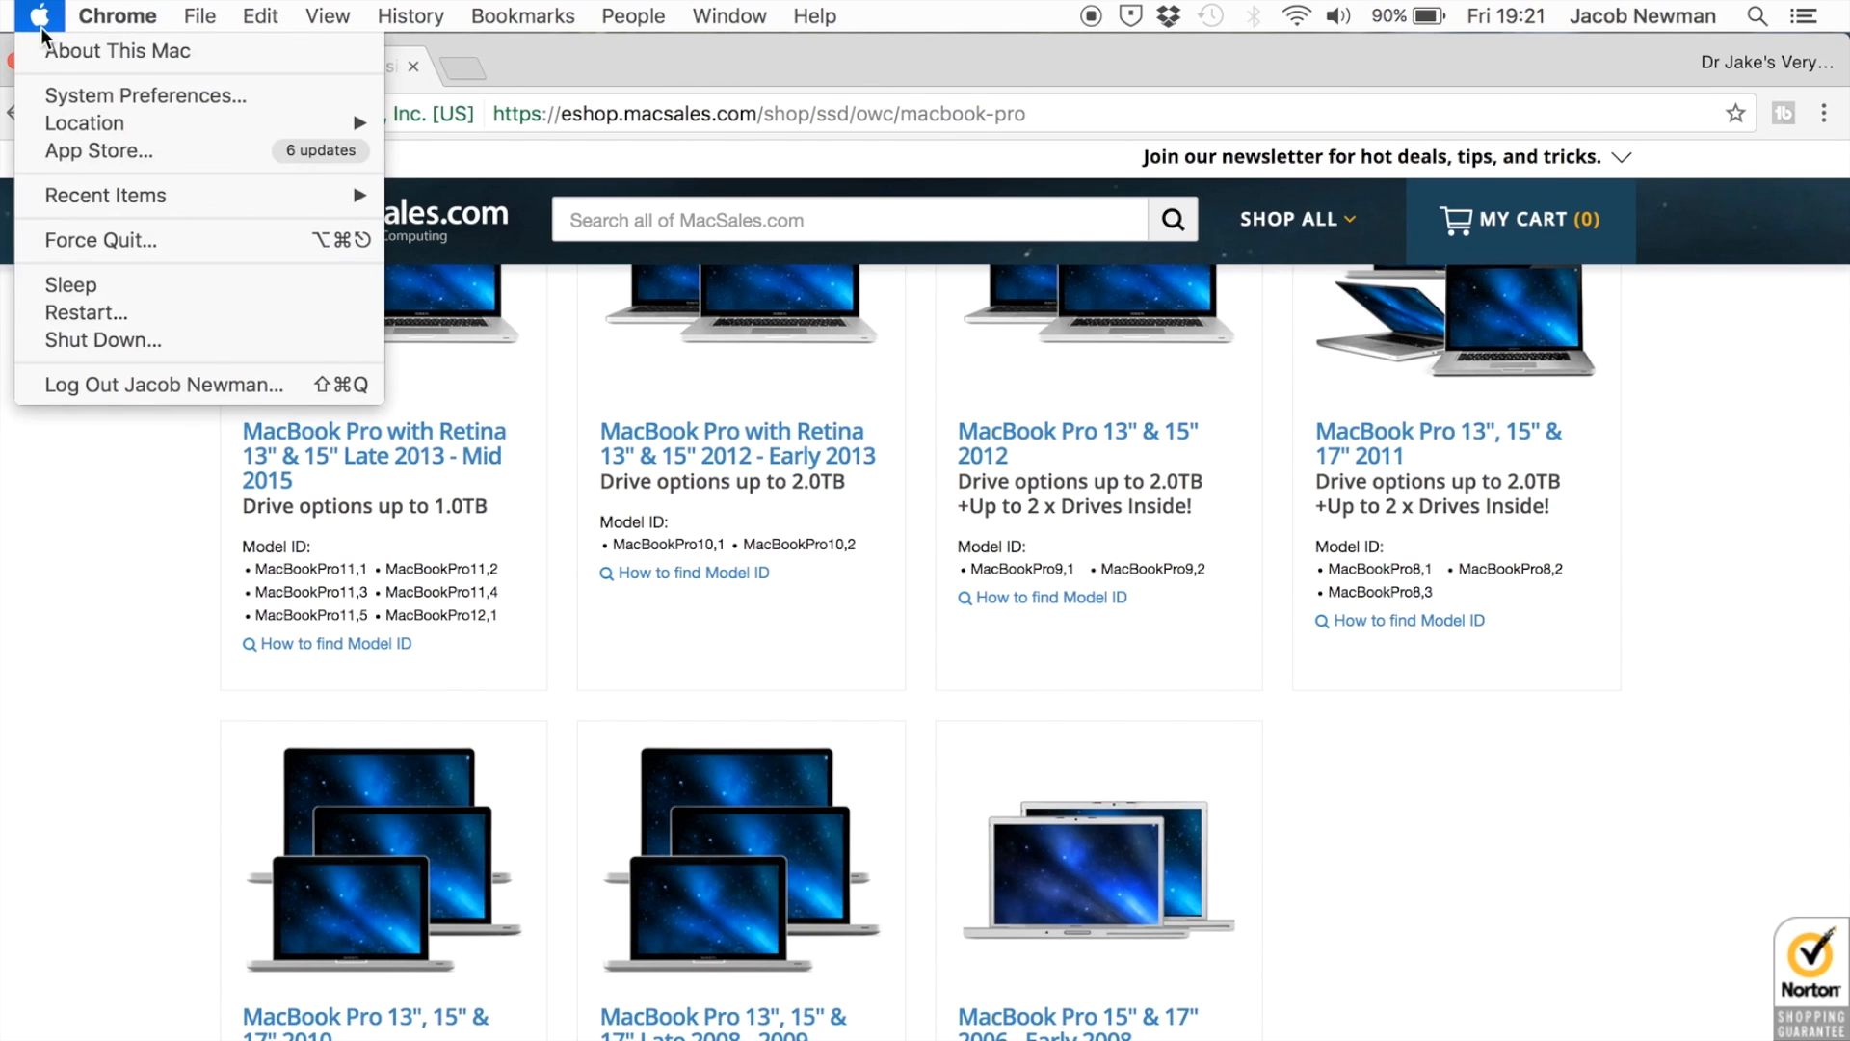
mouse_move(106, 53)
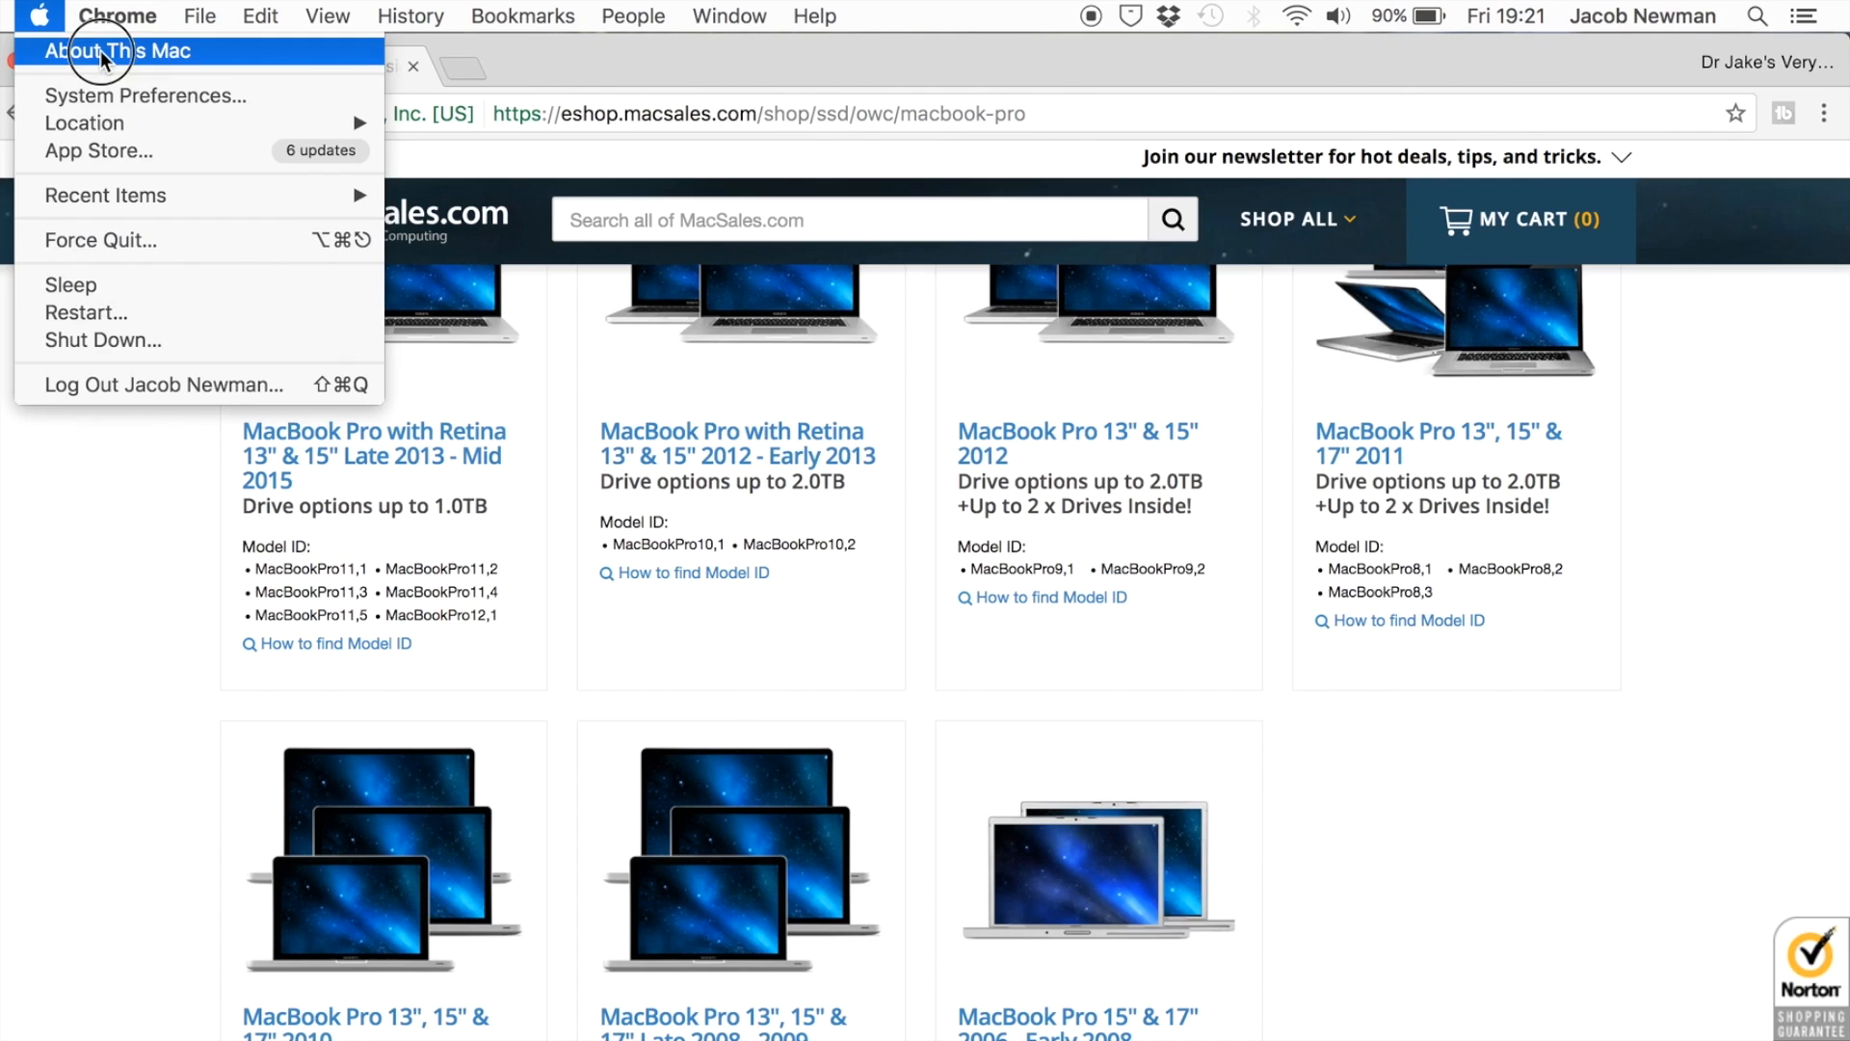
left_click(103, 51)
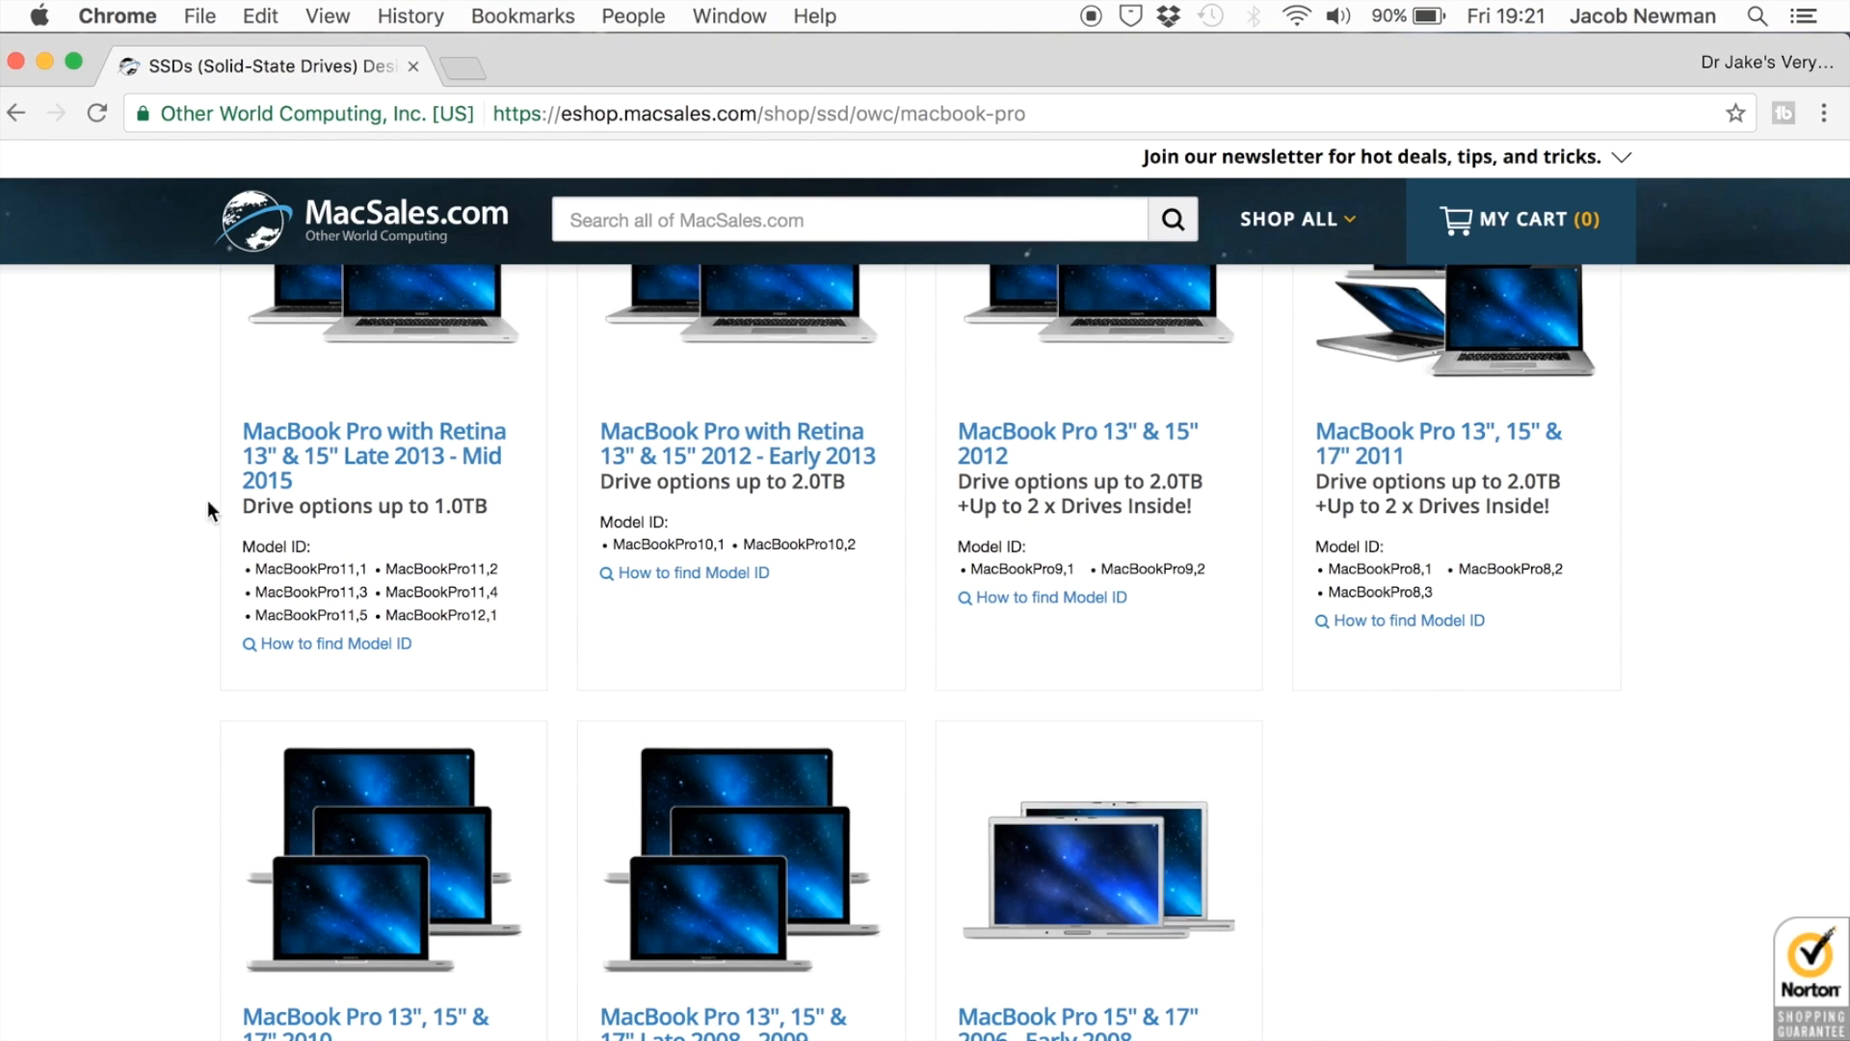
mouse_move(388, 471)
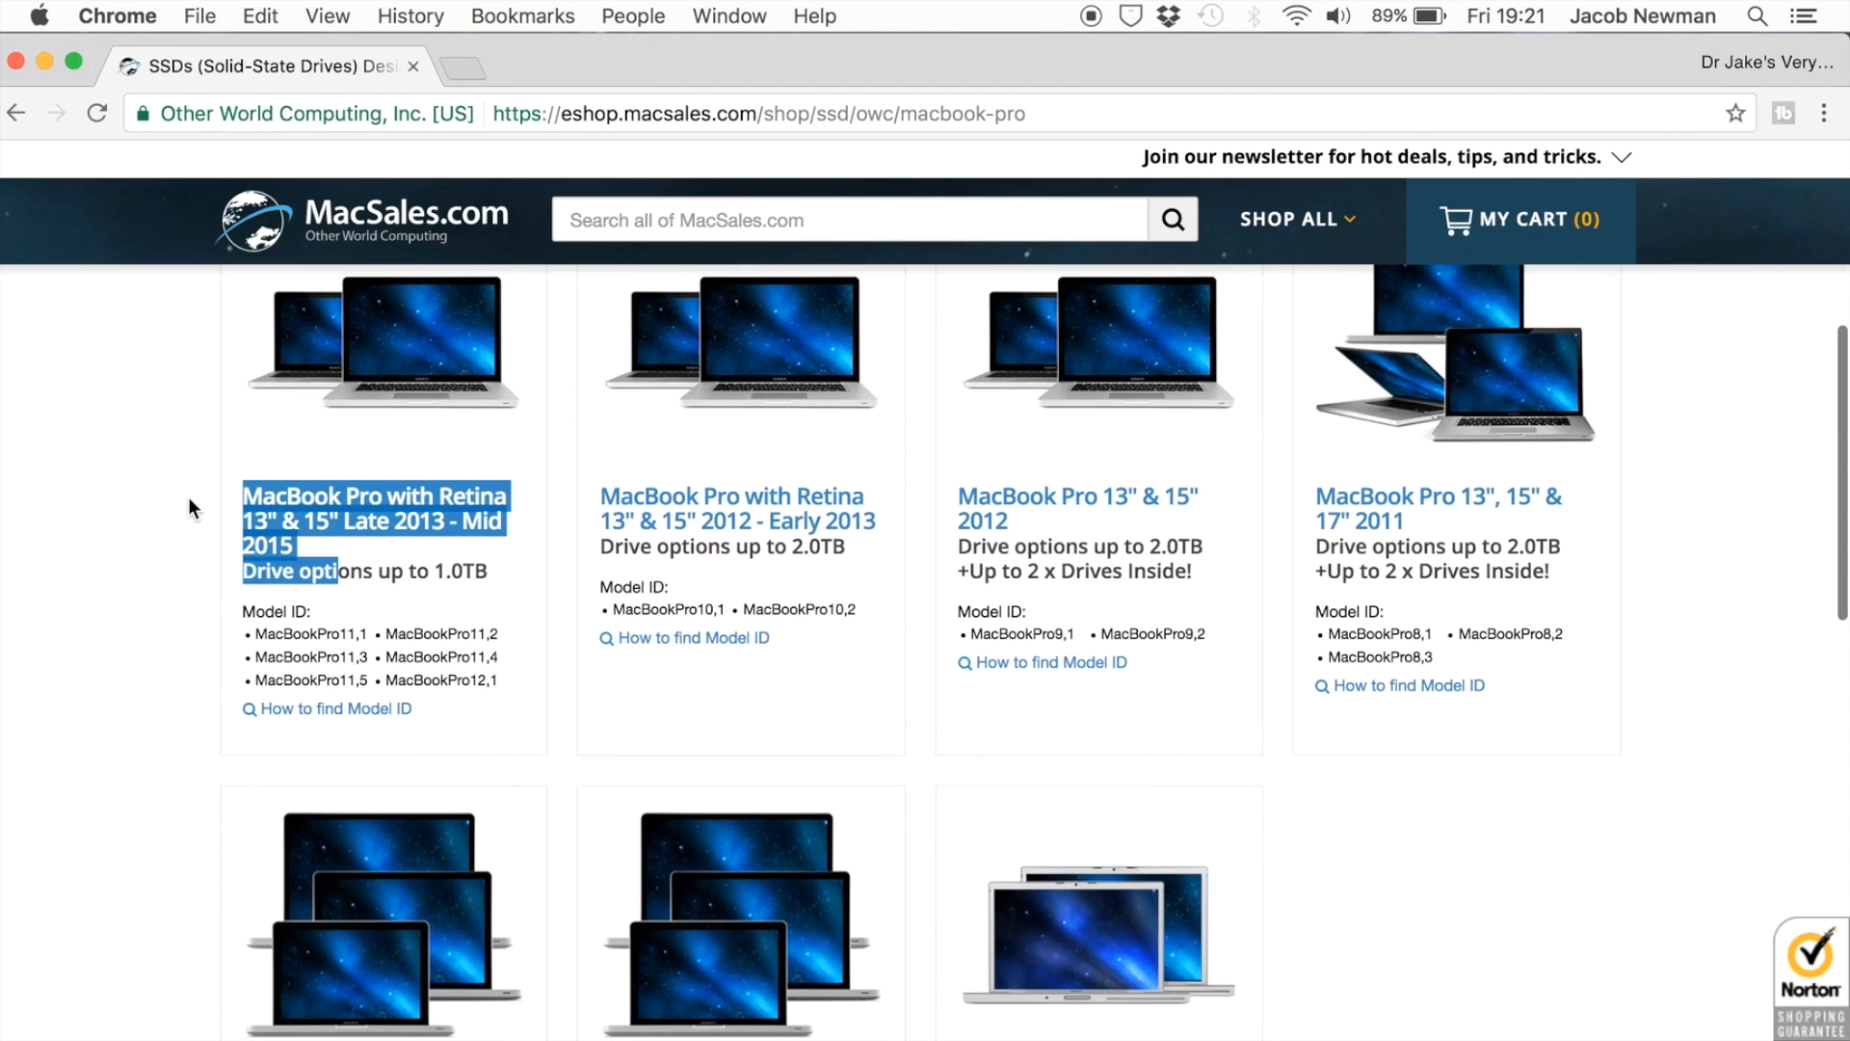
Read Model Identifier MacBookPro11,1 in About This Mac's System Report, then close the report
left_click(41, 16)
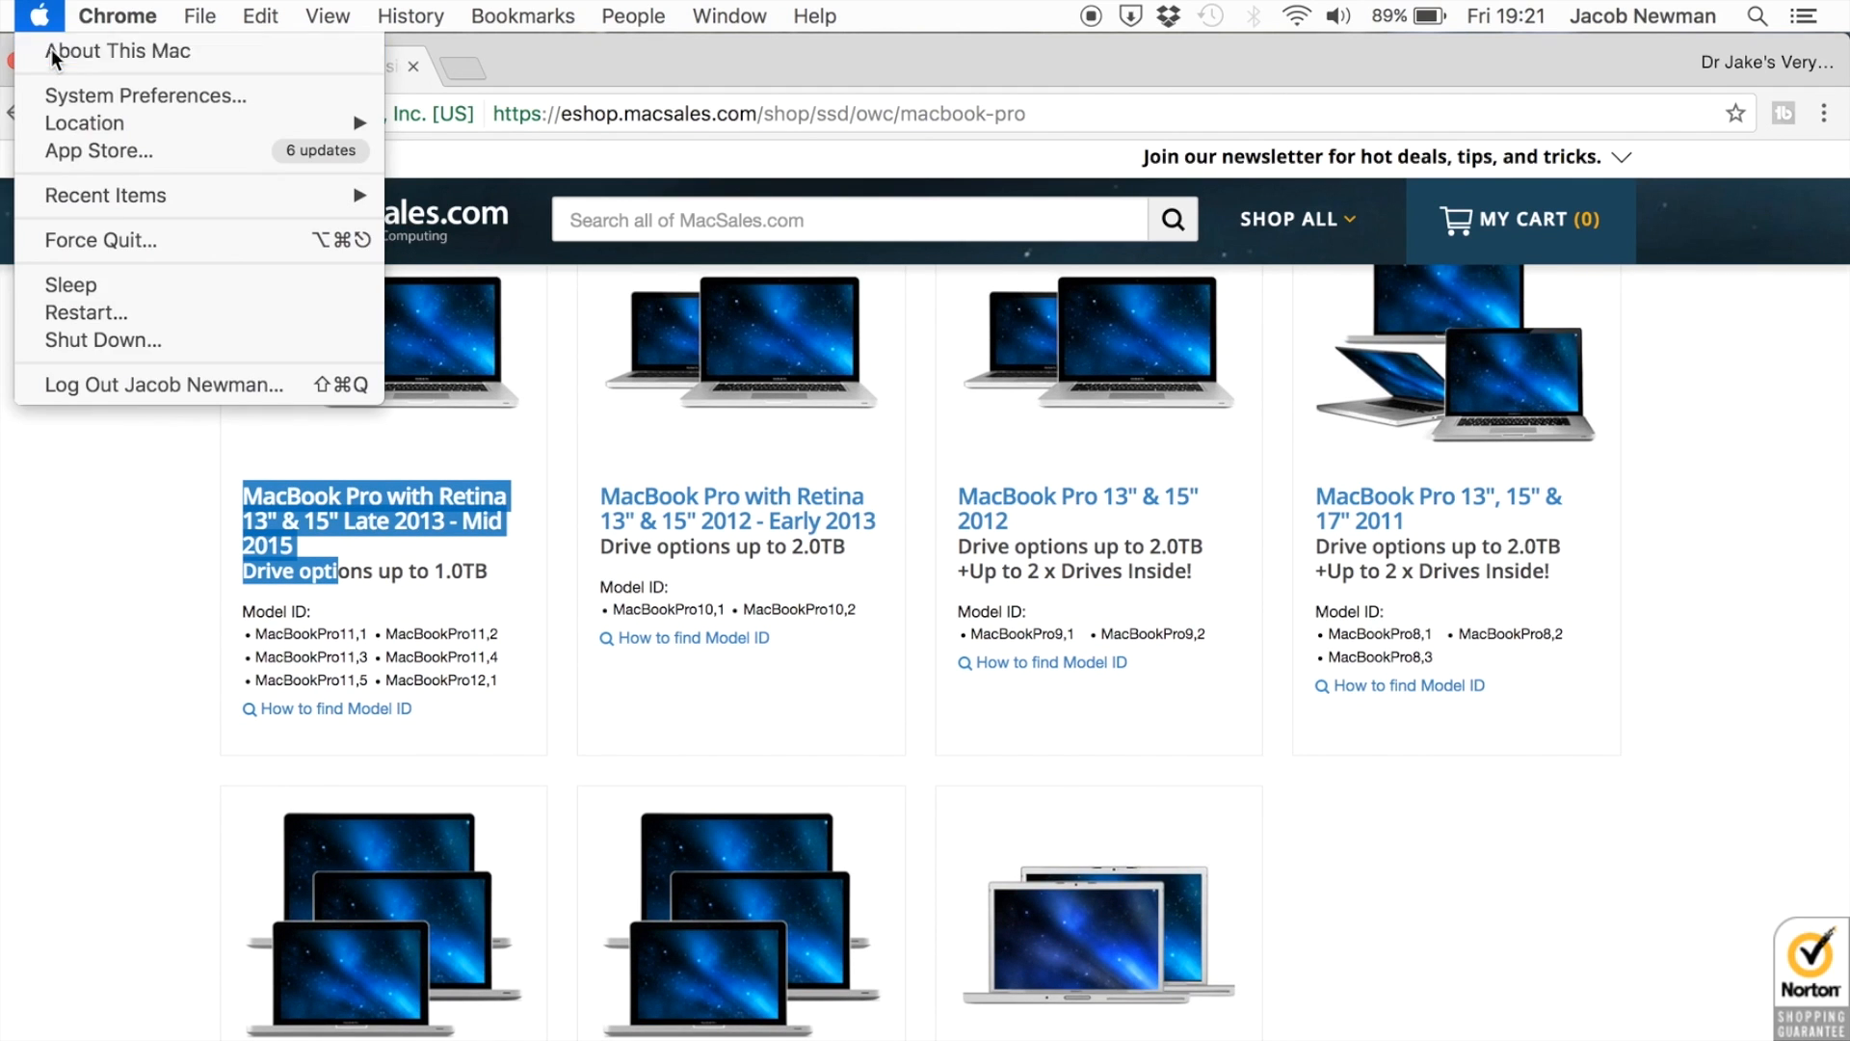
left_click(108, 51)
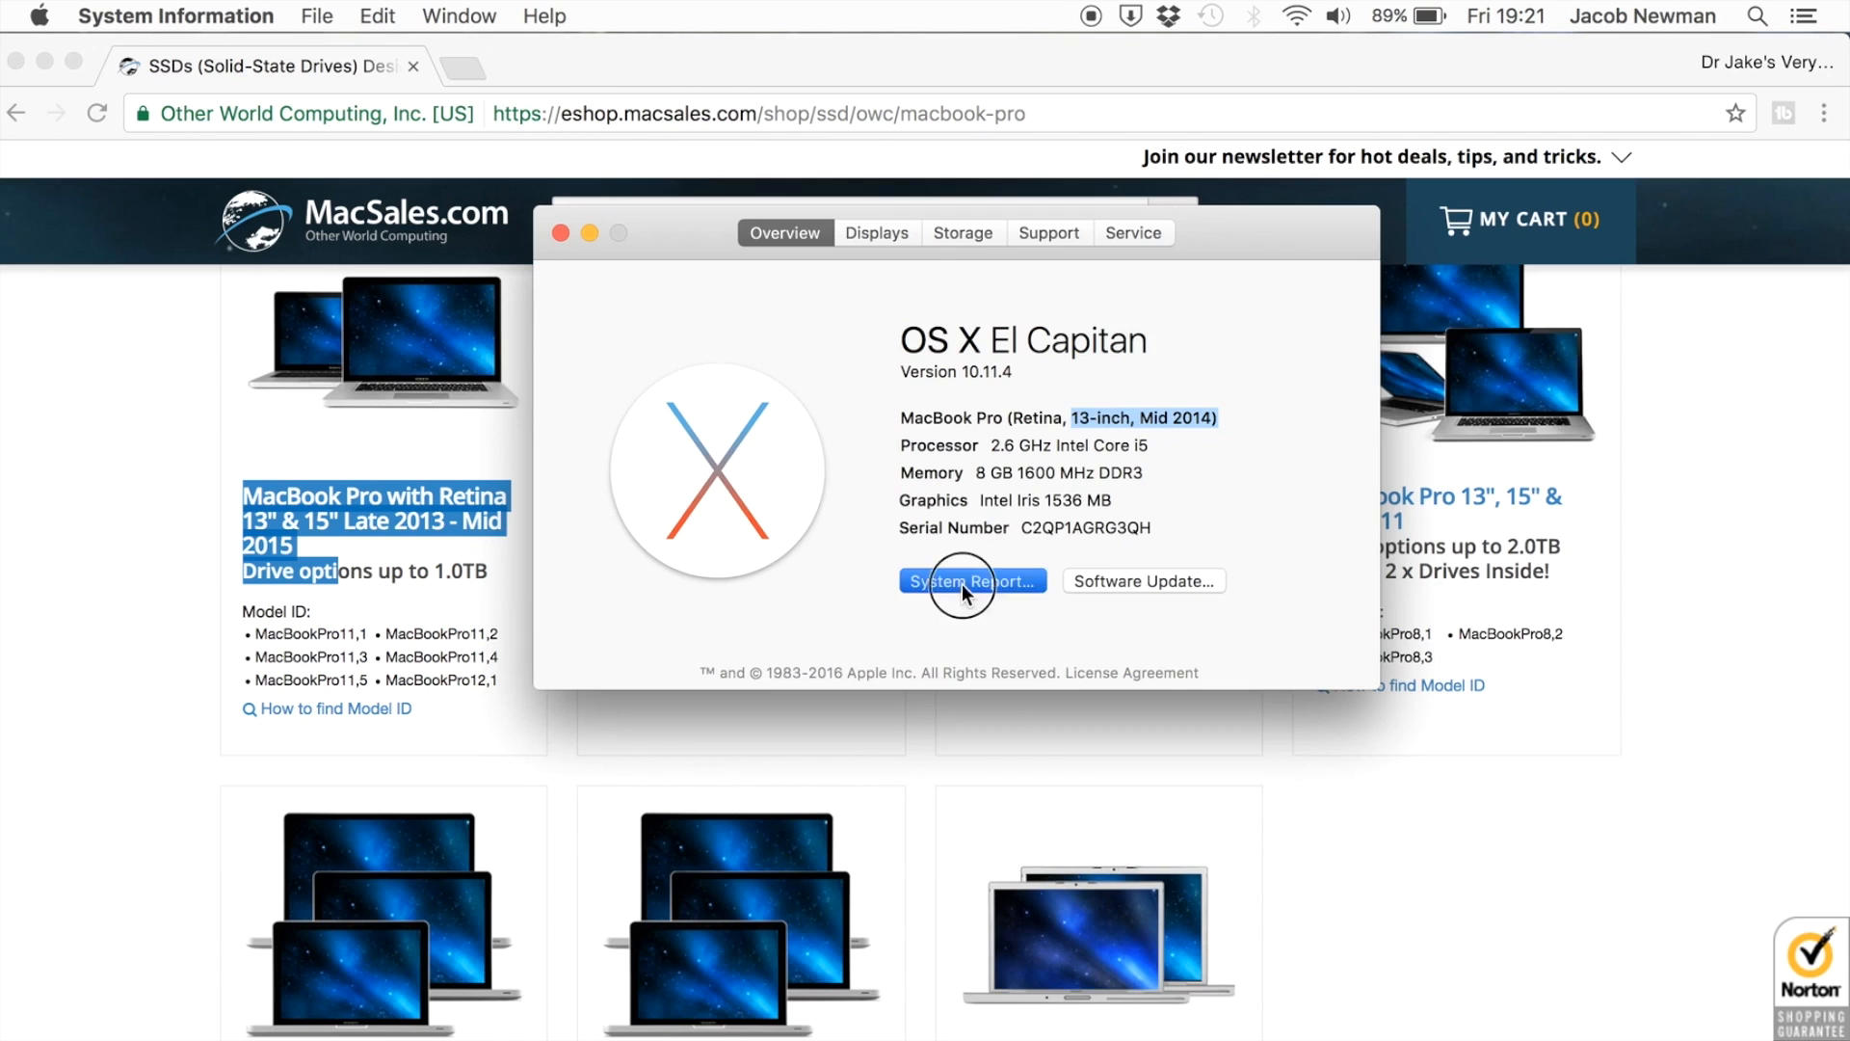
left_click(972, 581)
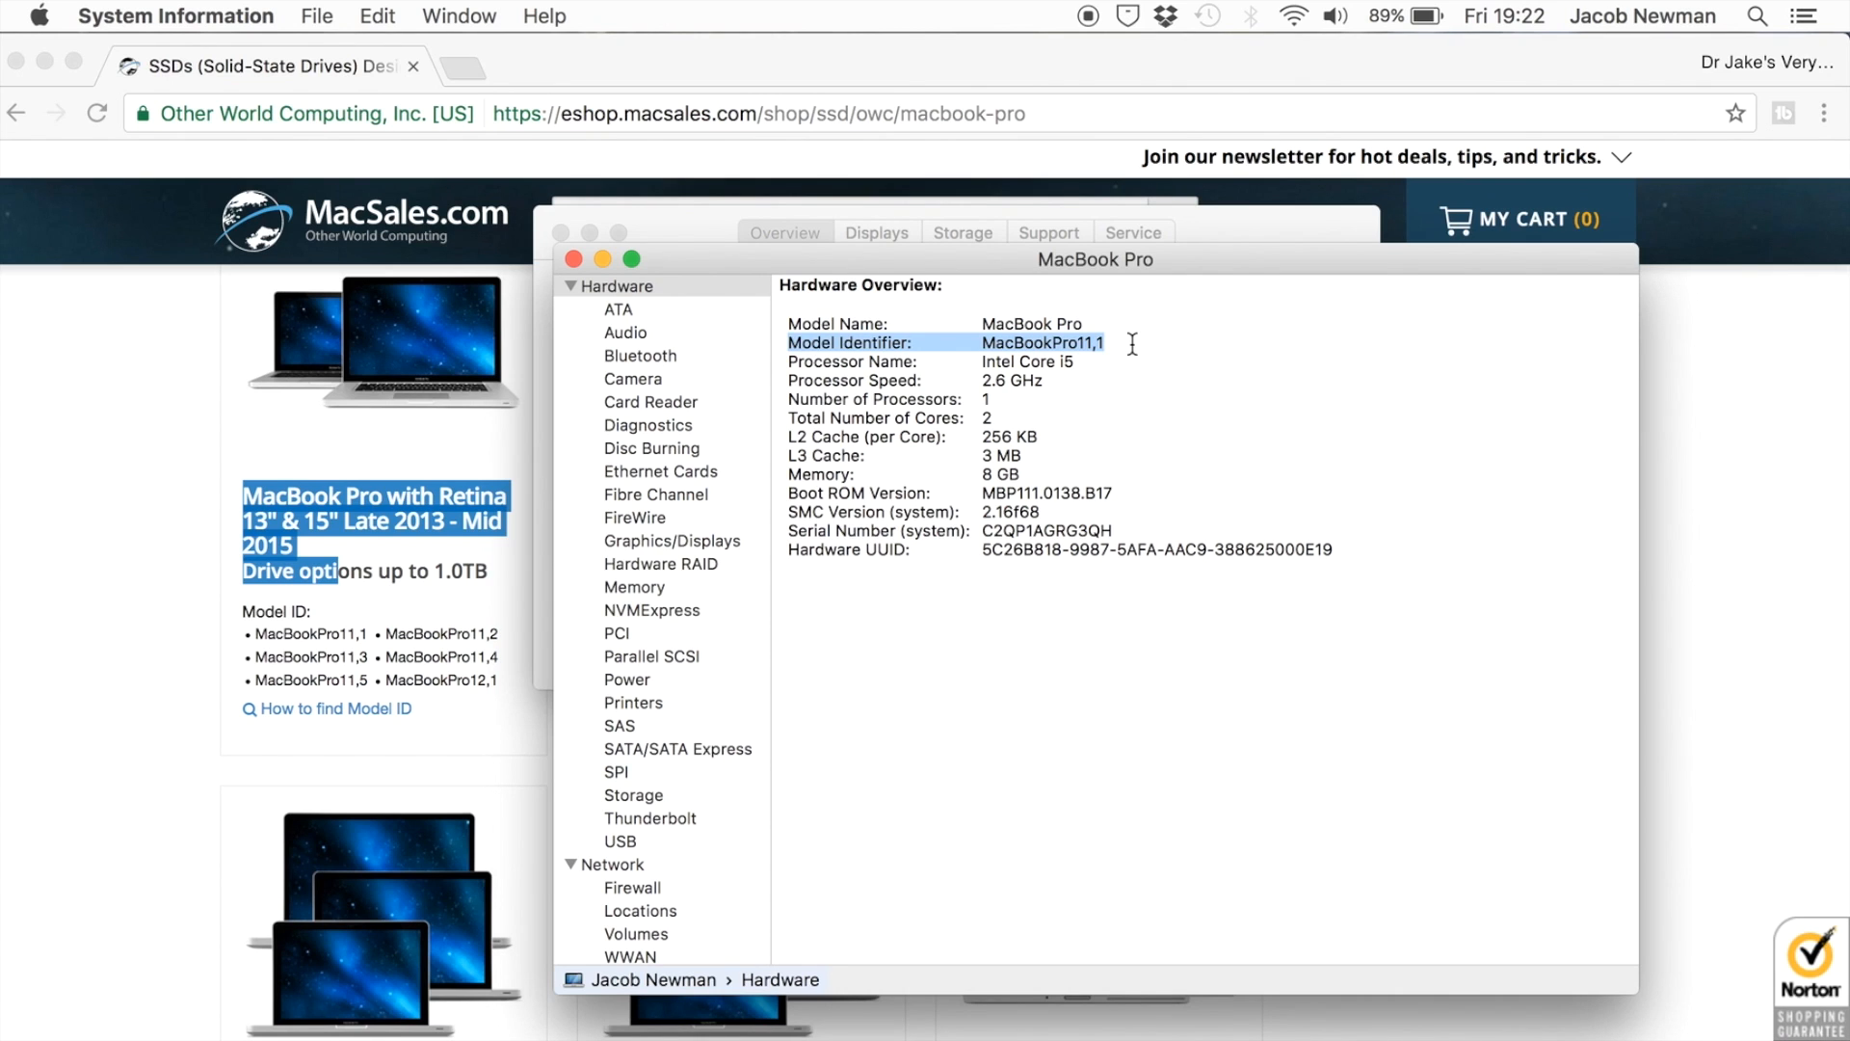
mouse_move(960, 370)
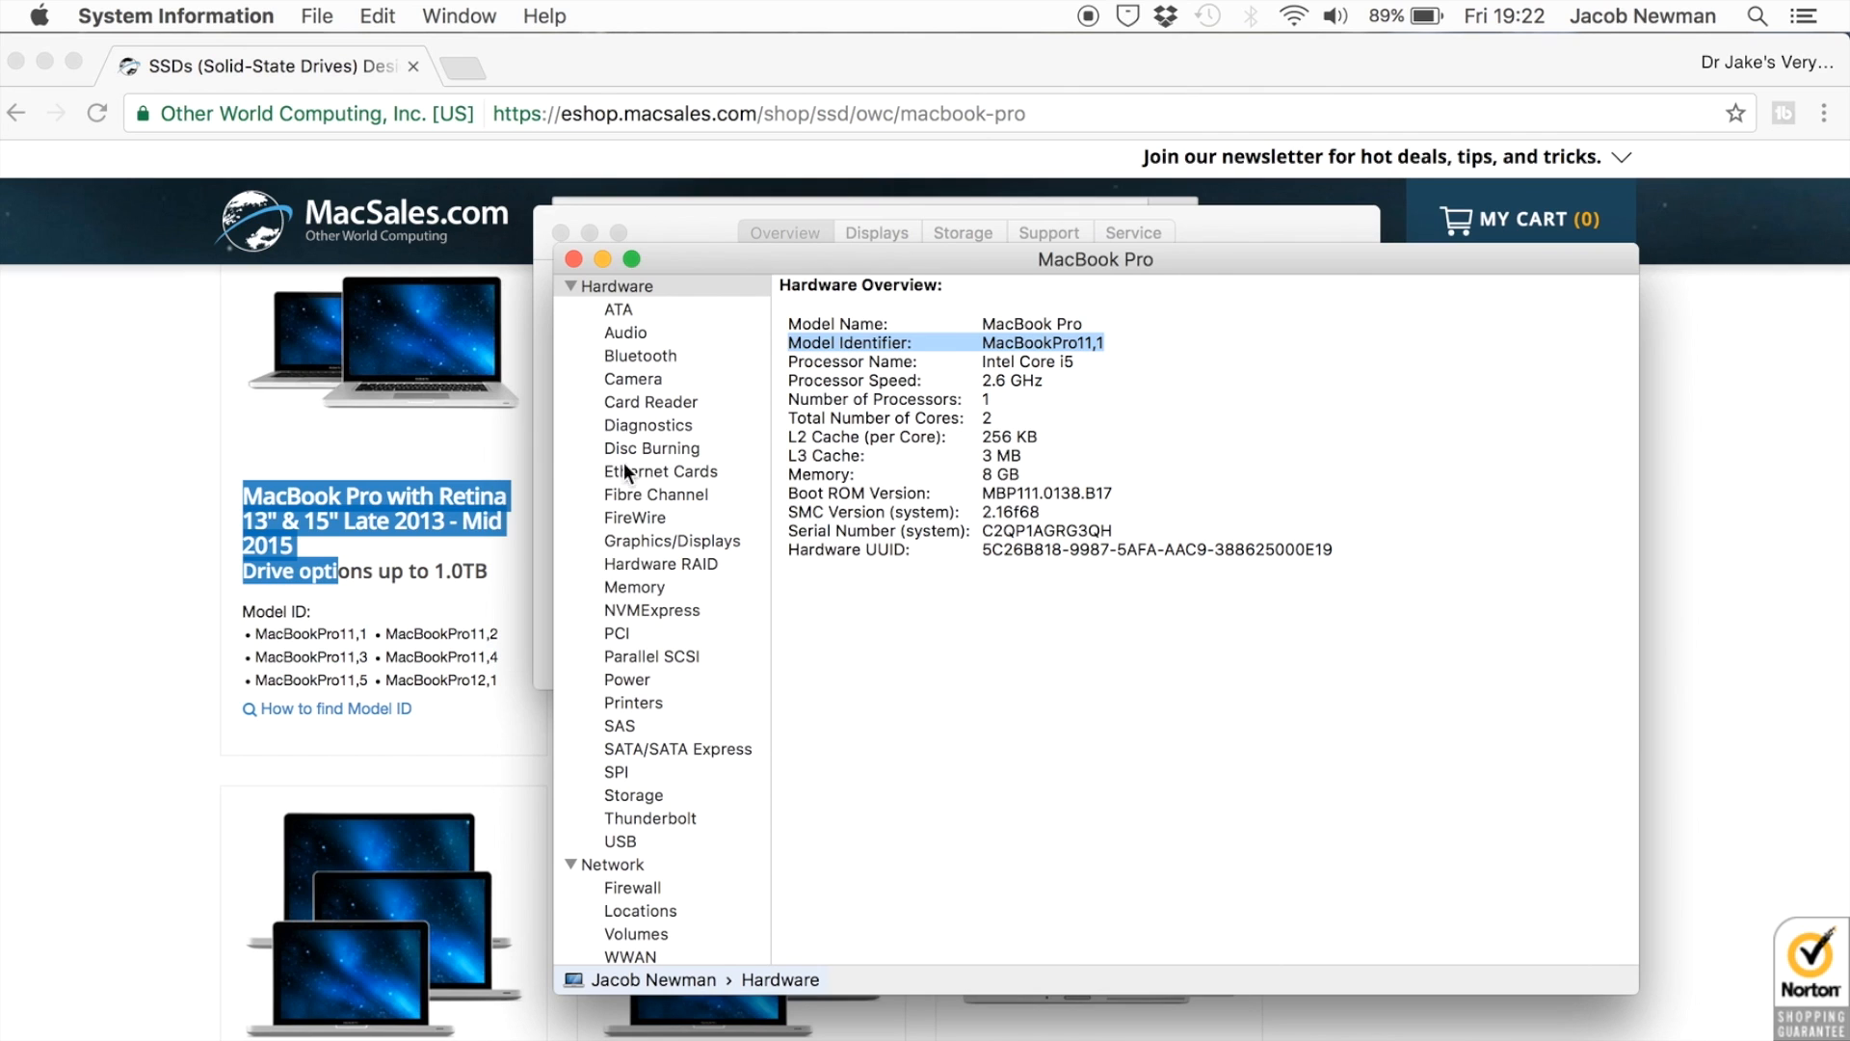
left_click(564, 258)
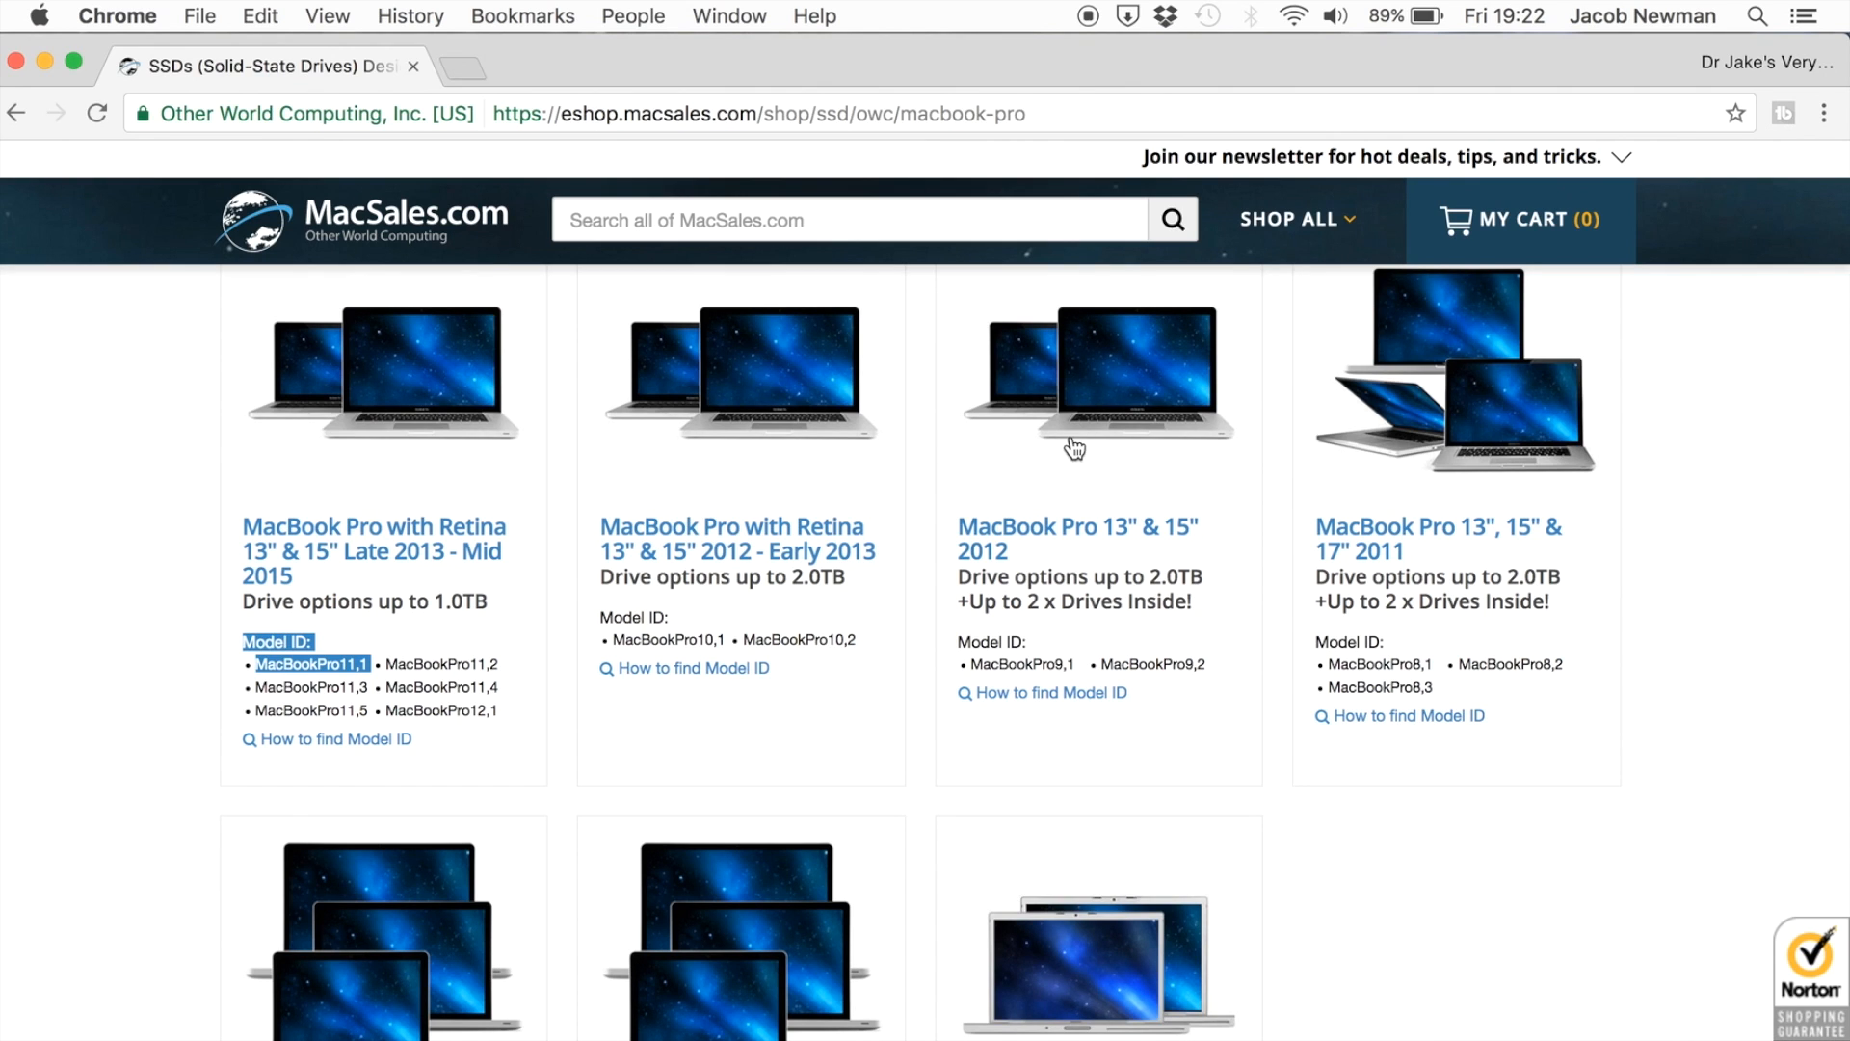
scroll("down", 3)
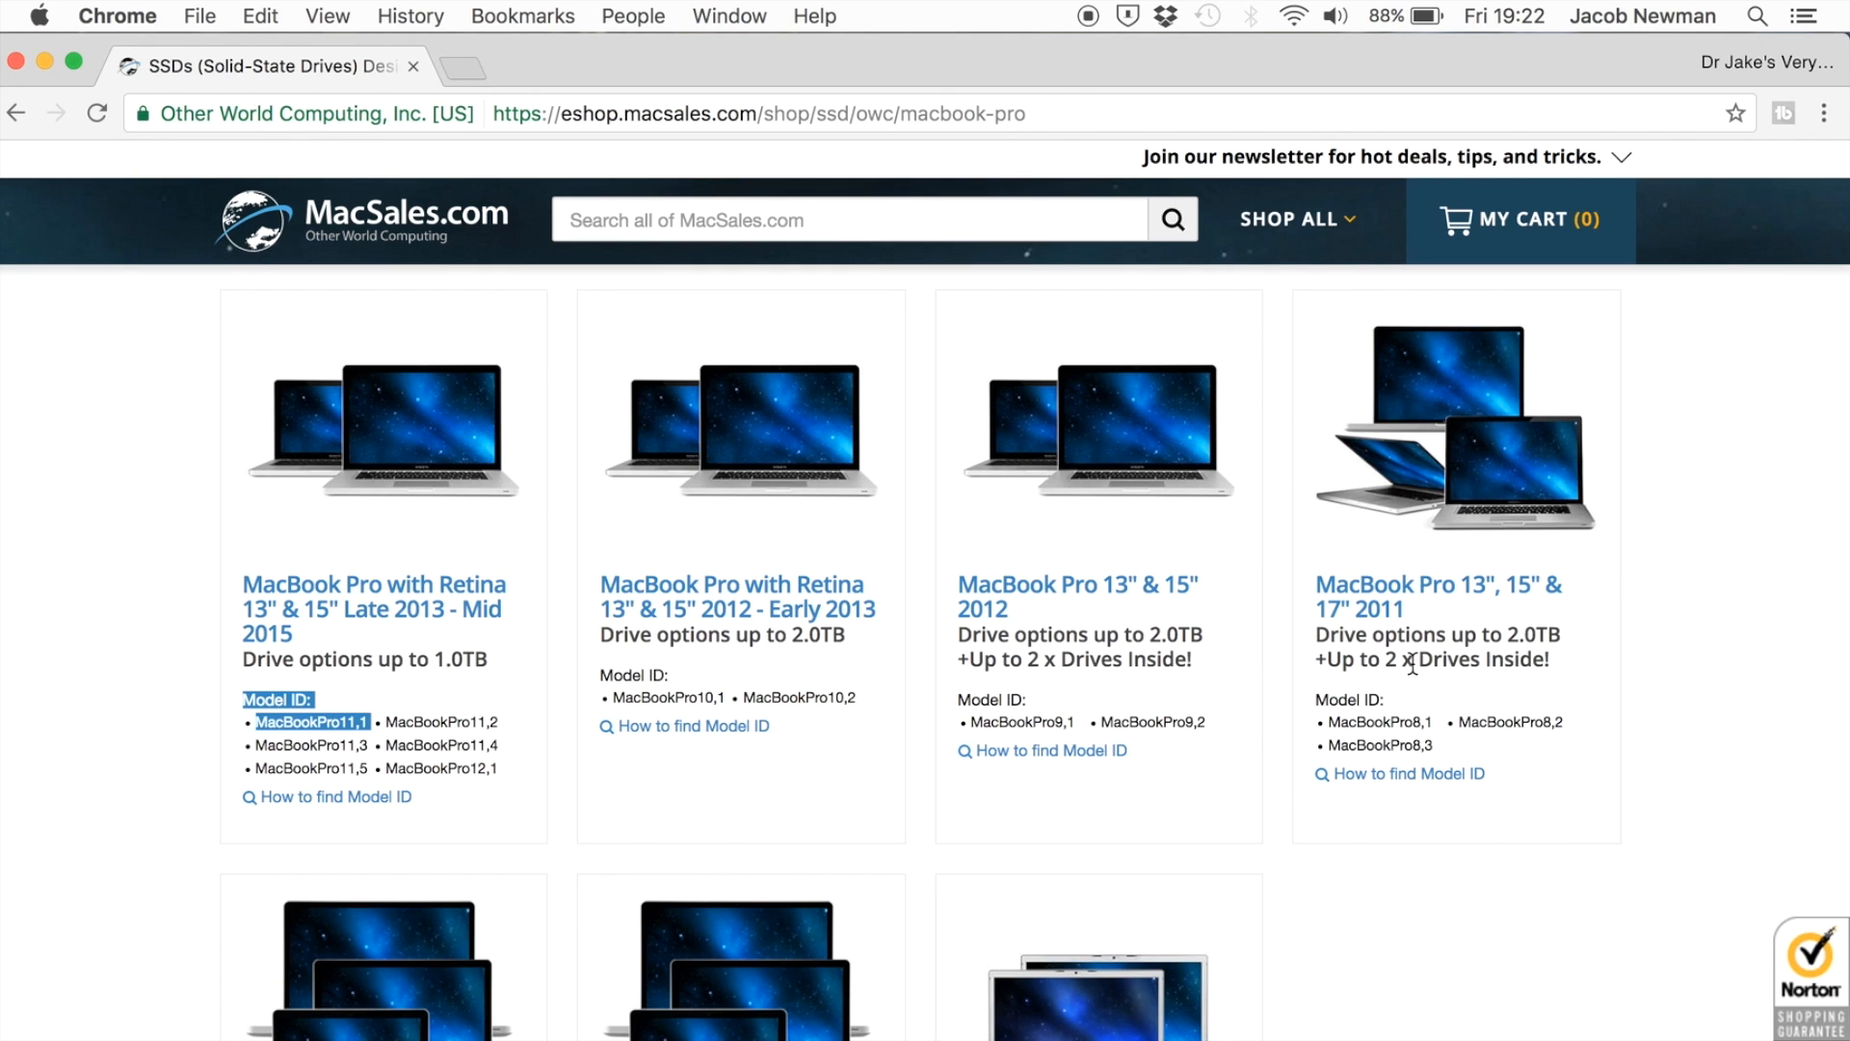
scroll("down", 3)
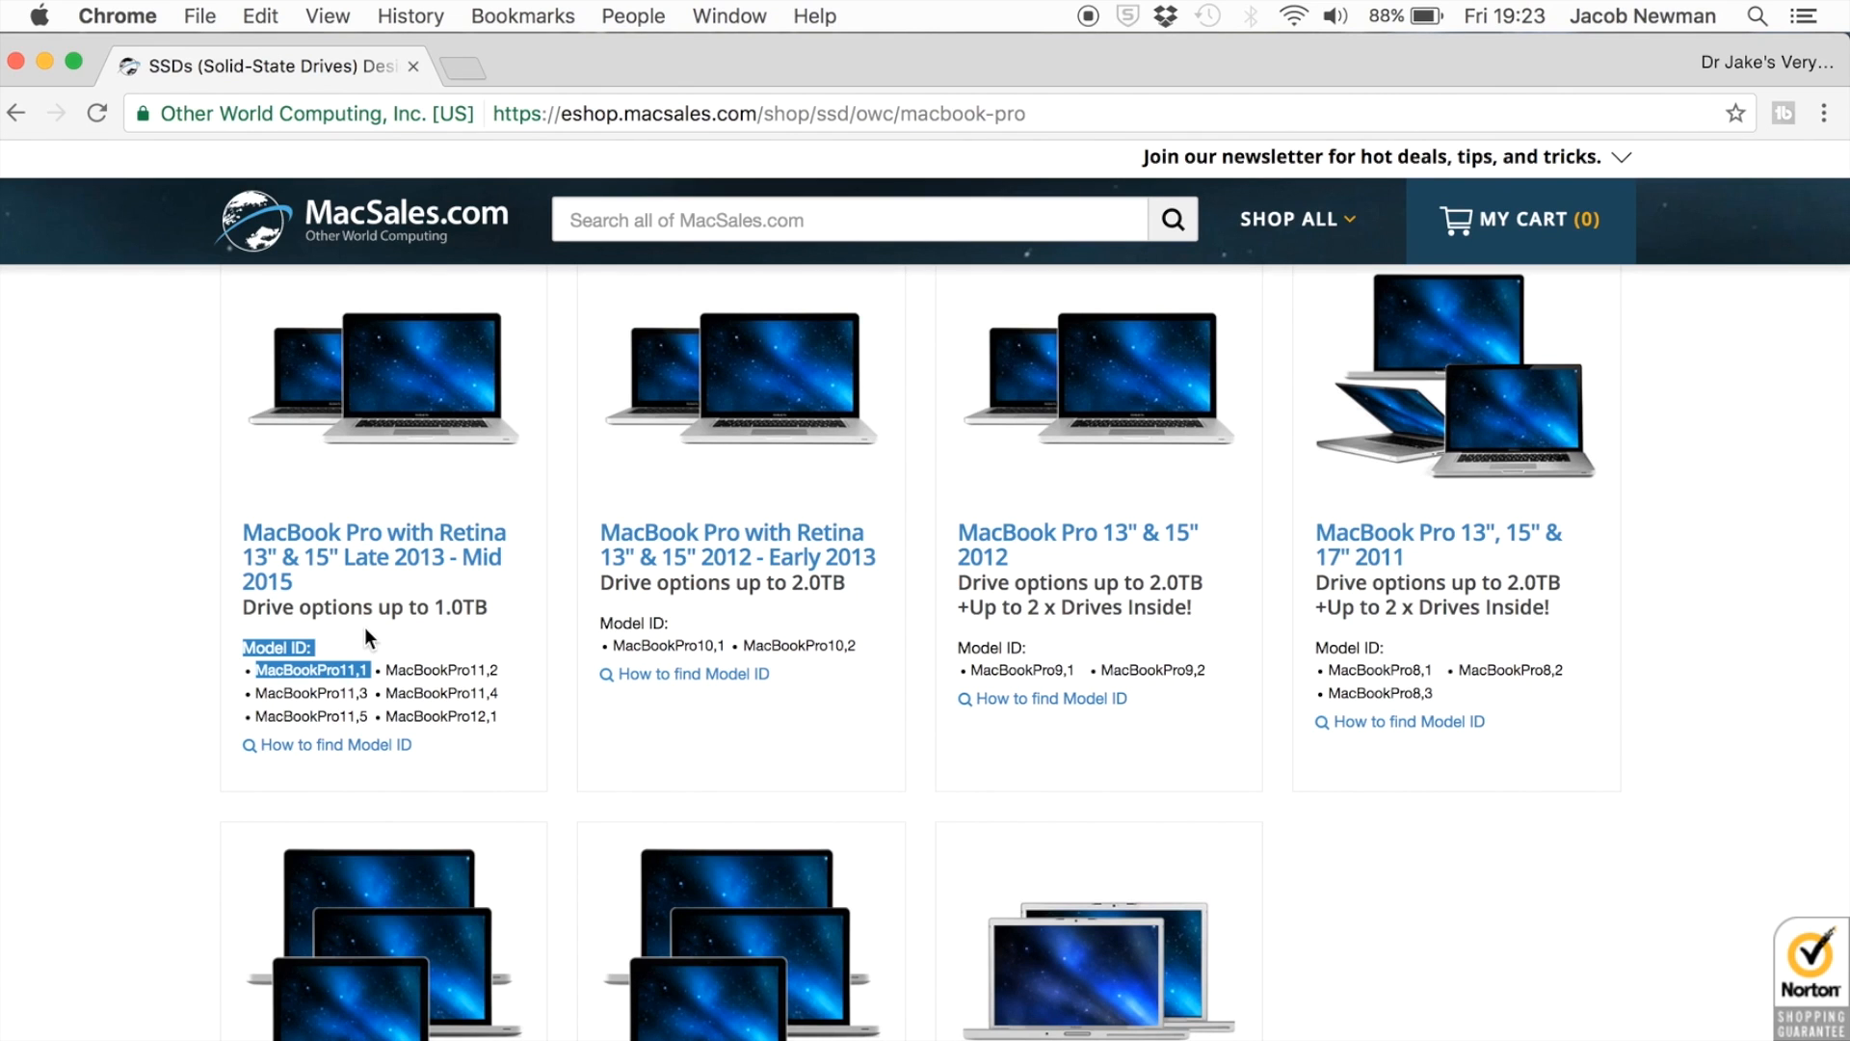
mouse_move(473, 598)
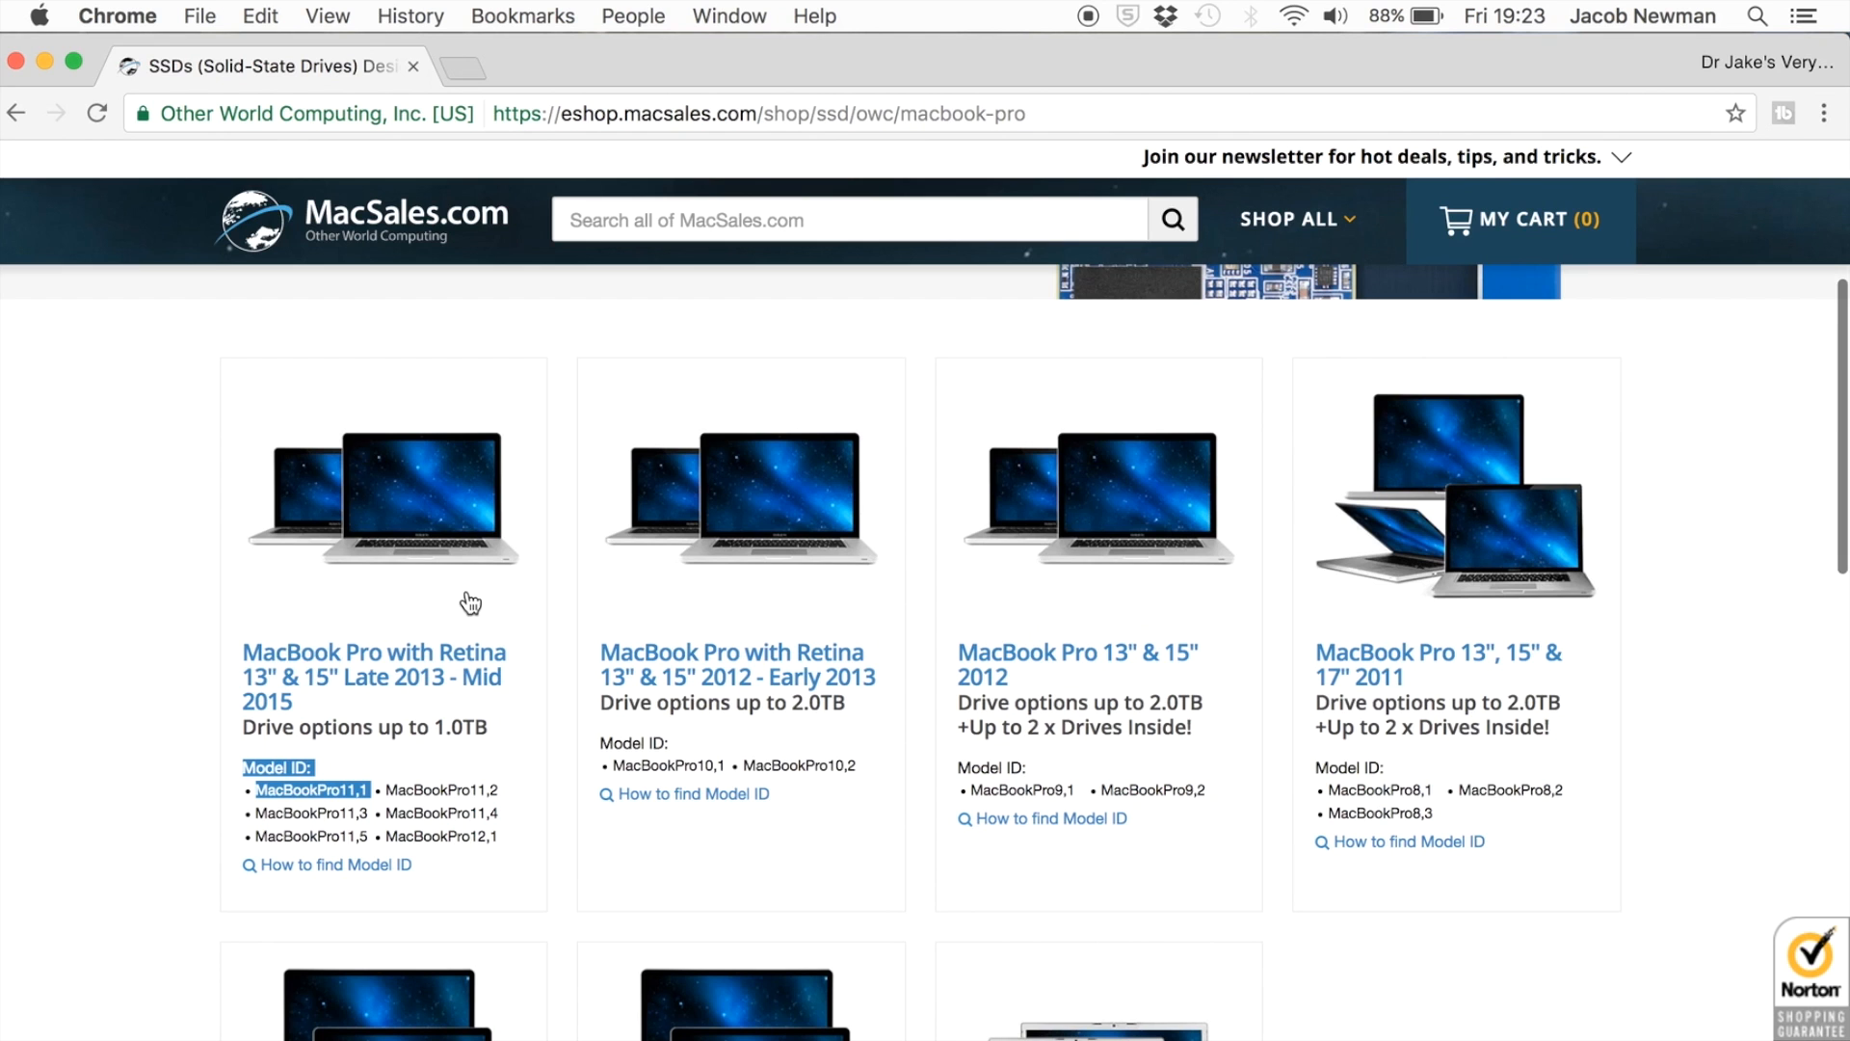
left_click(374, 666)
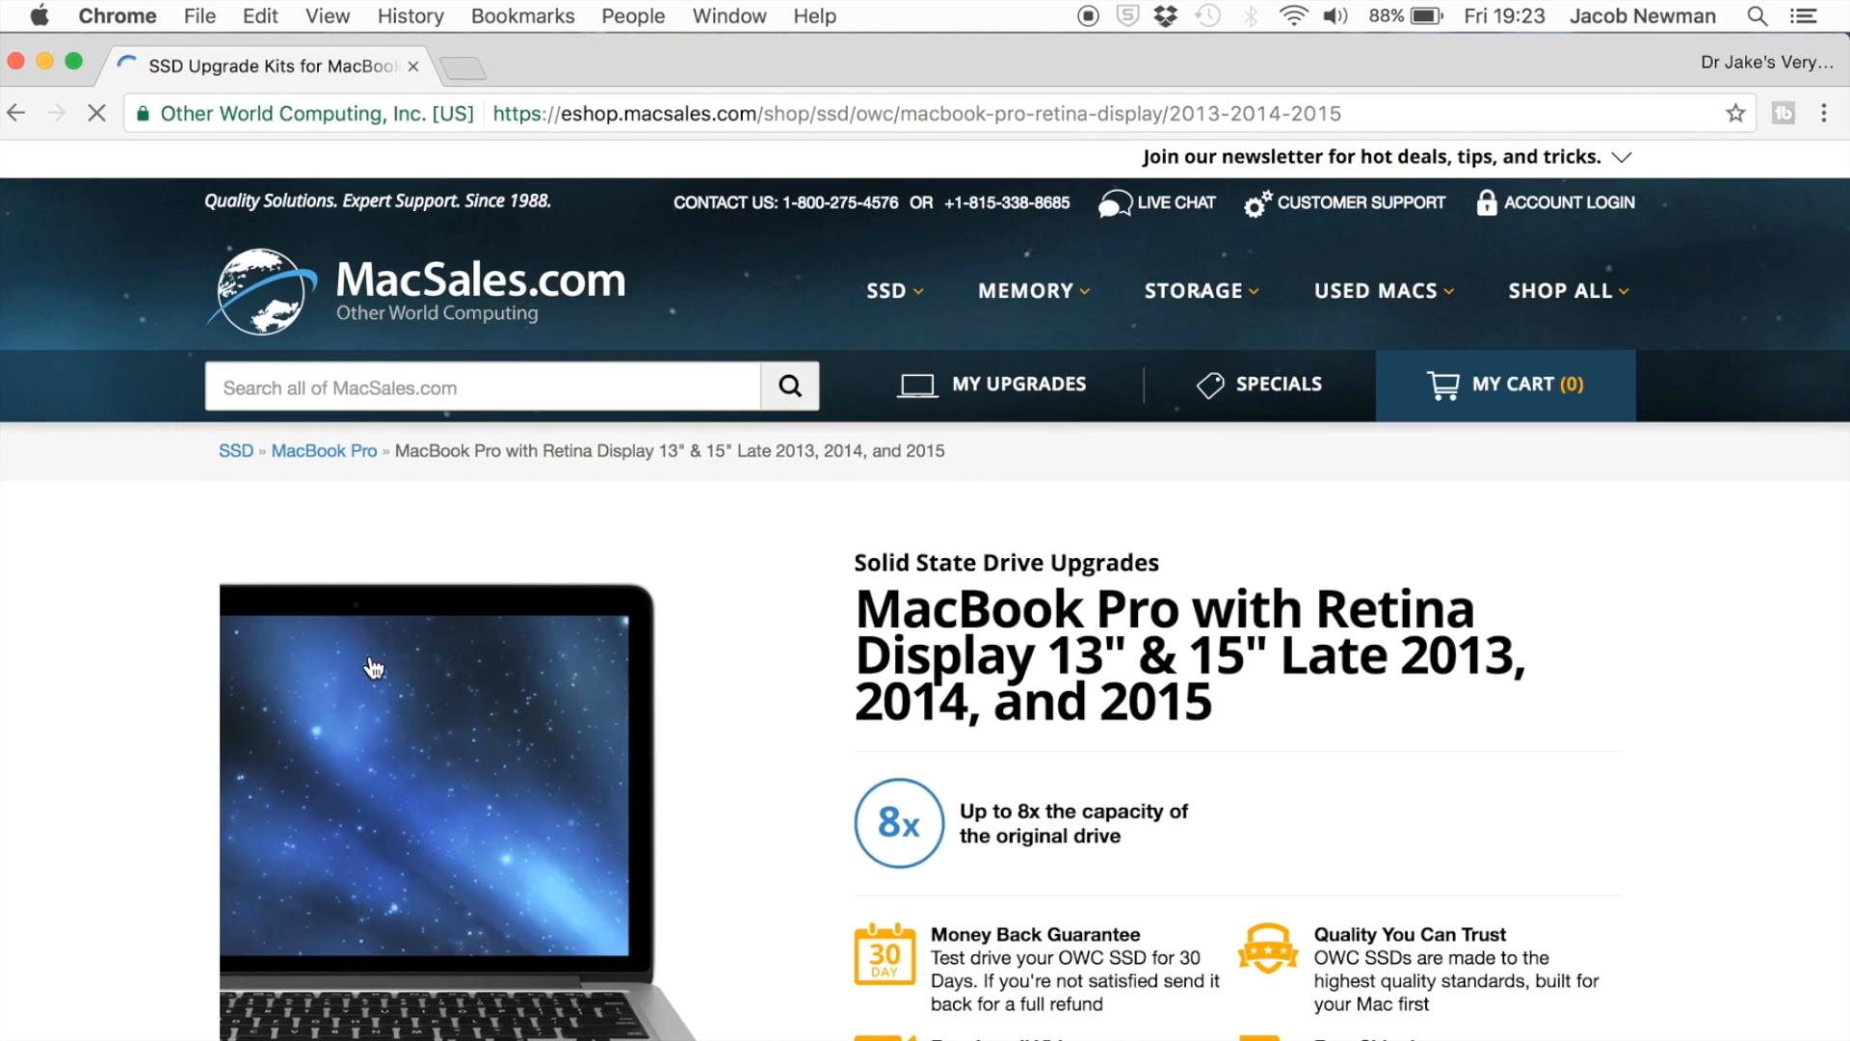
Scroll past the compatible model IDs to the Aura SSD price table and select the SSD Upgrade Kit heading
scroll("down", 3)
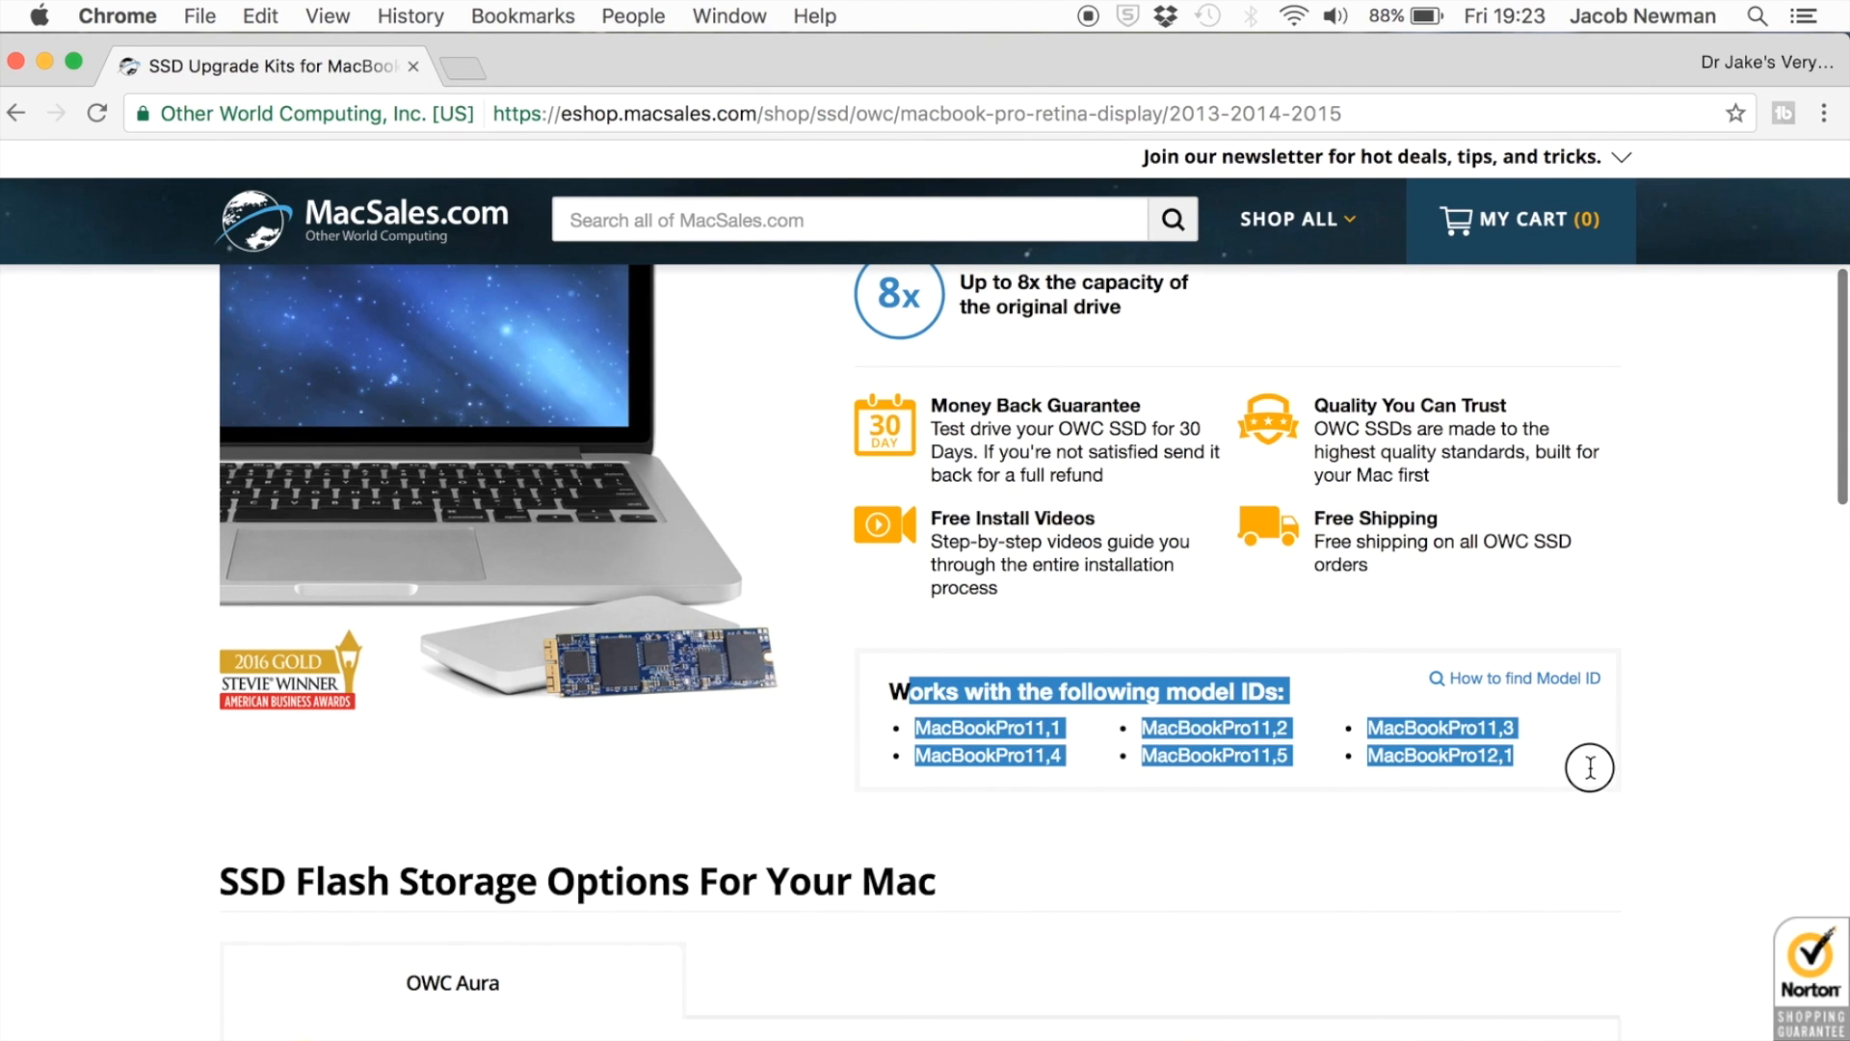
scroll("down", 3)
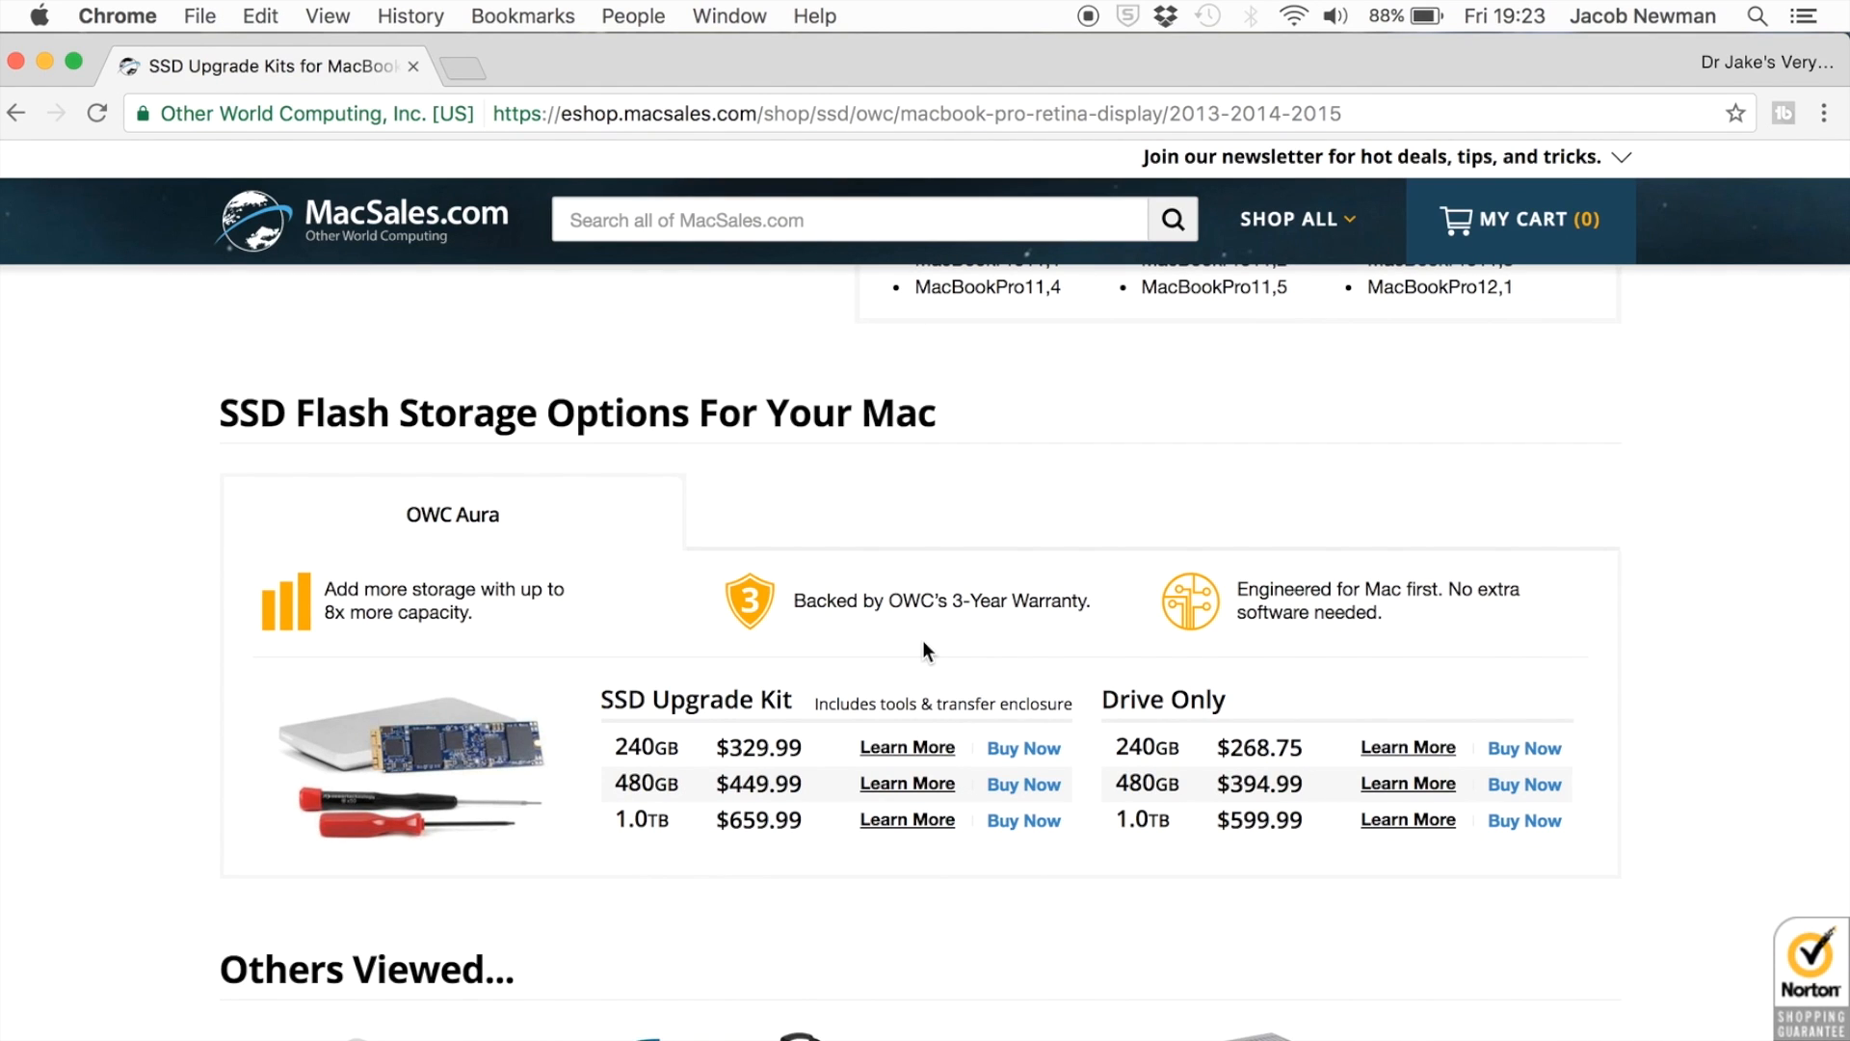
mouse_move(878, 703)
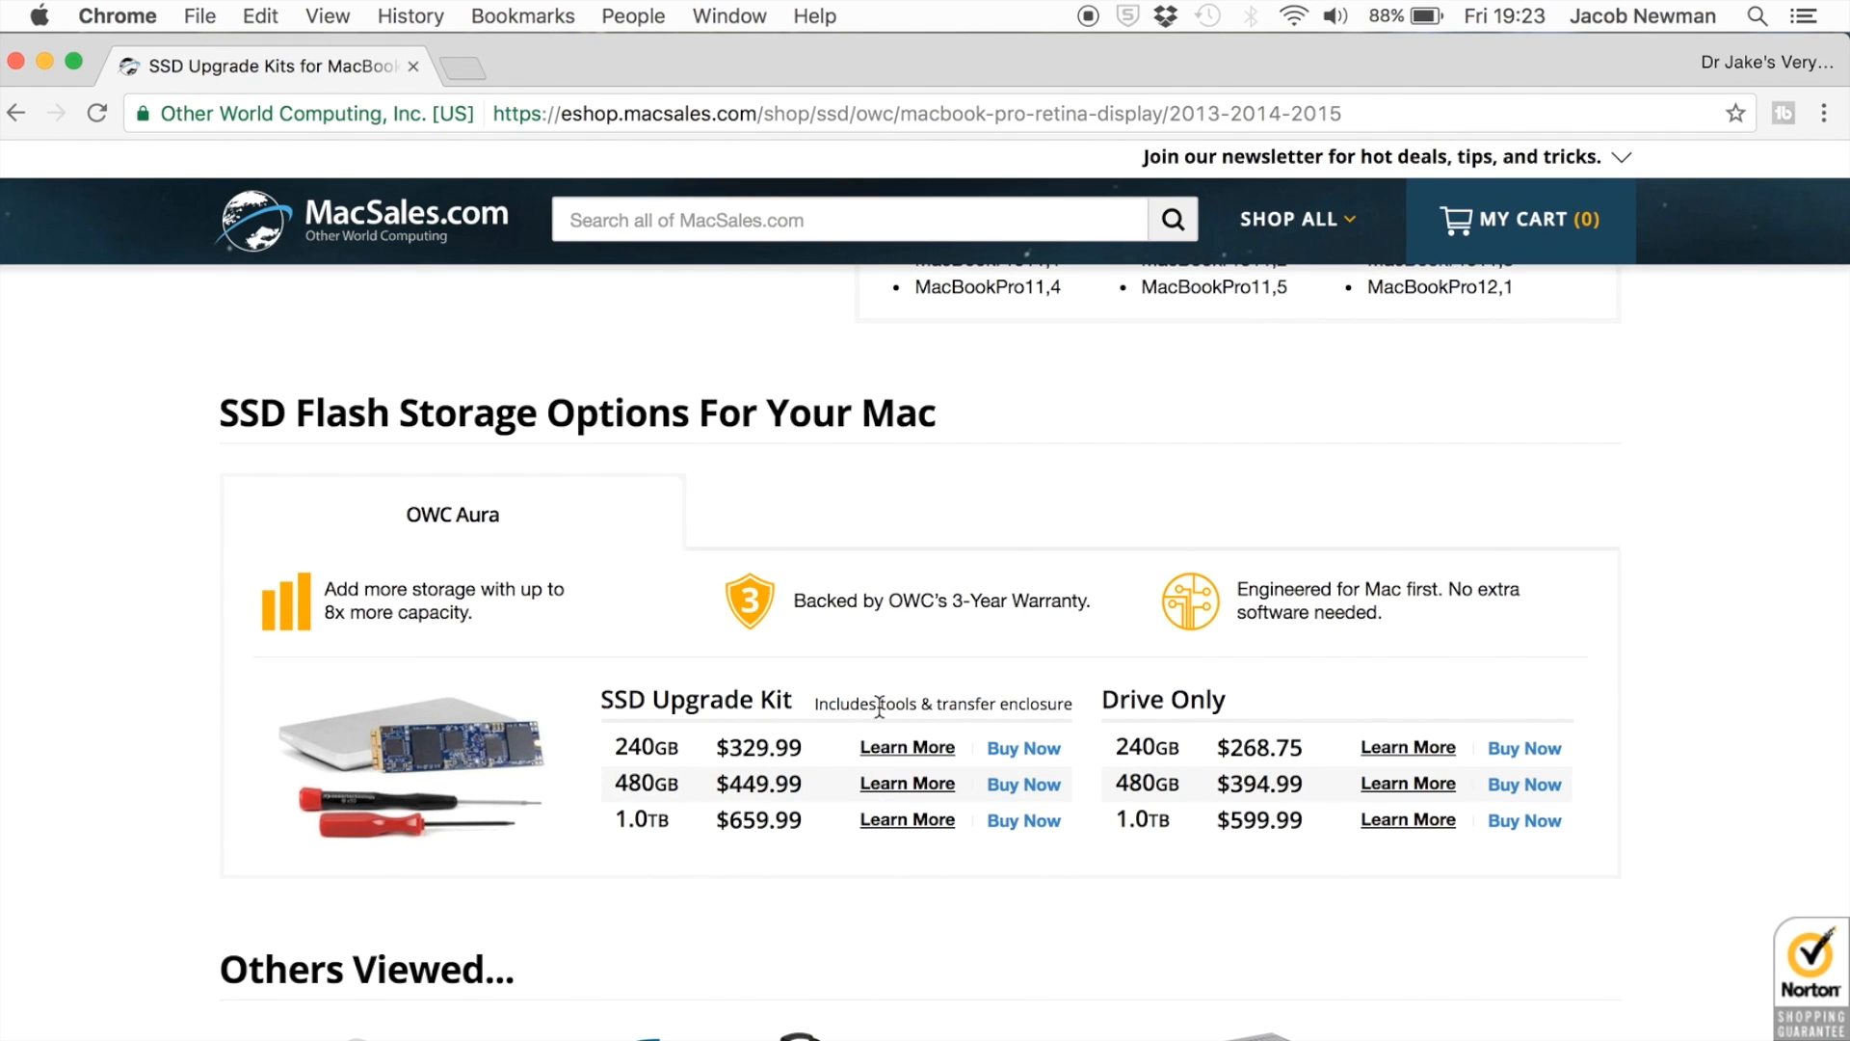
mouse_move(674, 822)
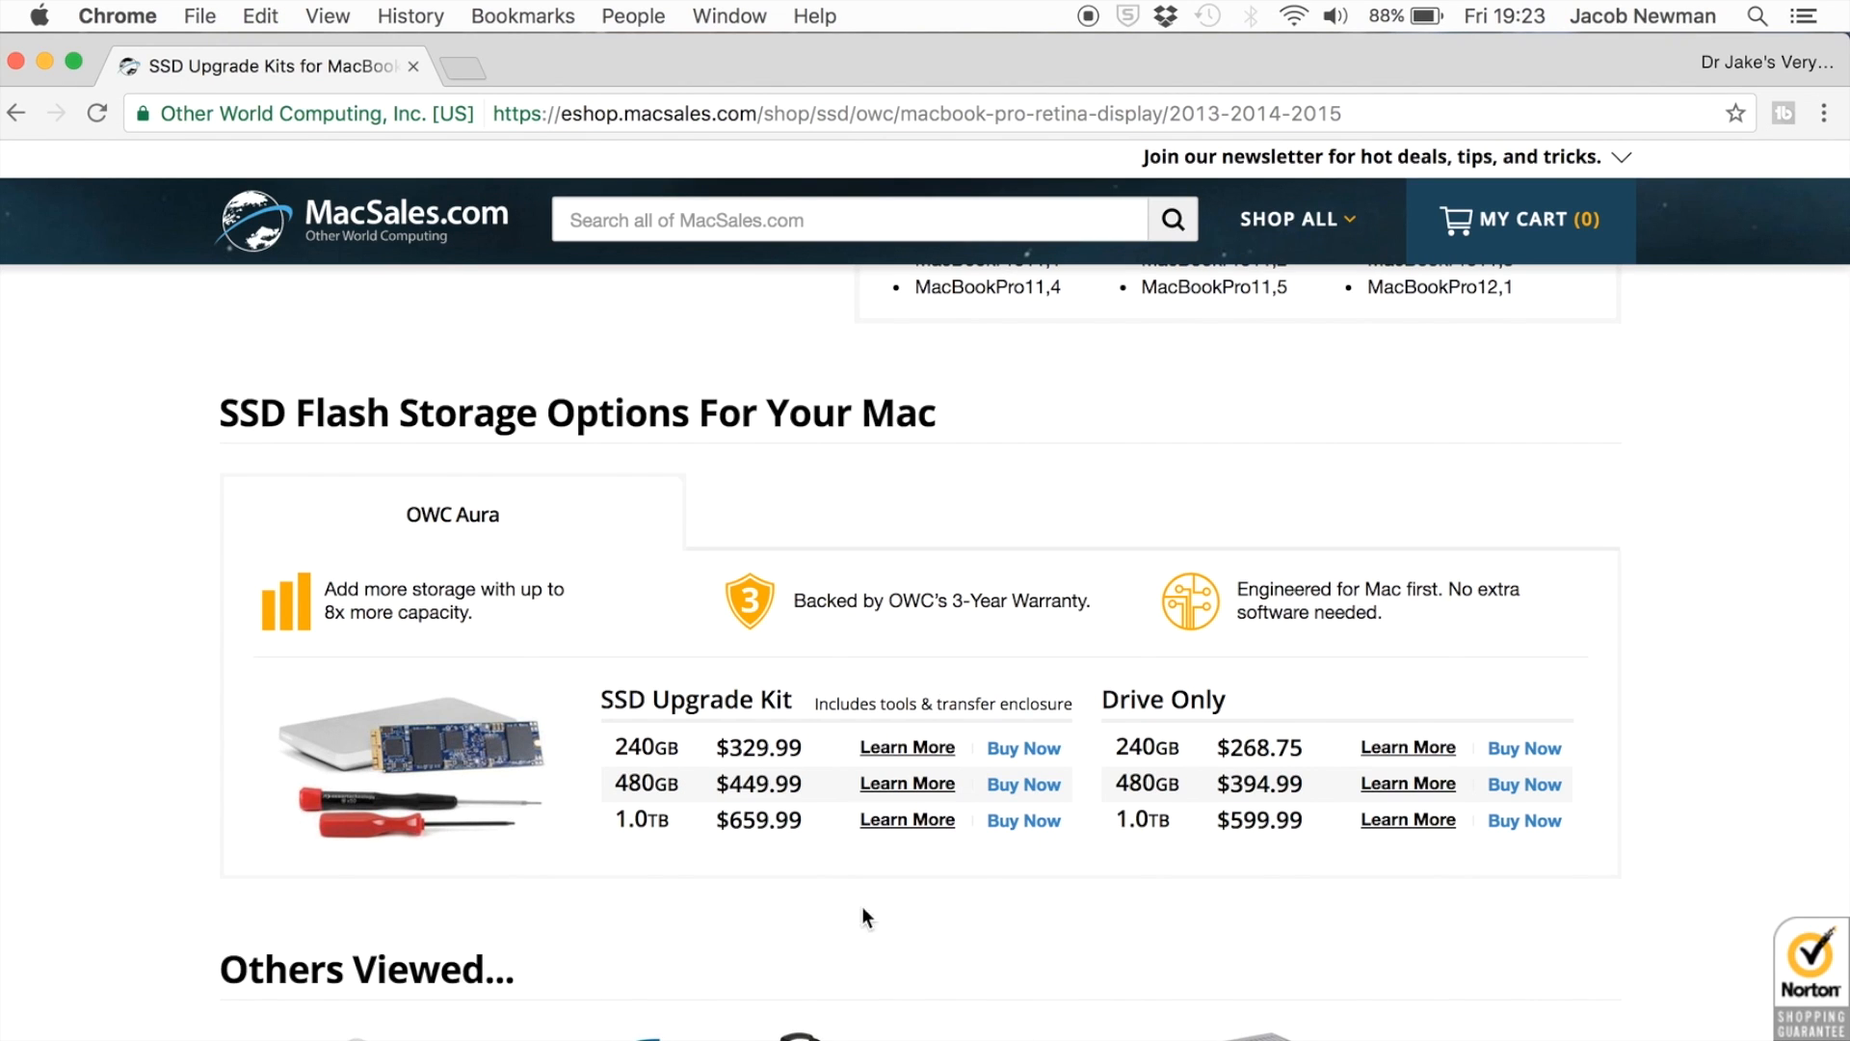
double_click(732, 698)
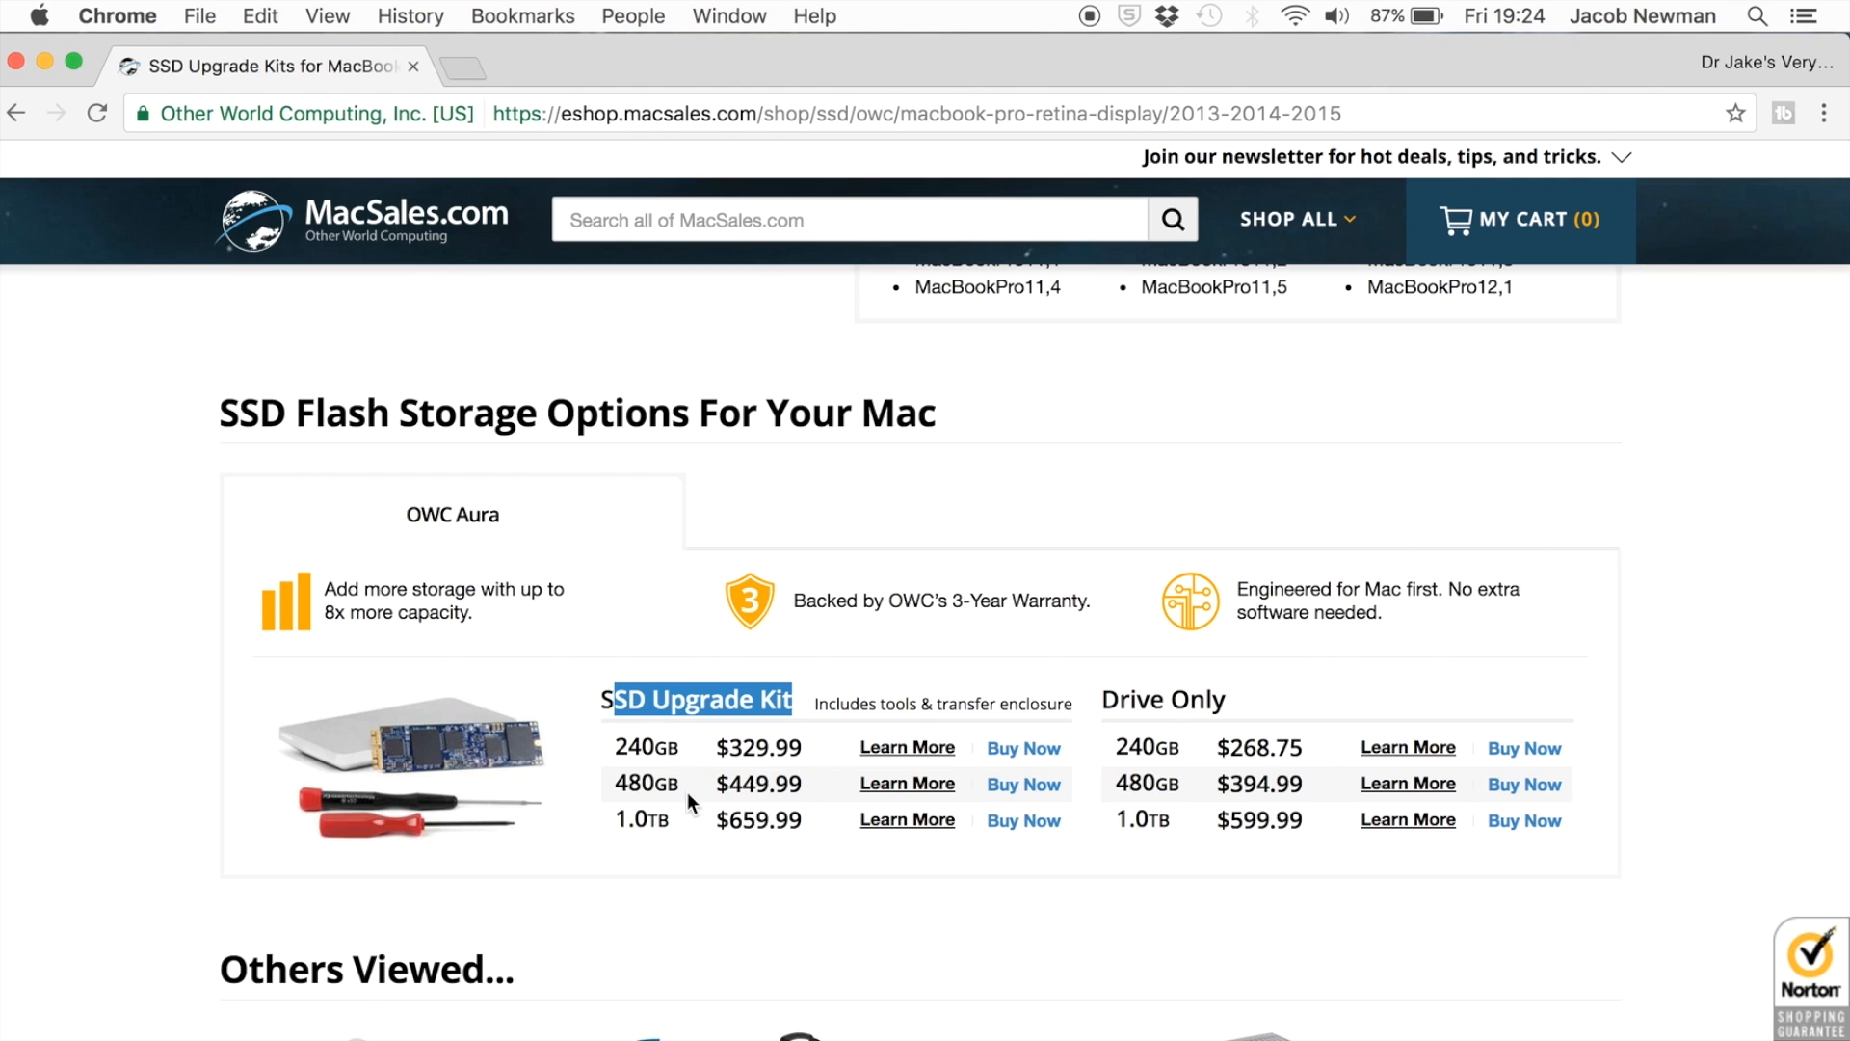
mouse_move(739, 849)
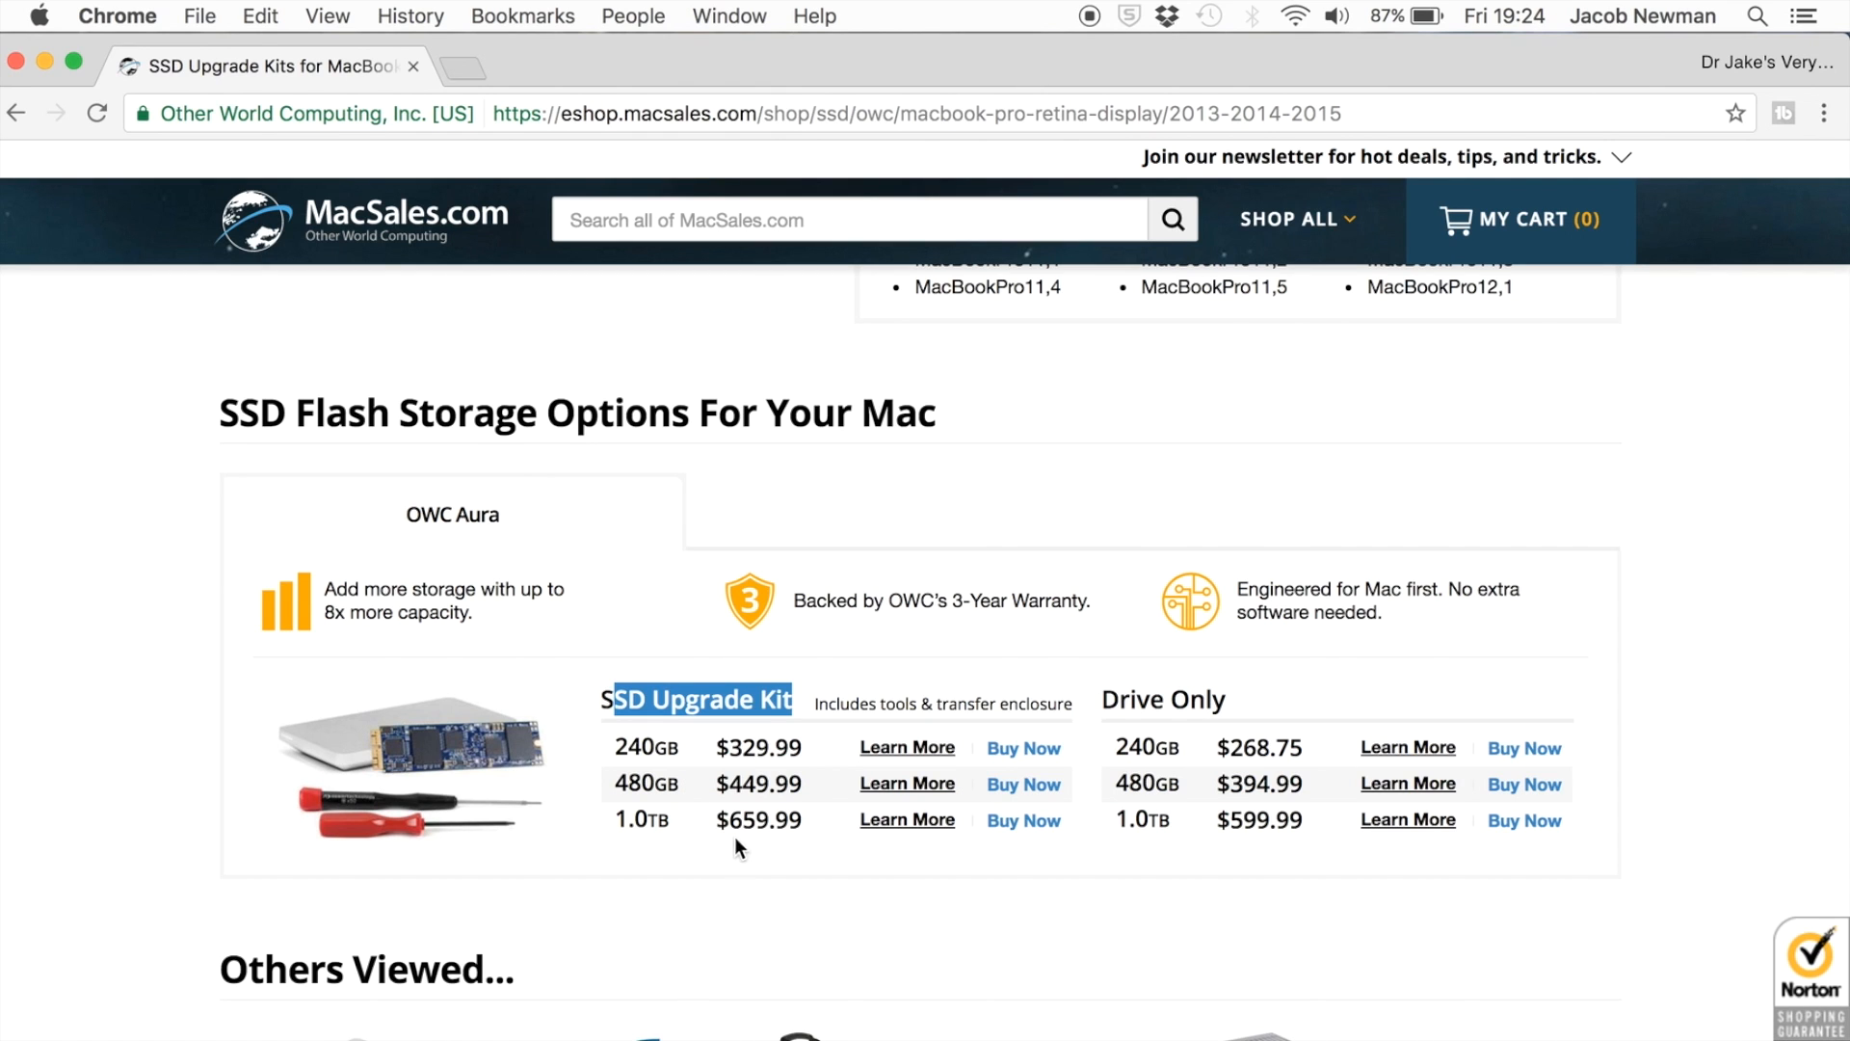
mouse_move(425, 841)
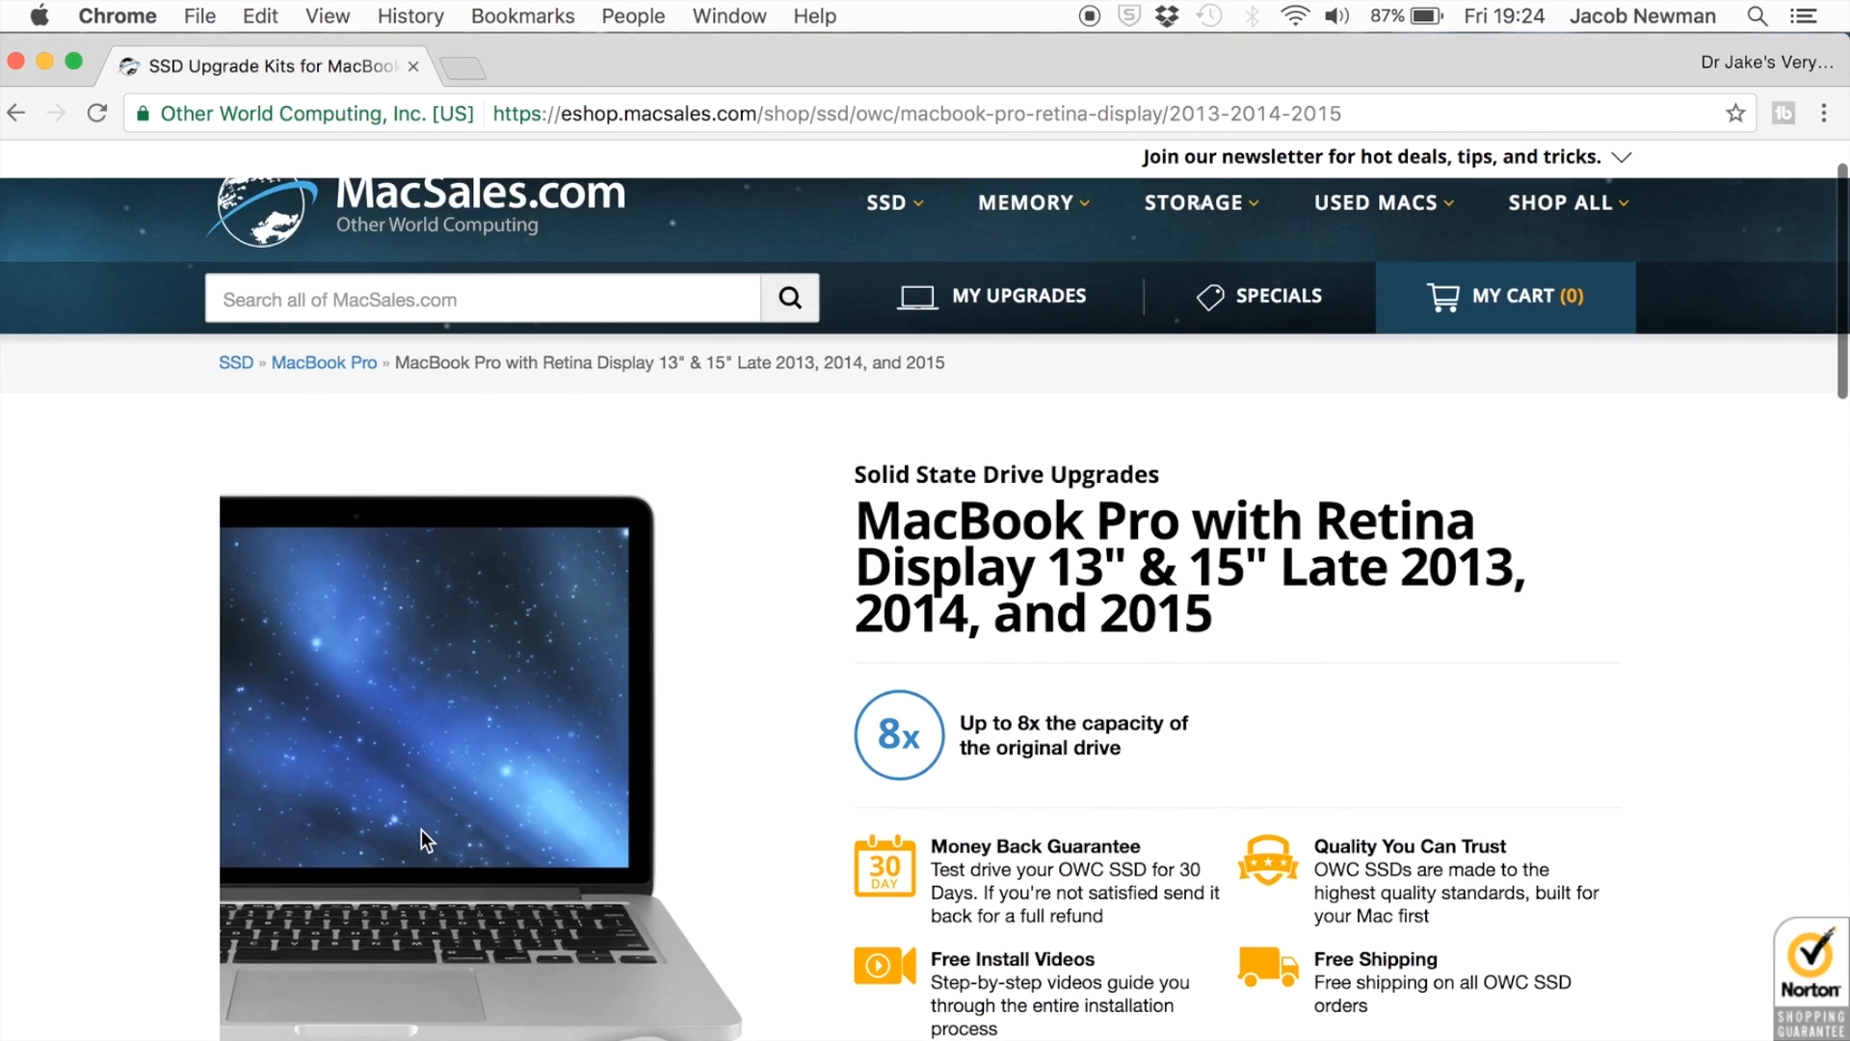
scroll("down", 3)
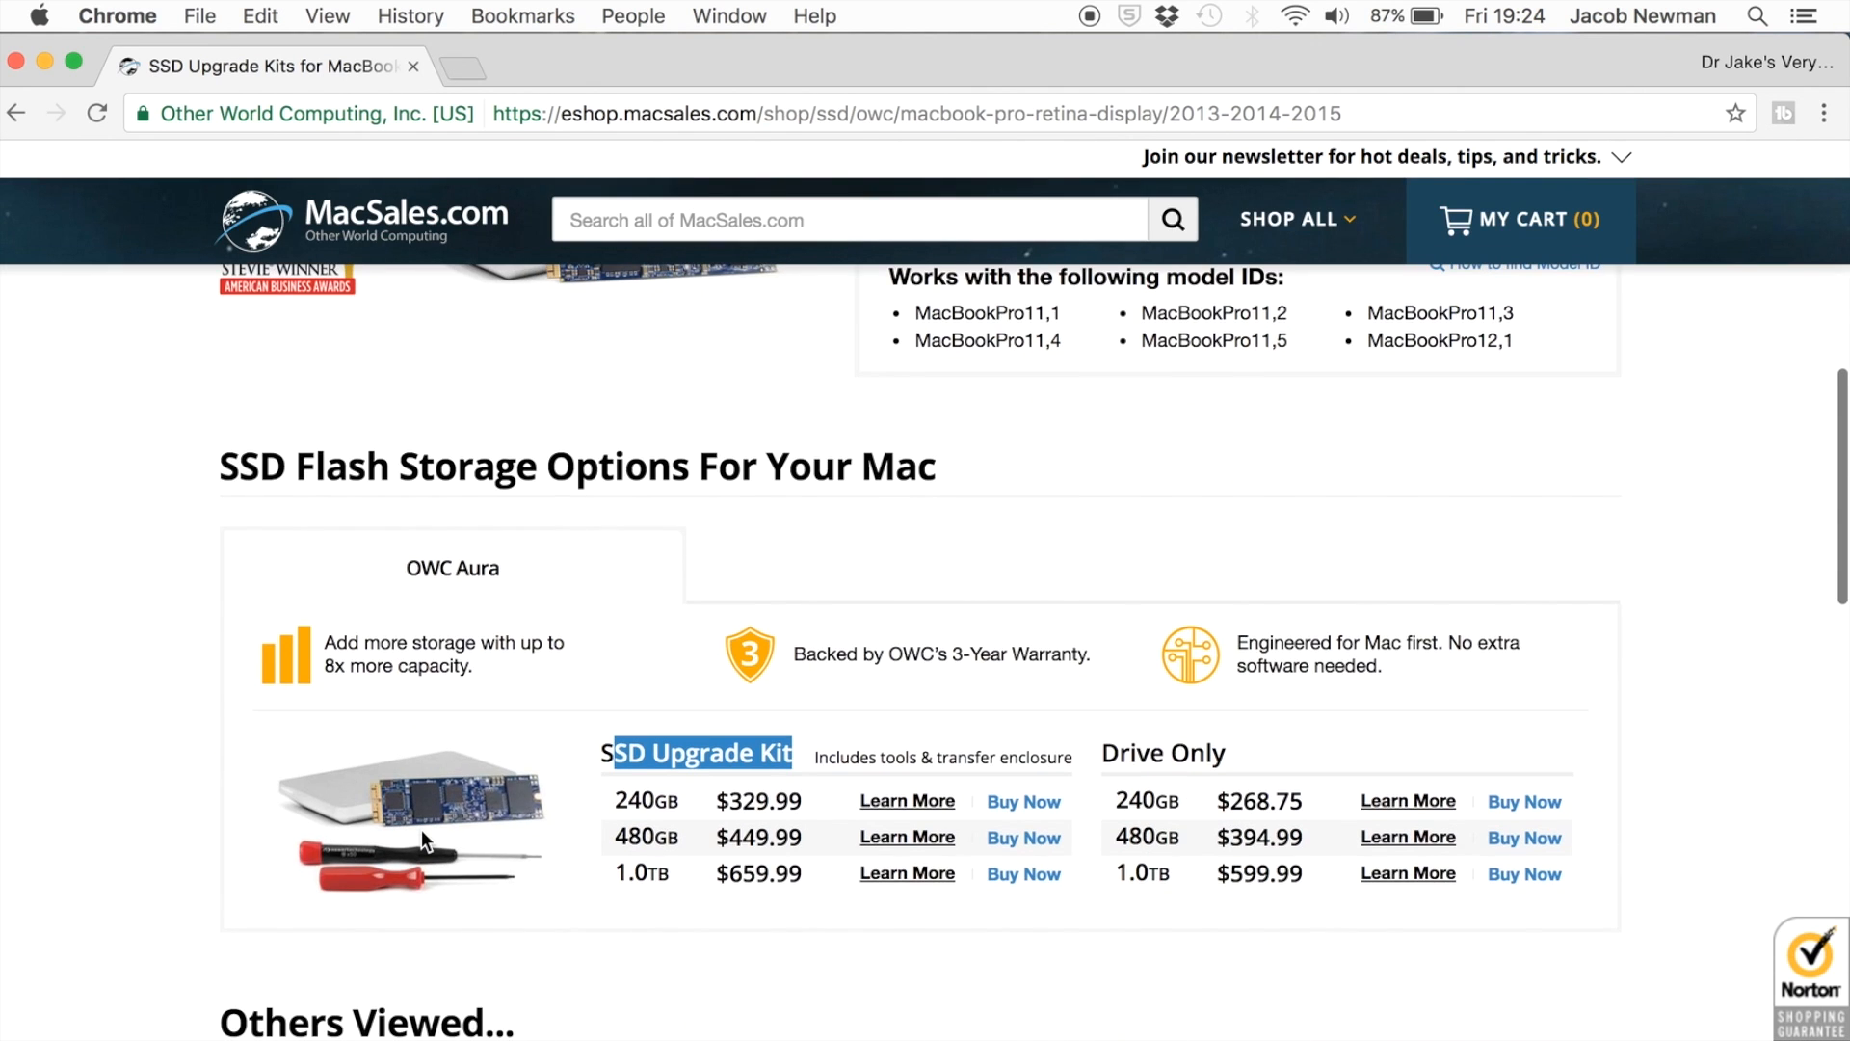
scroll("down", 3)
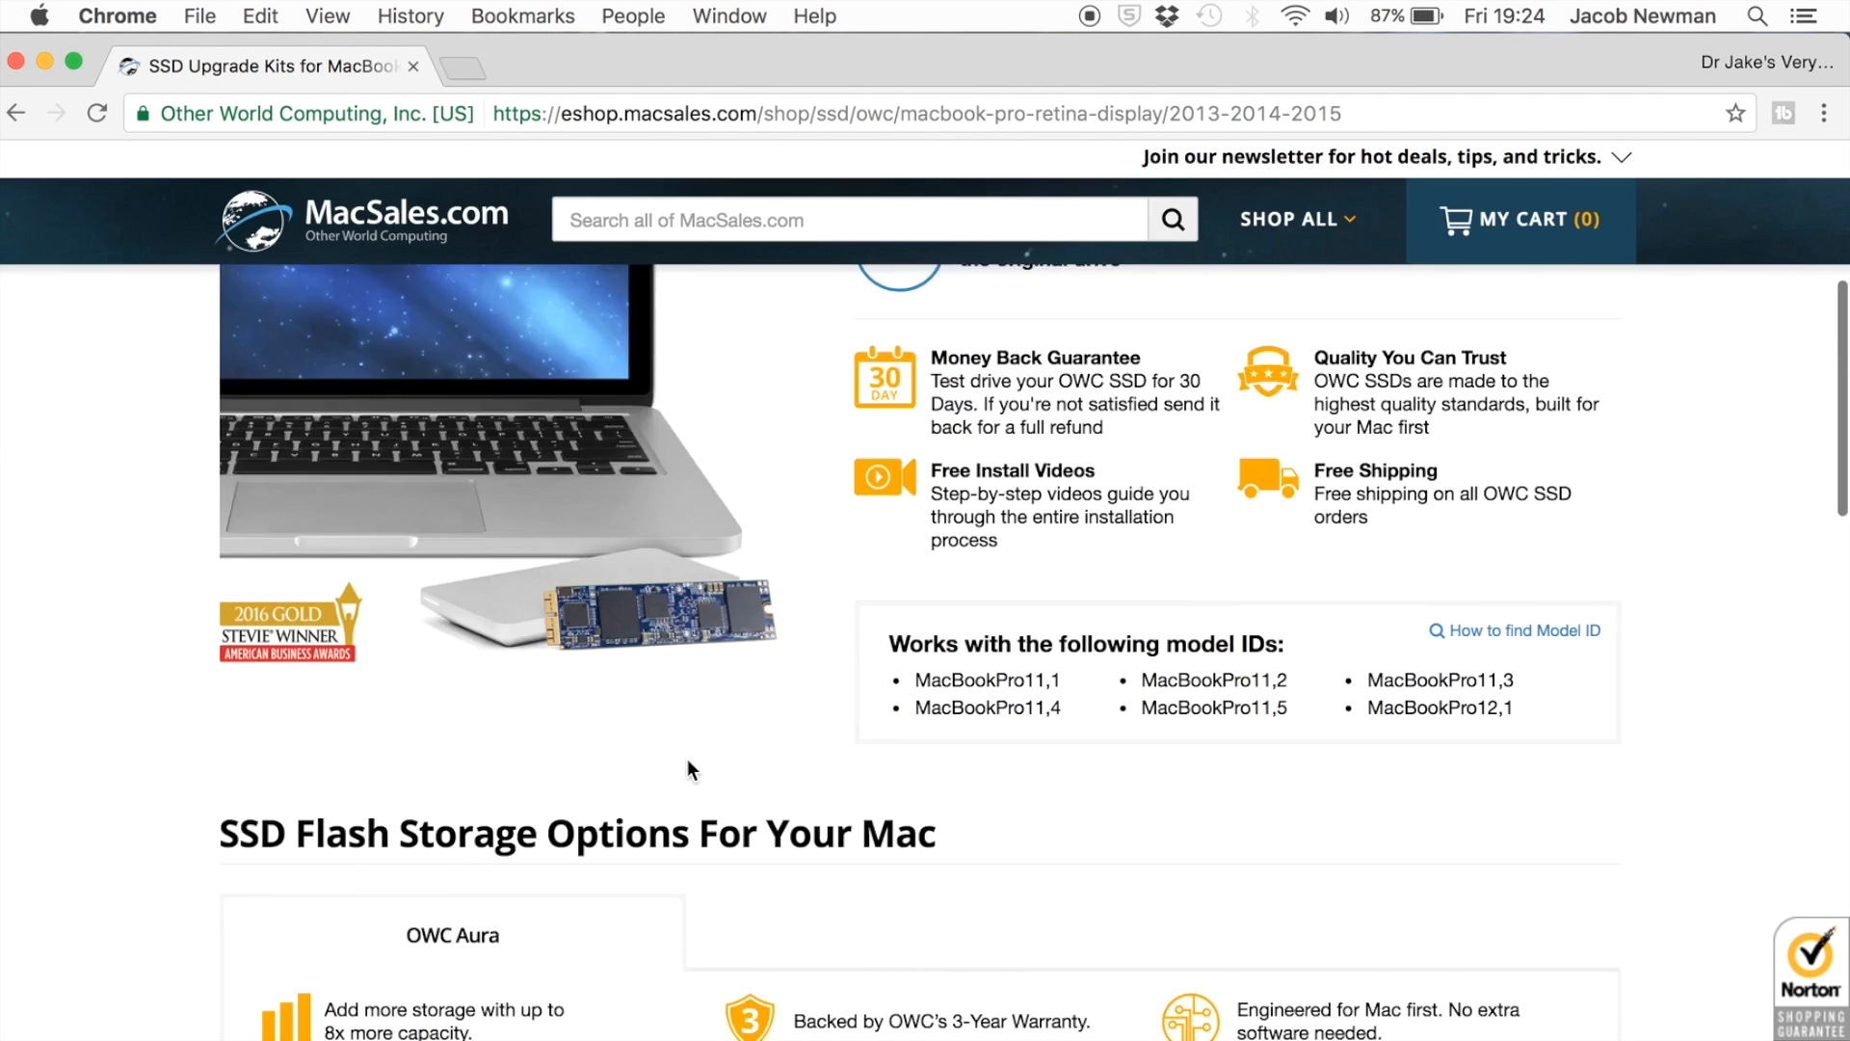
scroll("down", 3)
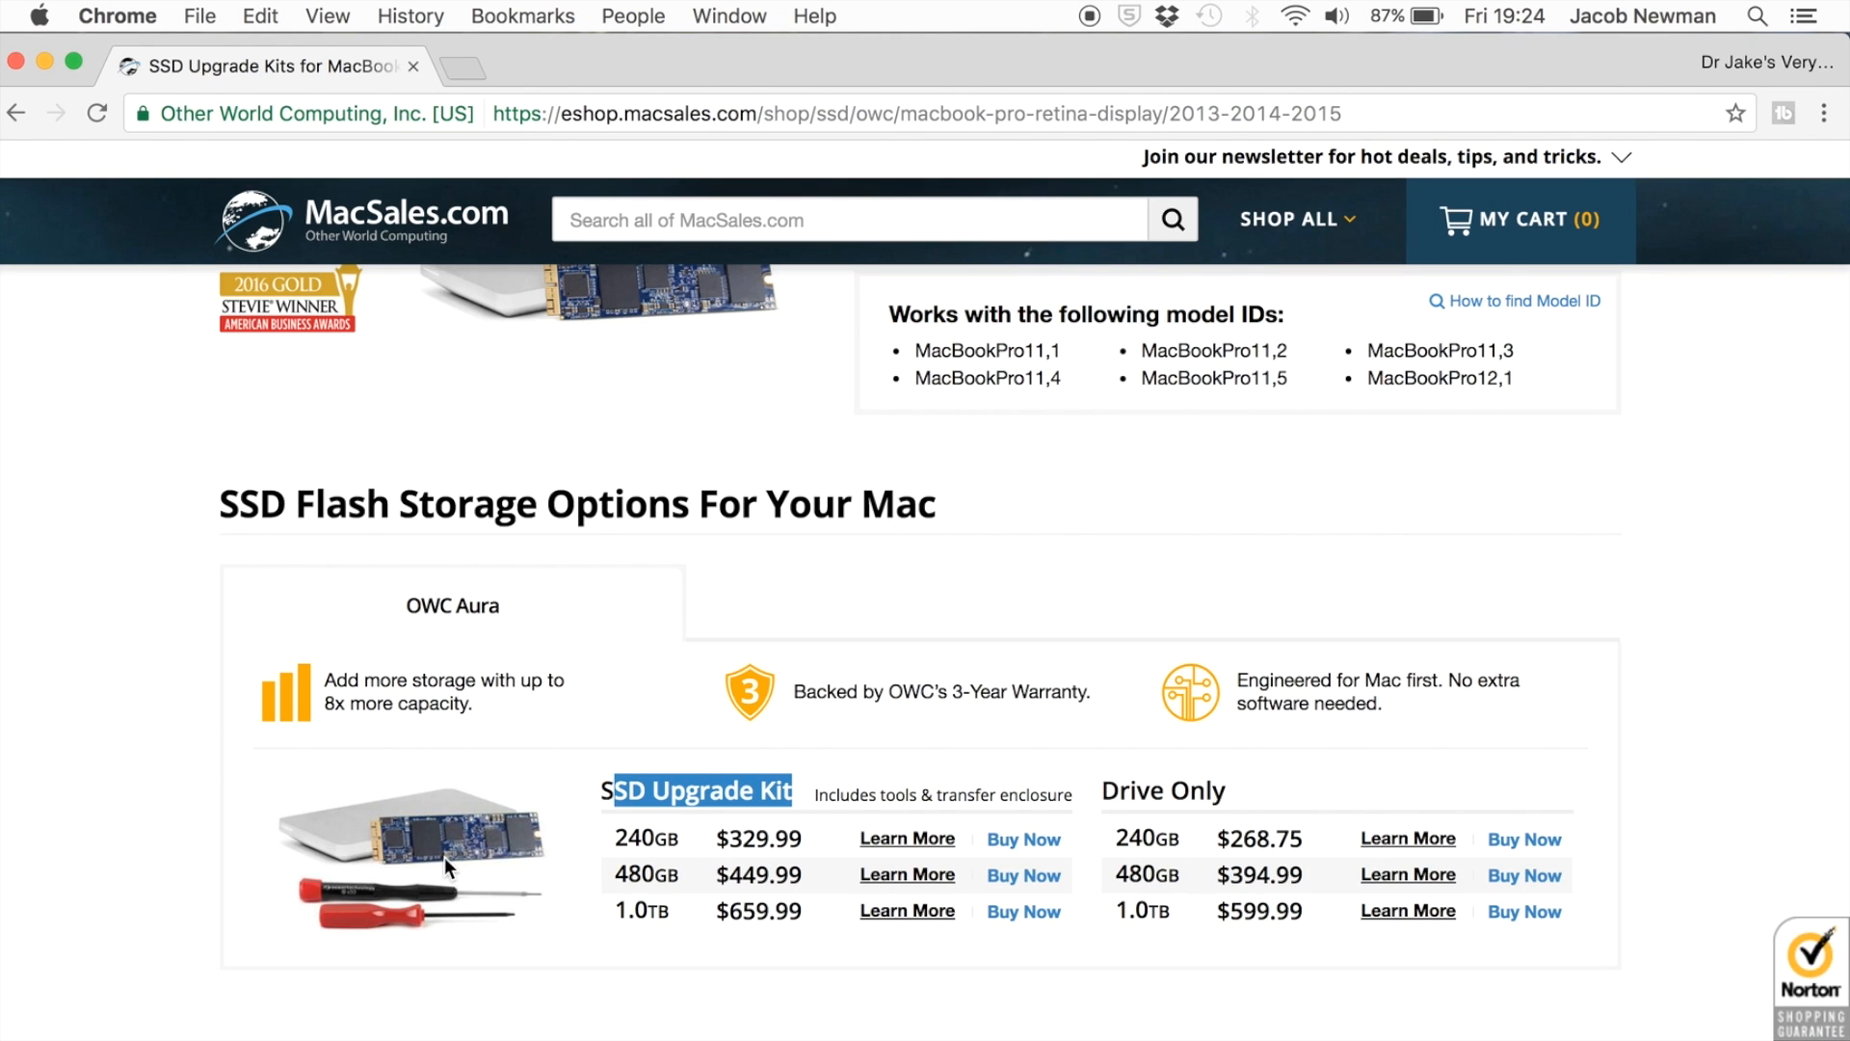
mouse_move(563, 795)
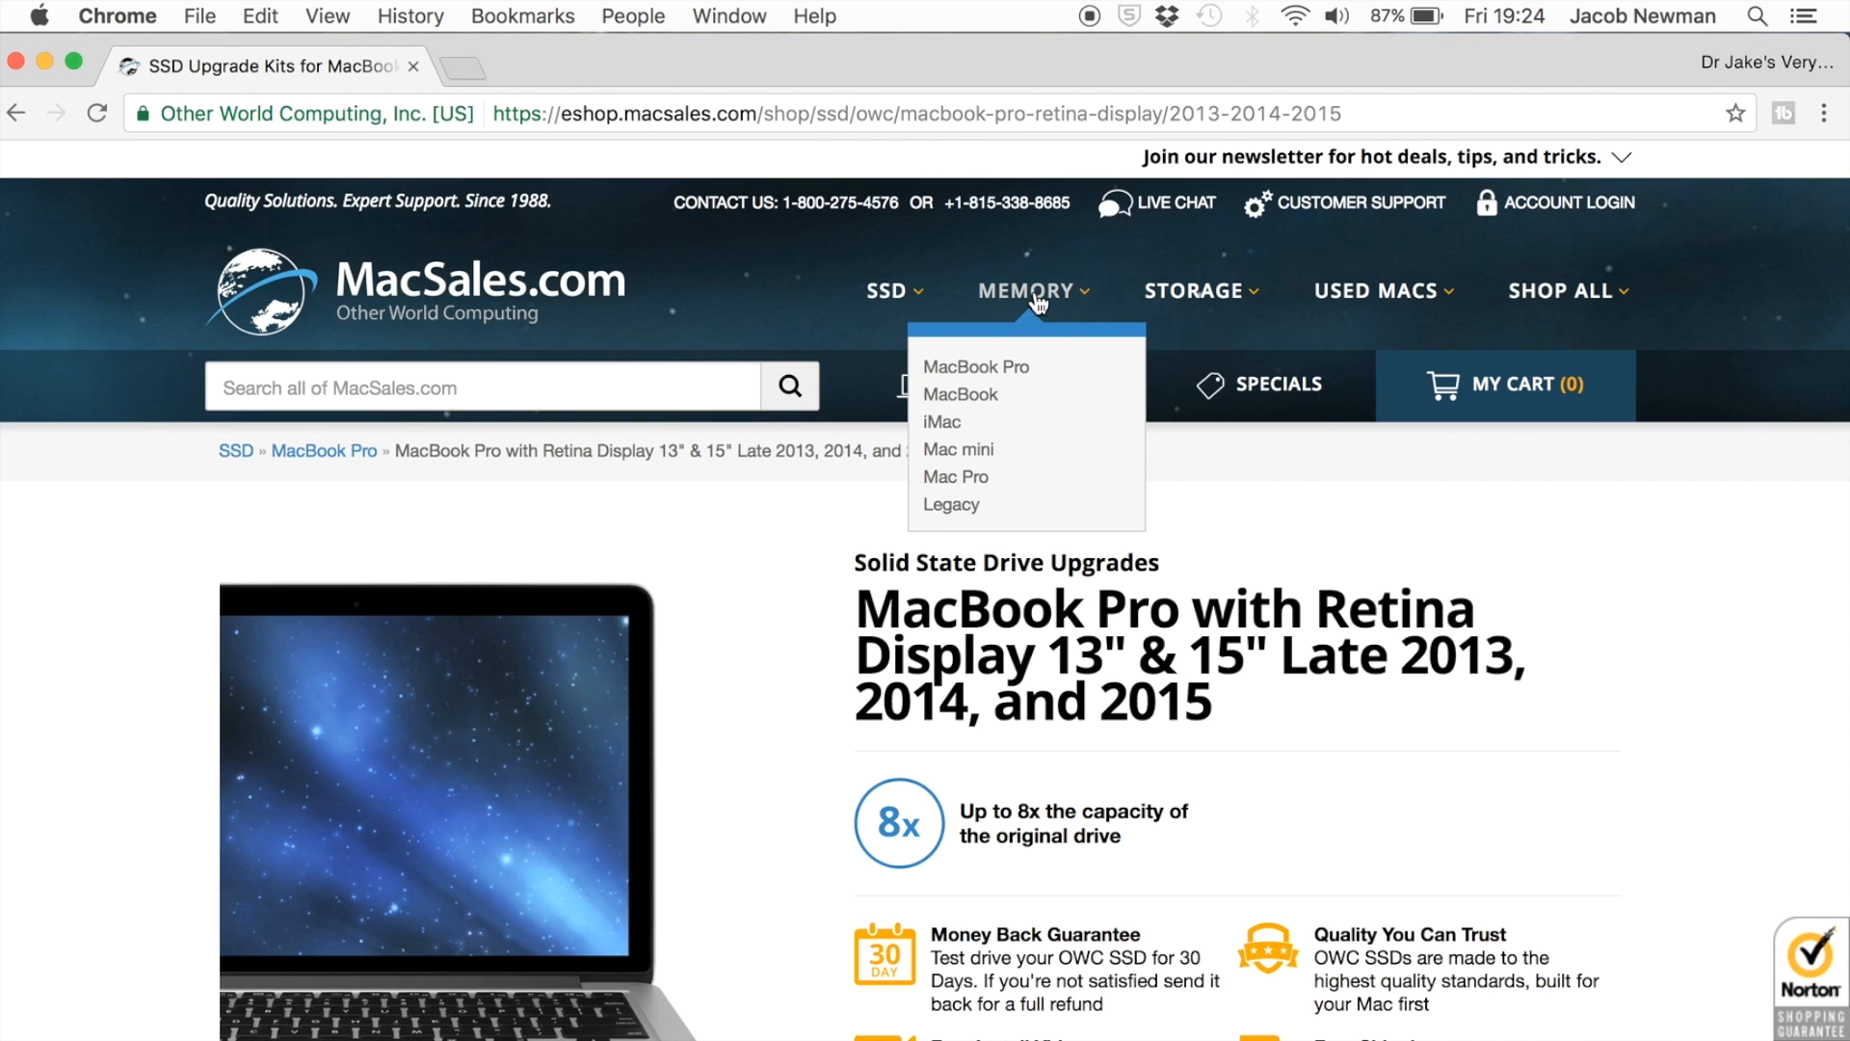
Go to Memory, choose the MacBook & MacBook Pro tile, and scroll through model groups from 2006 onward
left_click(1035, 294)
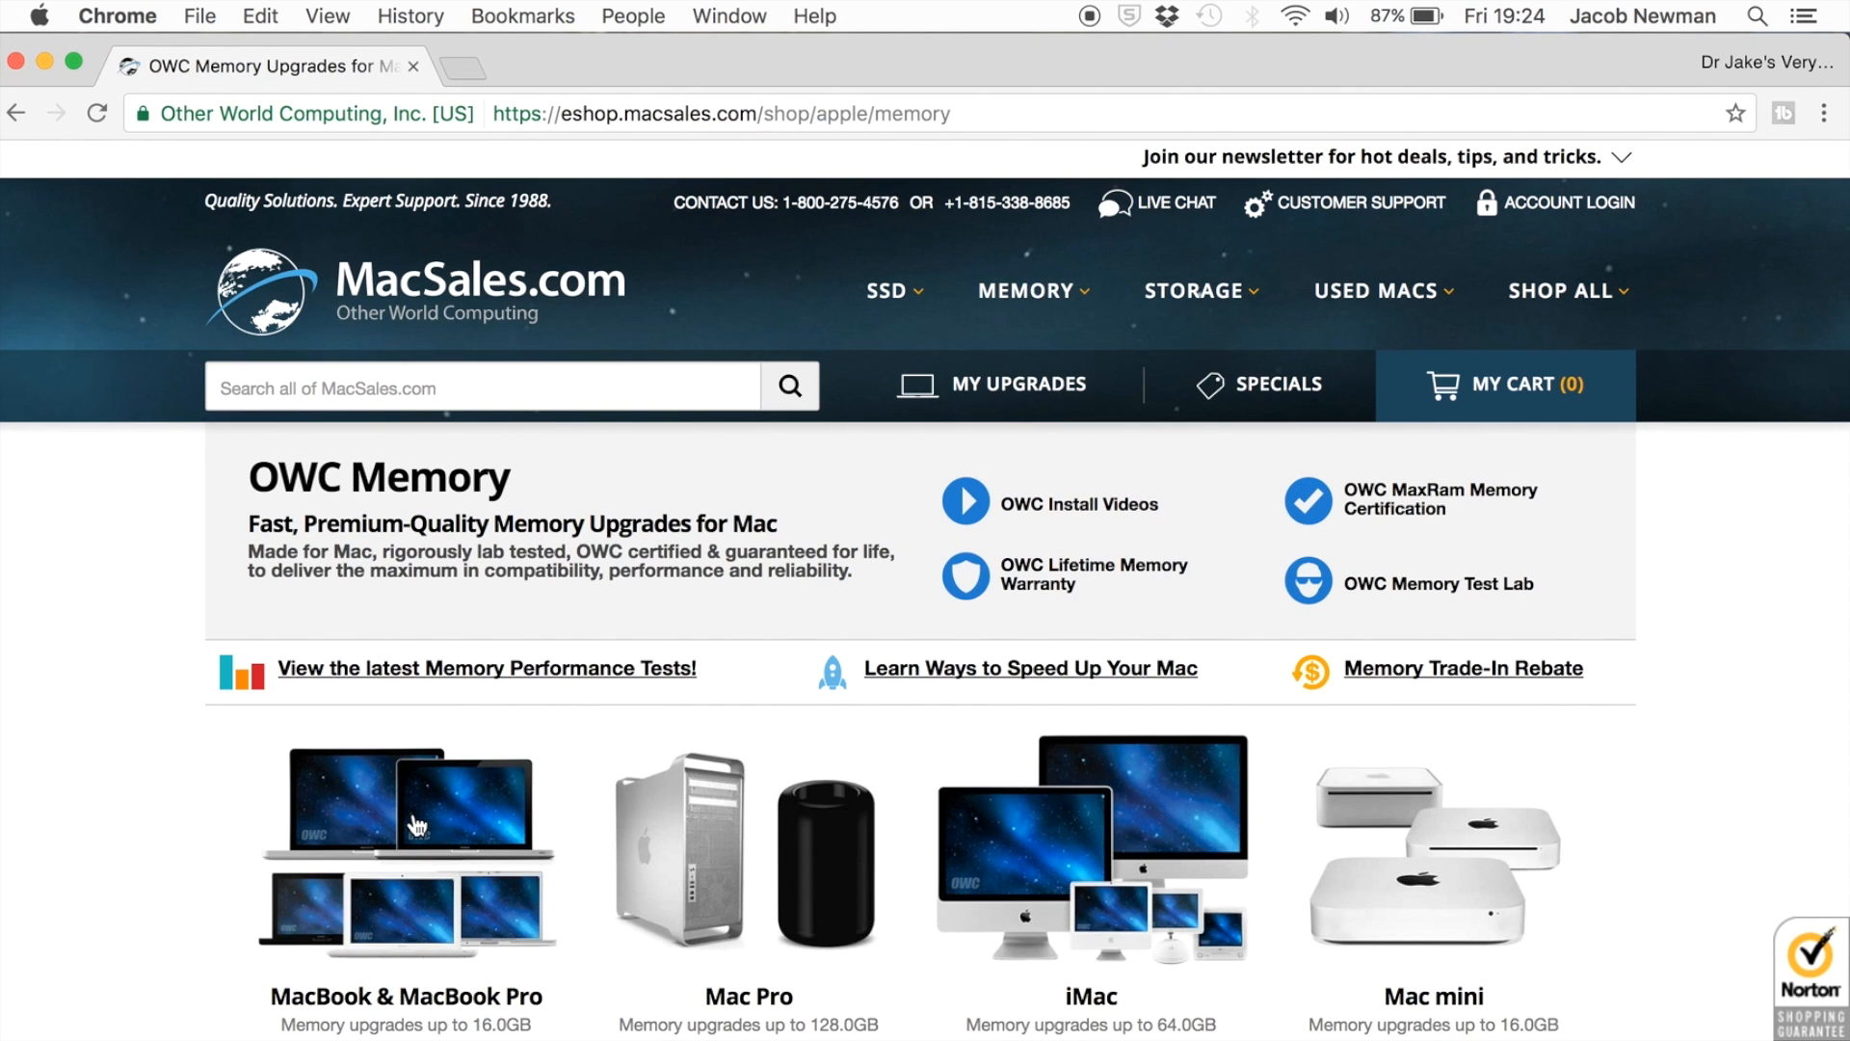
left_click(415, 825)
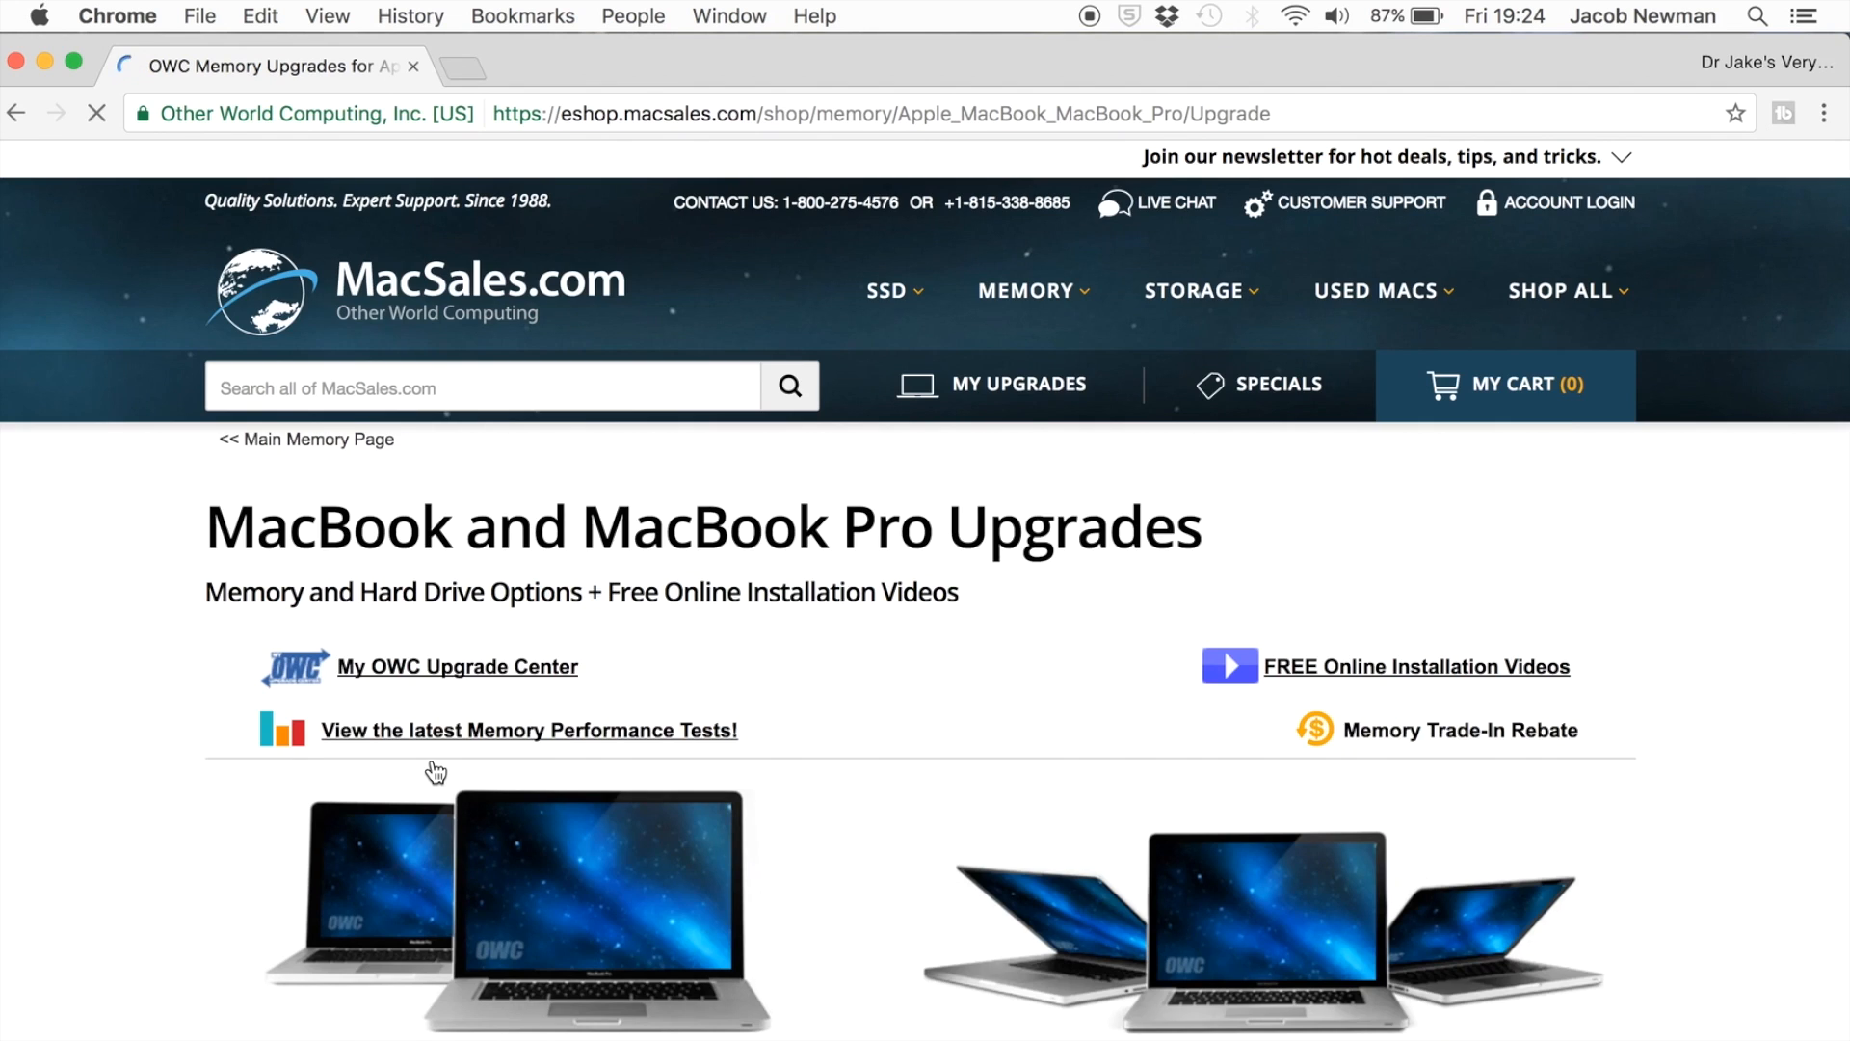
scroll("down", 3)
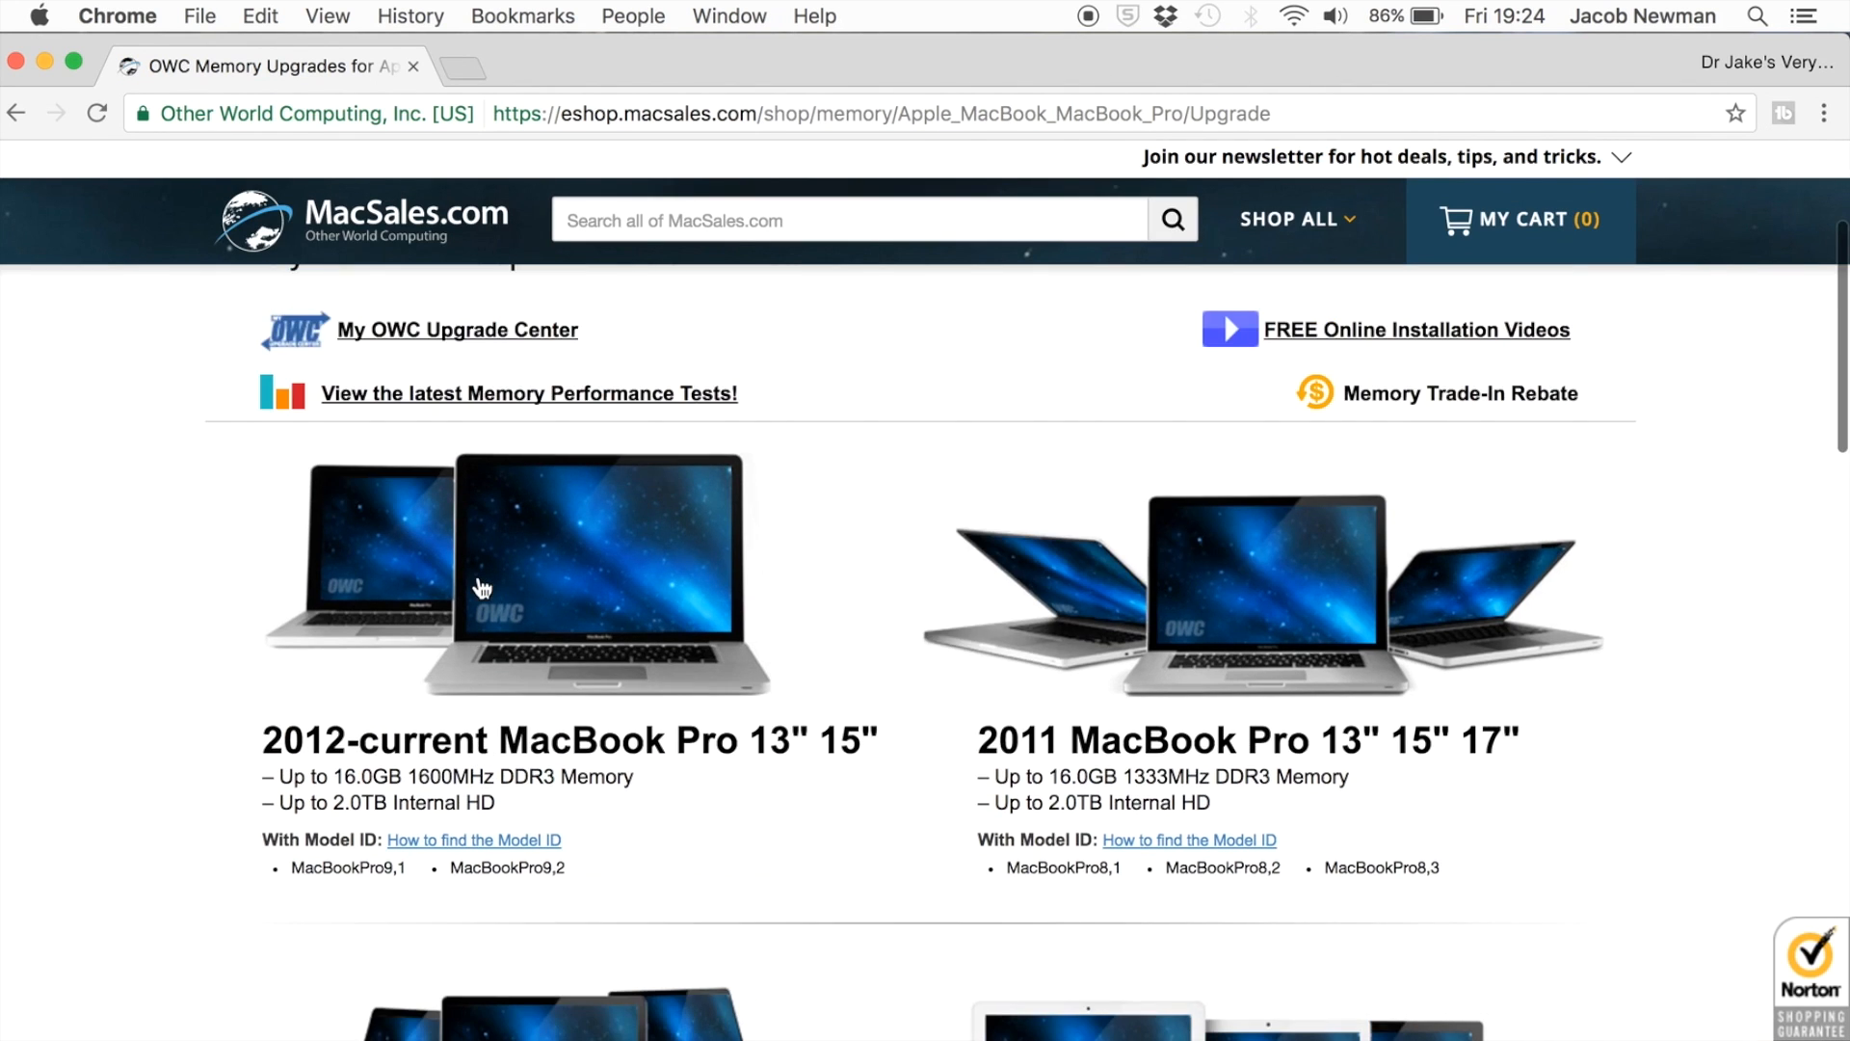
scroll("down", 3)
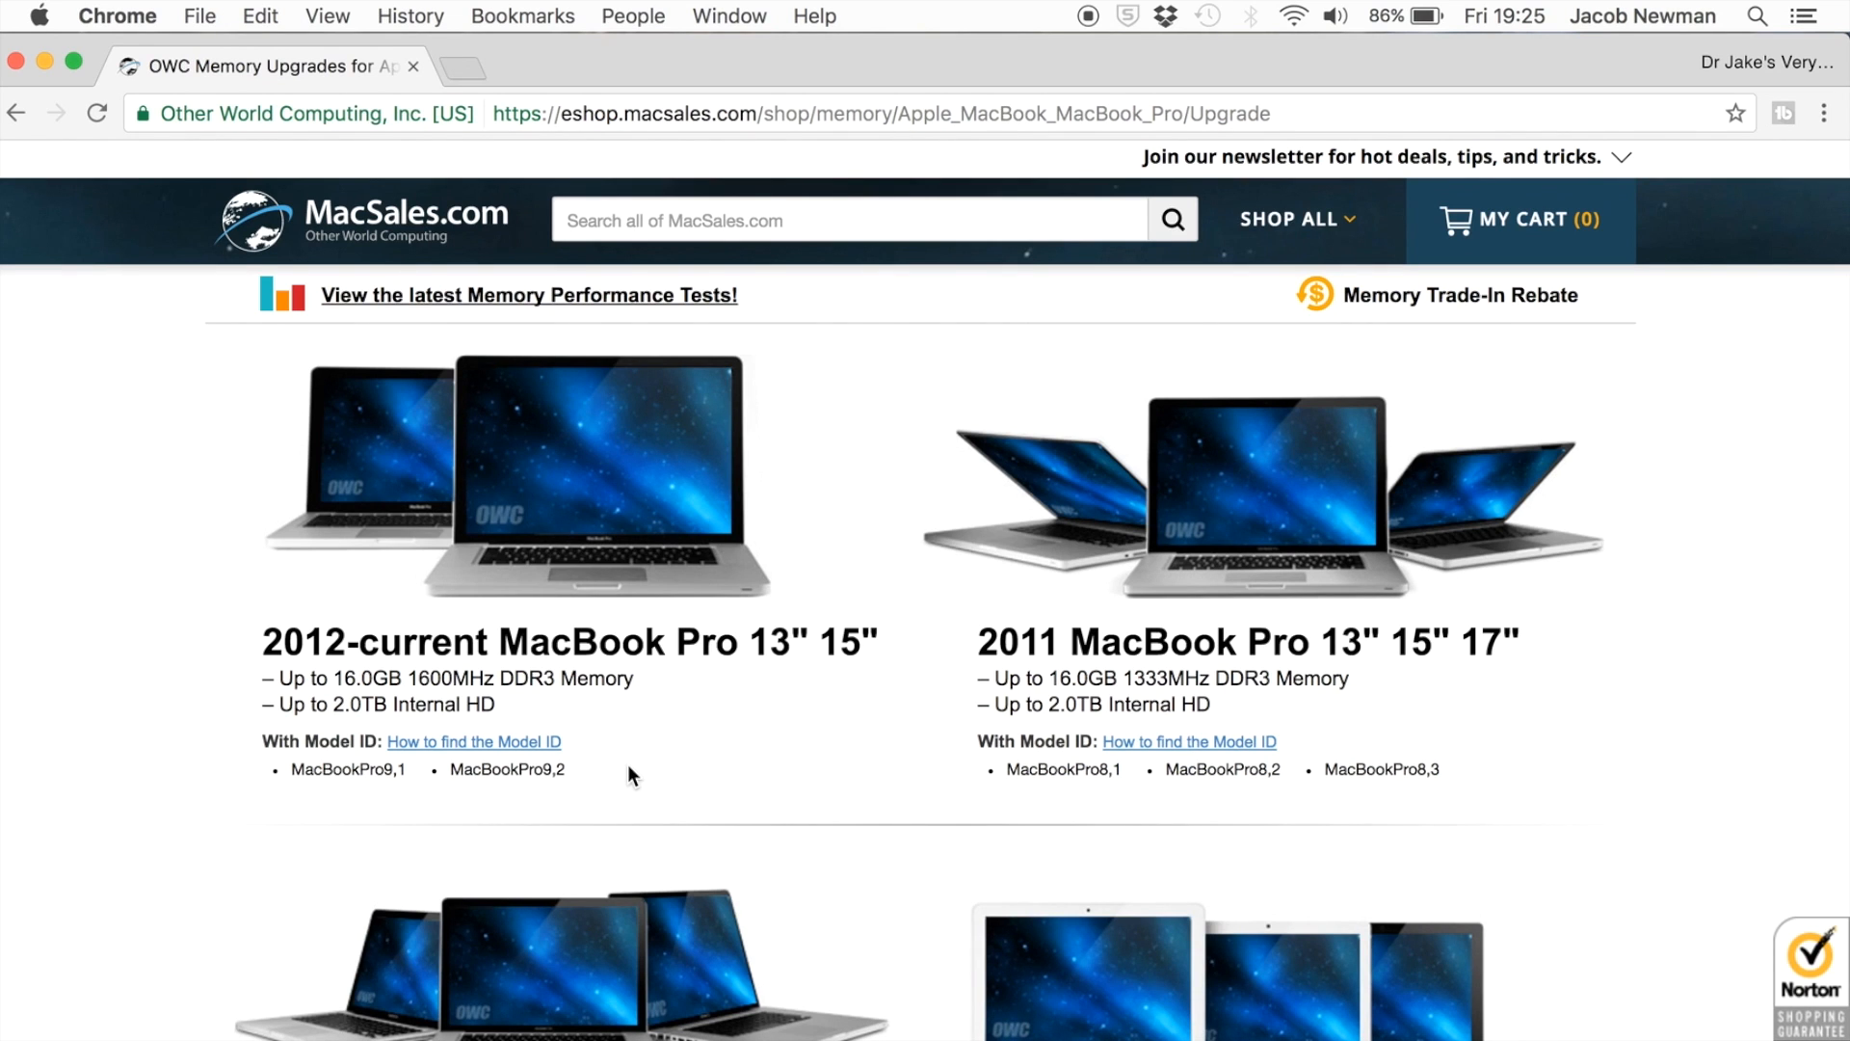
mouse_move(586, 769)
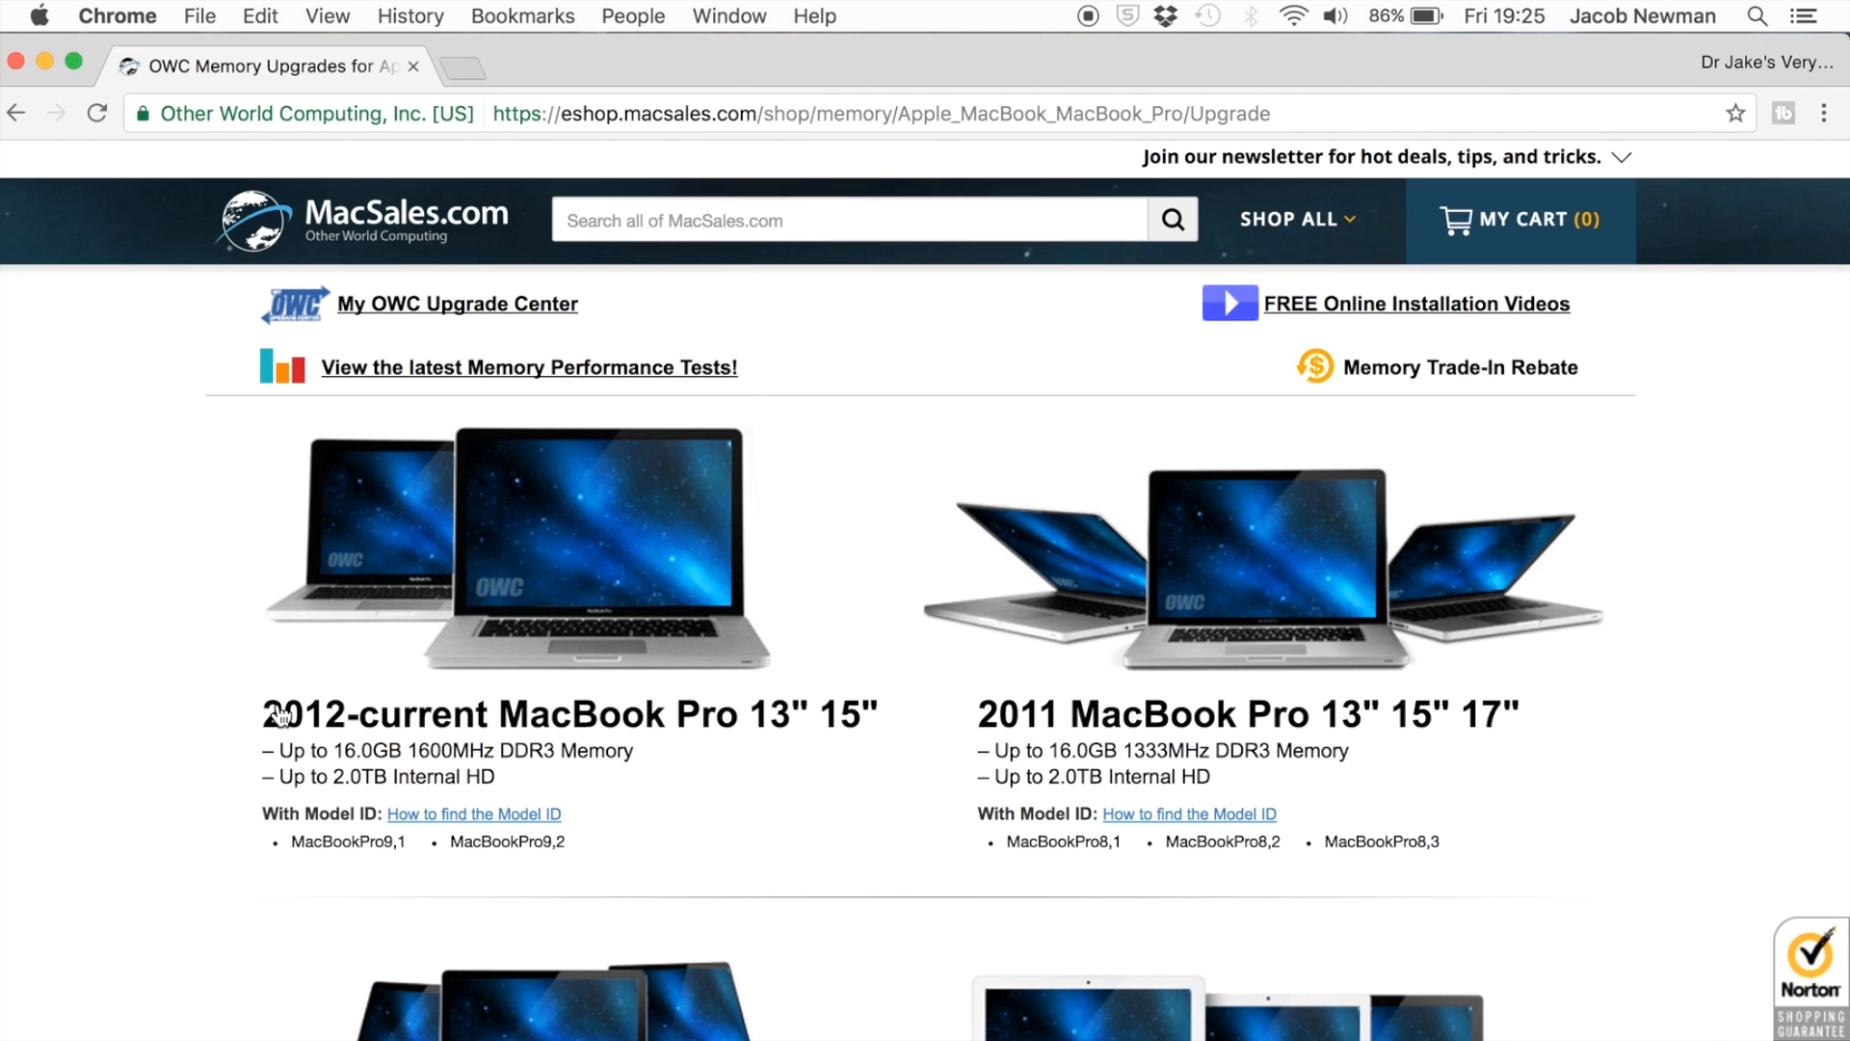
mouse_move(354, 721)
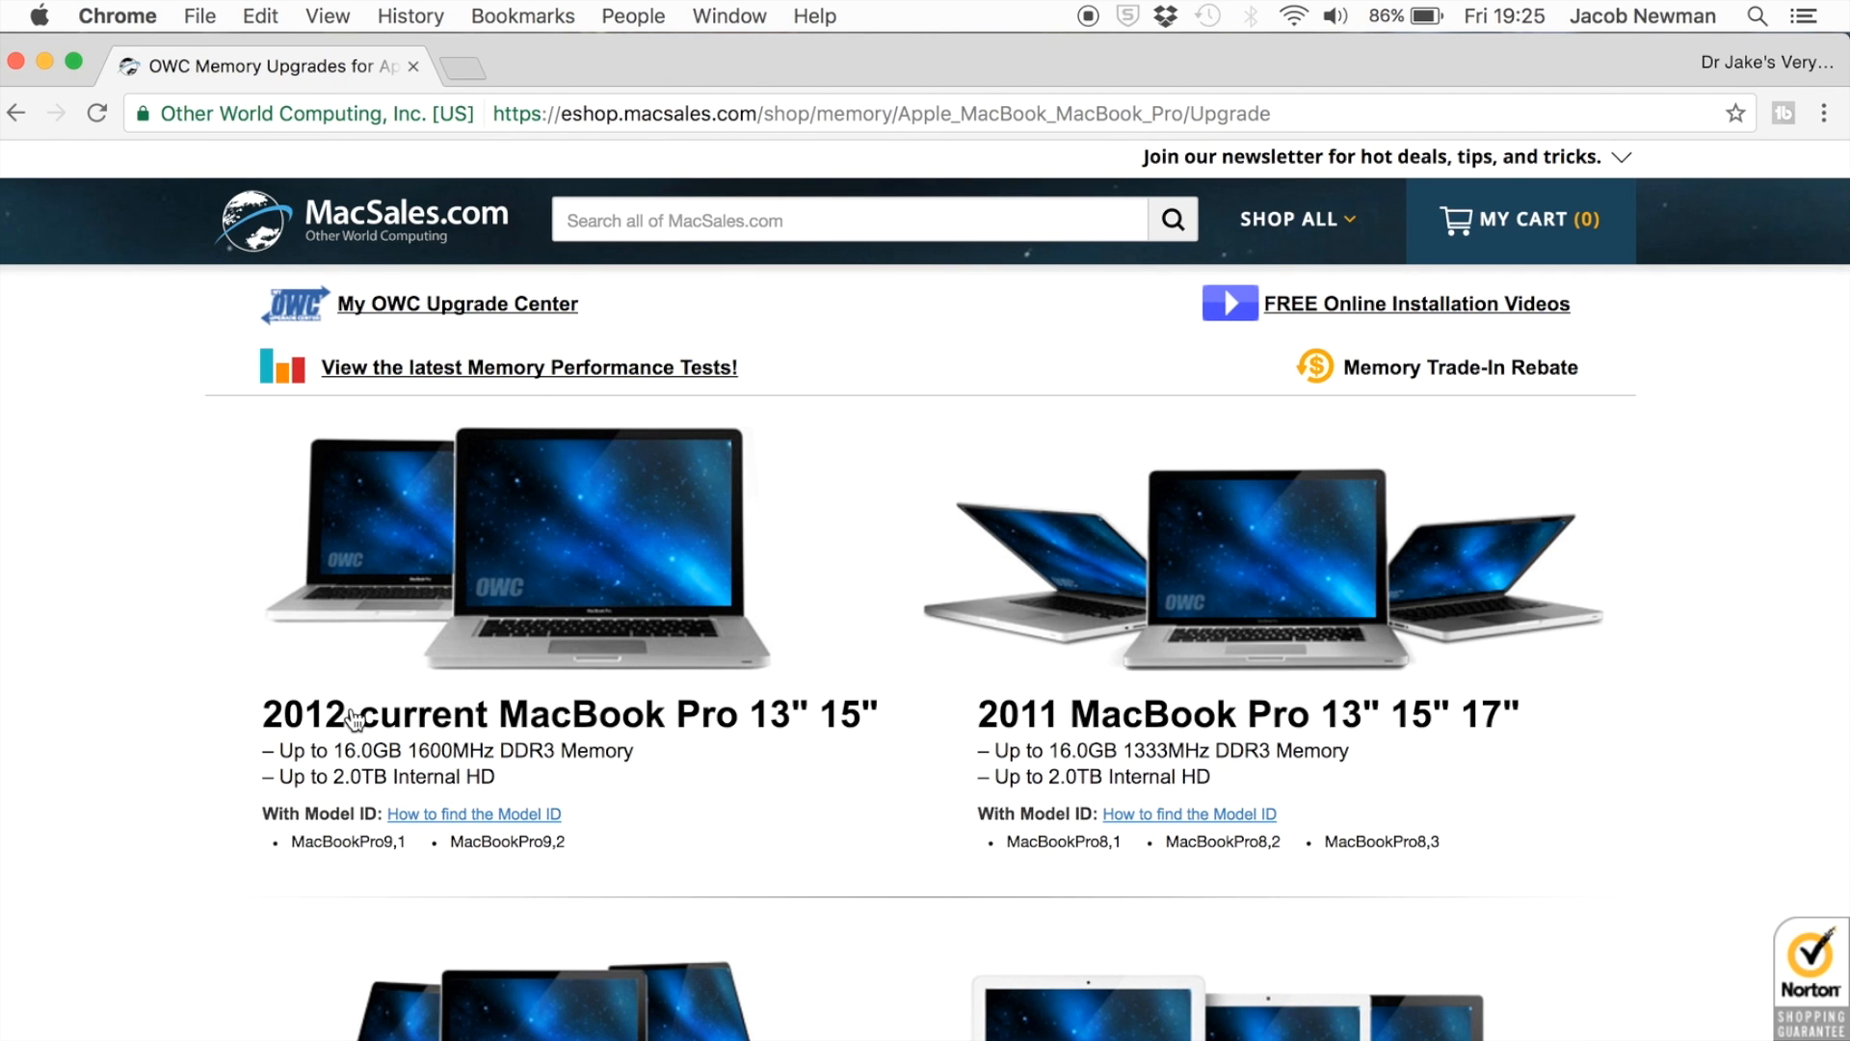
scroll("down", 3)
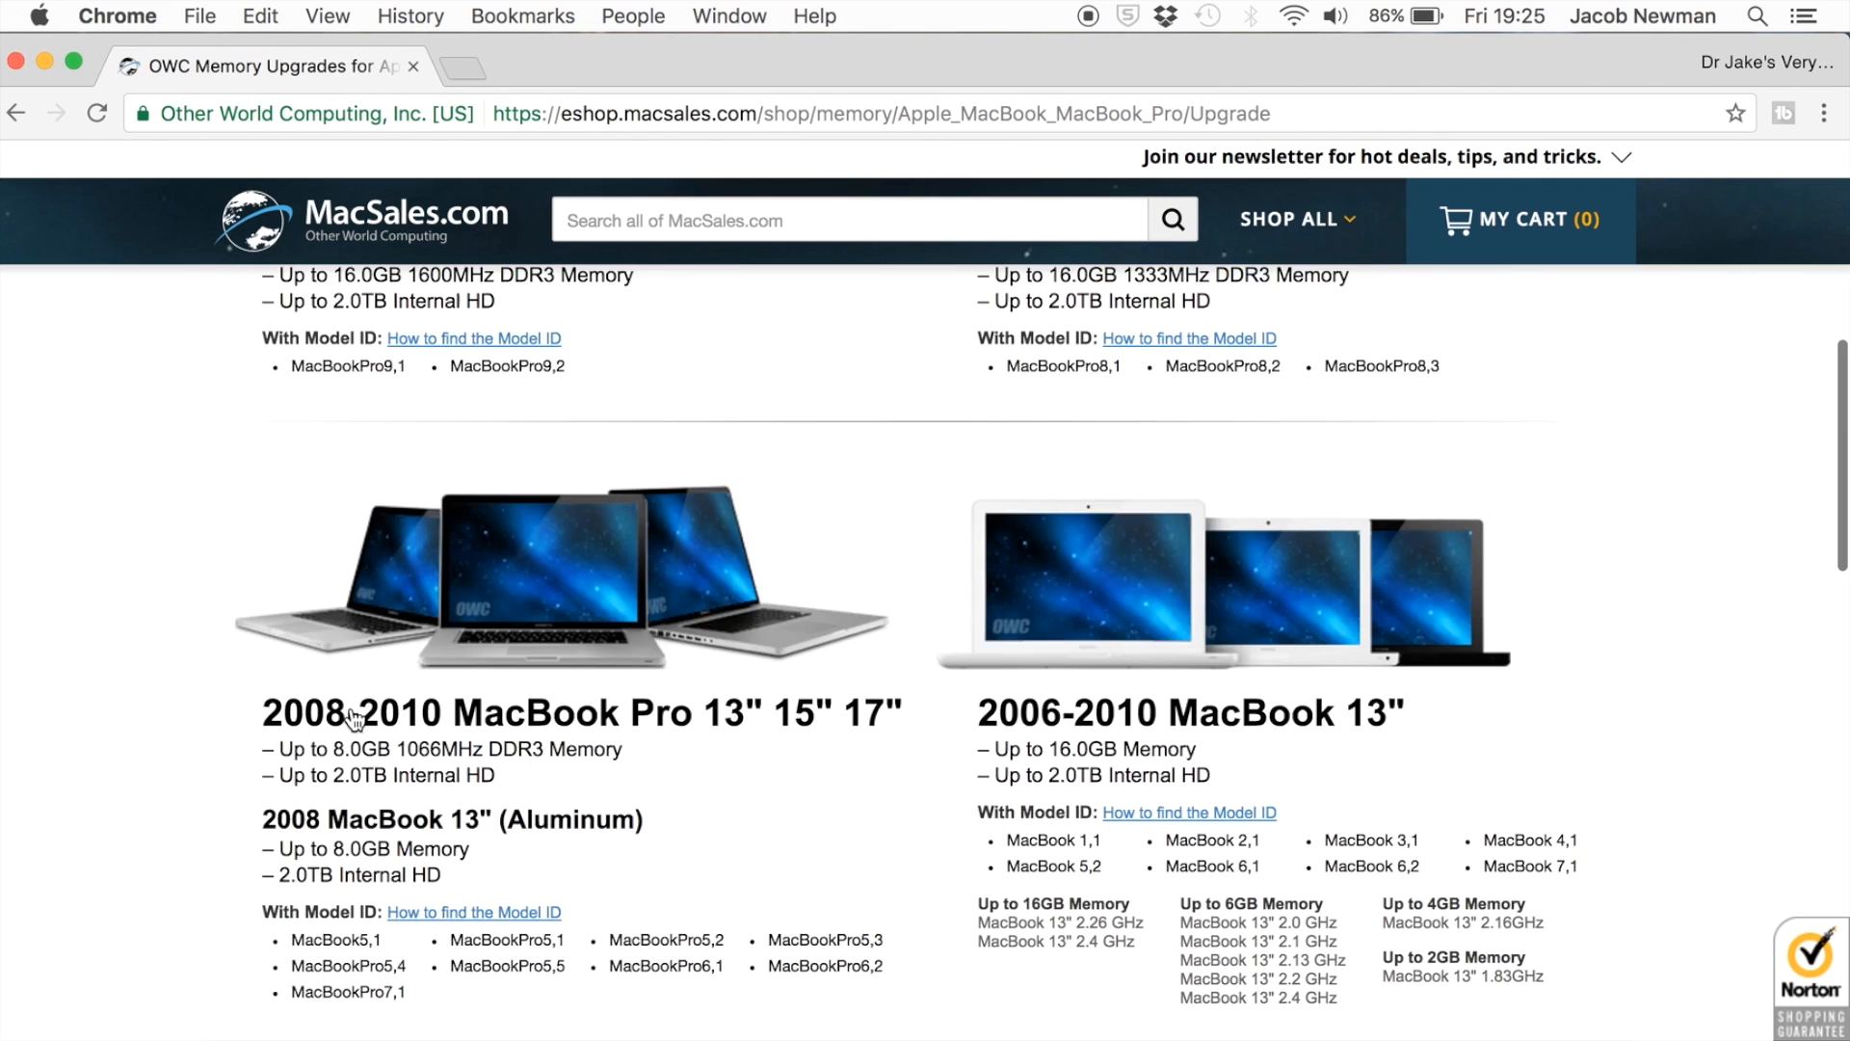
Open the 2012-current MacBook Pro 13"/15" entry and view its 8GB ($59.99) and 12GB ($85.79) kits
left_click(355, 715)
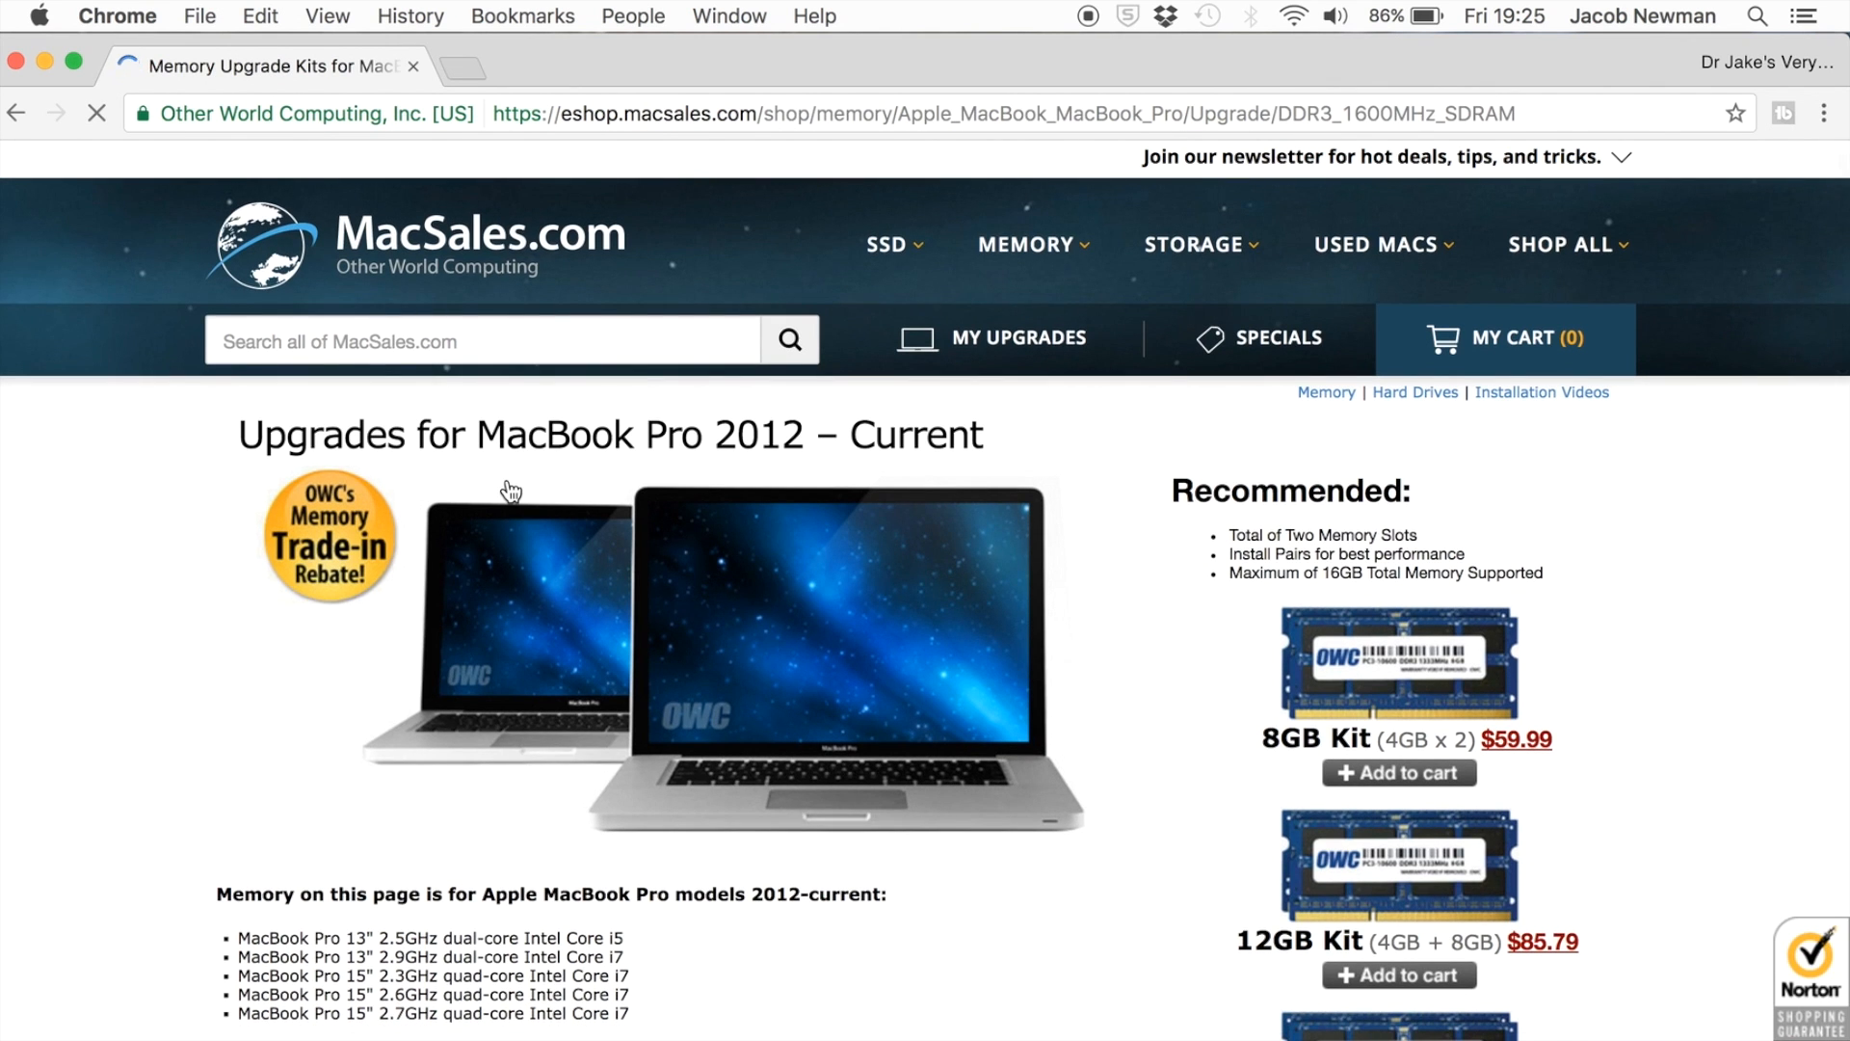
scroll("down", 3)
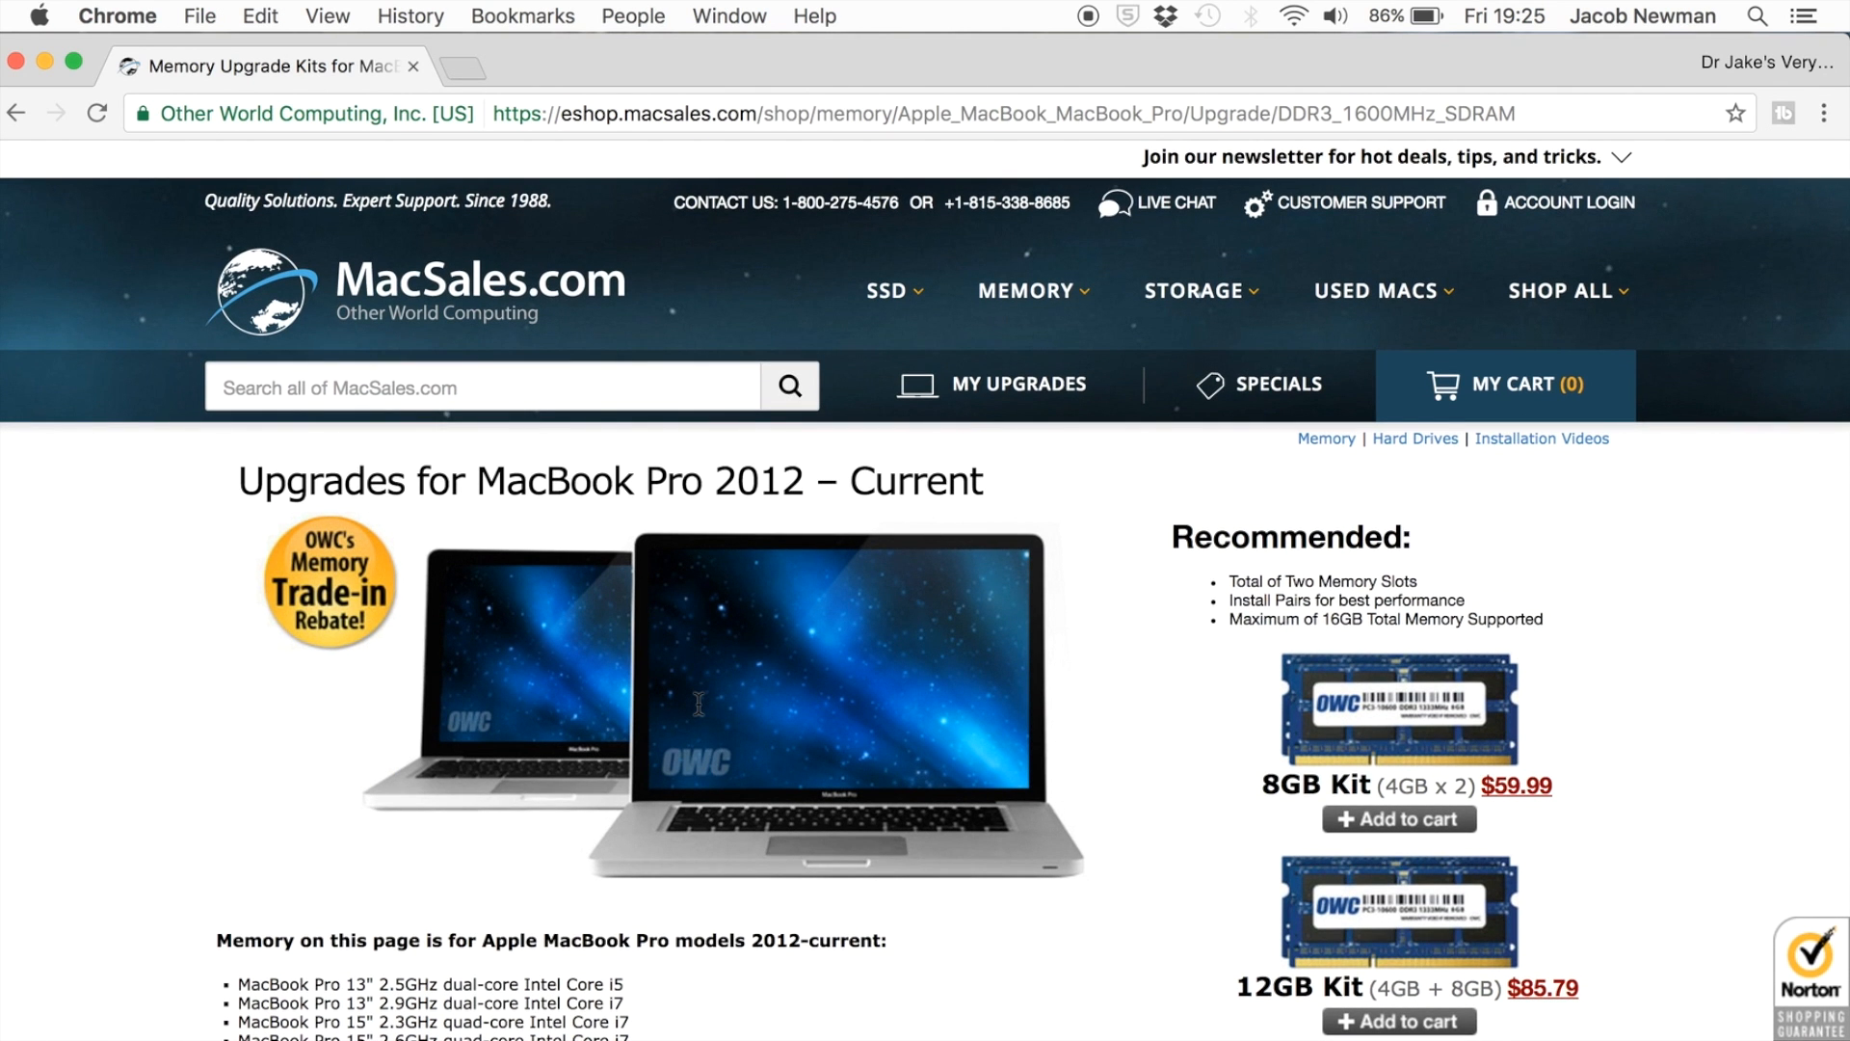
mouse_move(1312, 363)
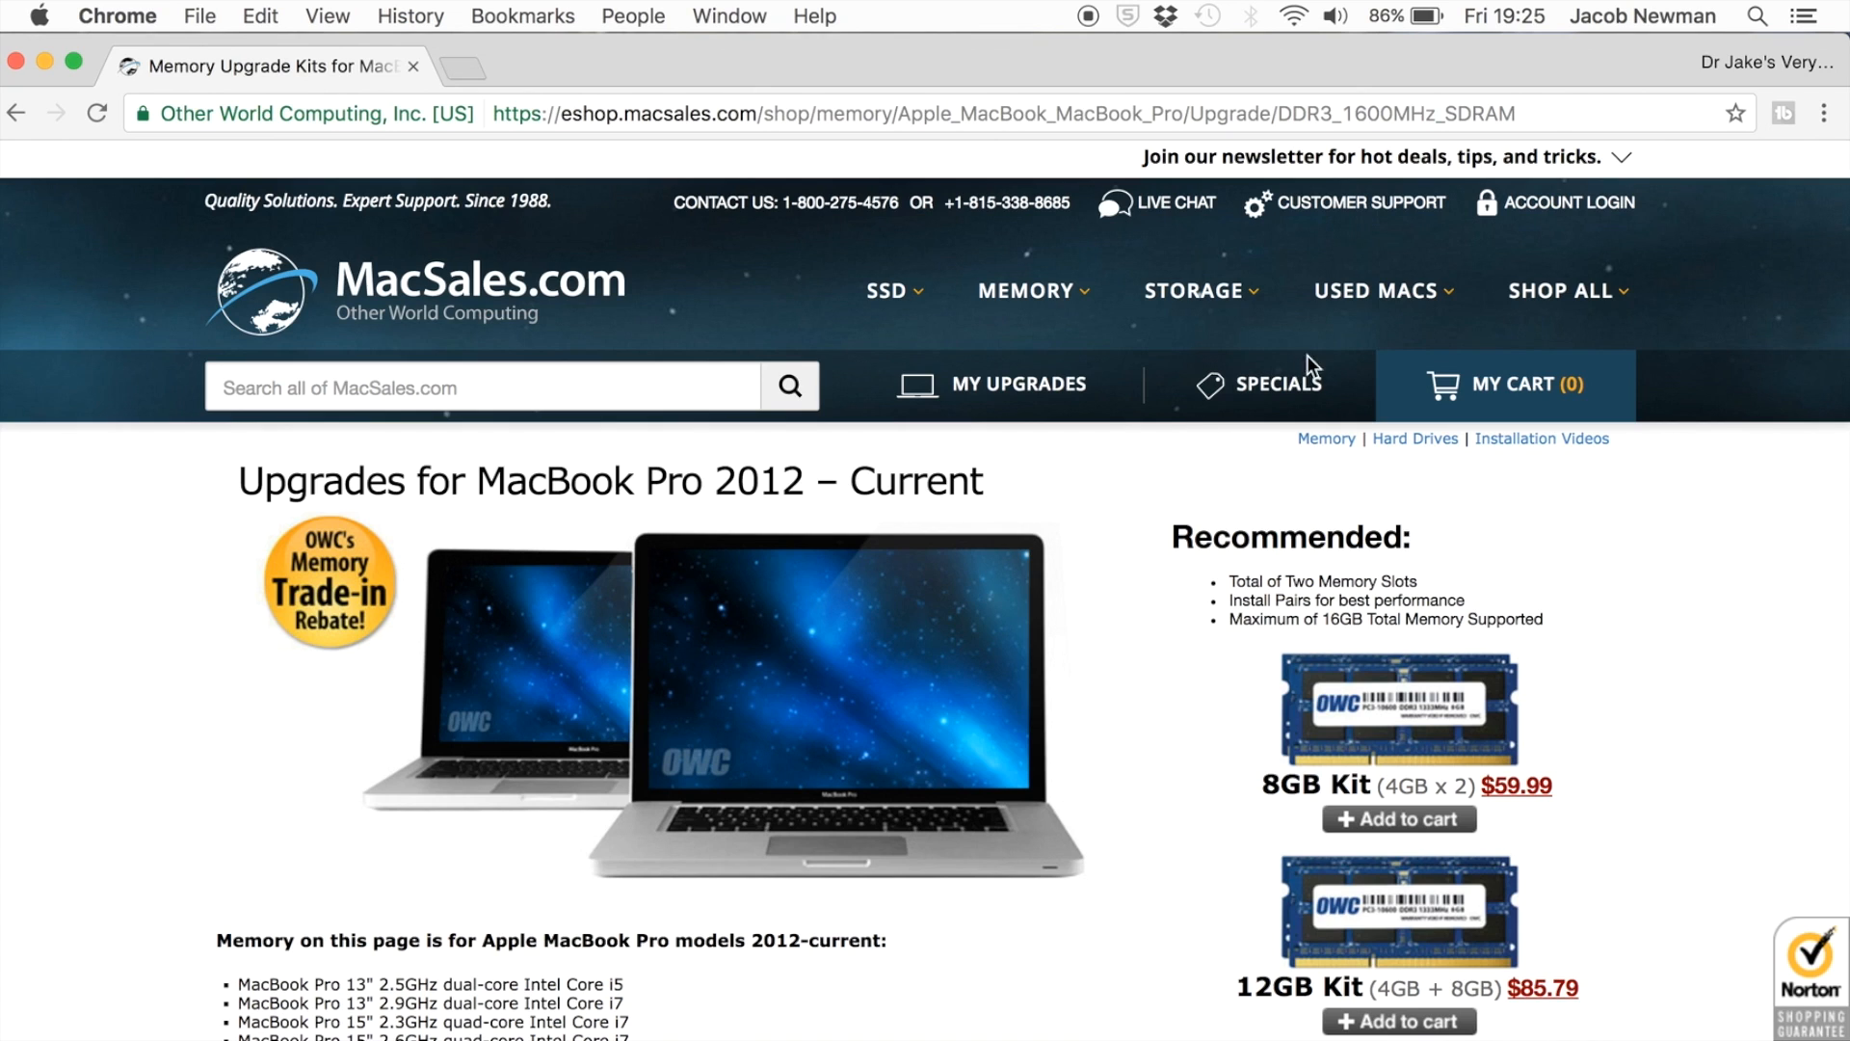
mouse_move(1109, 398)
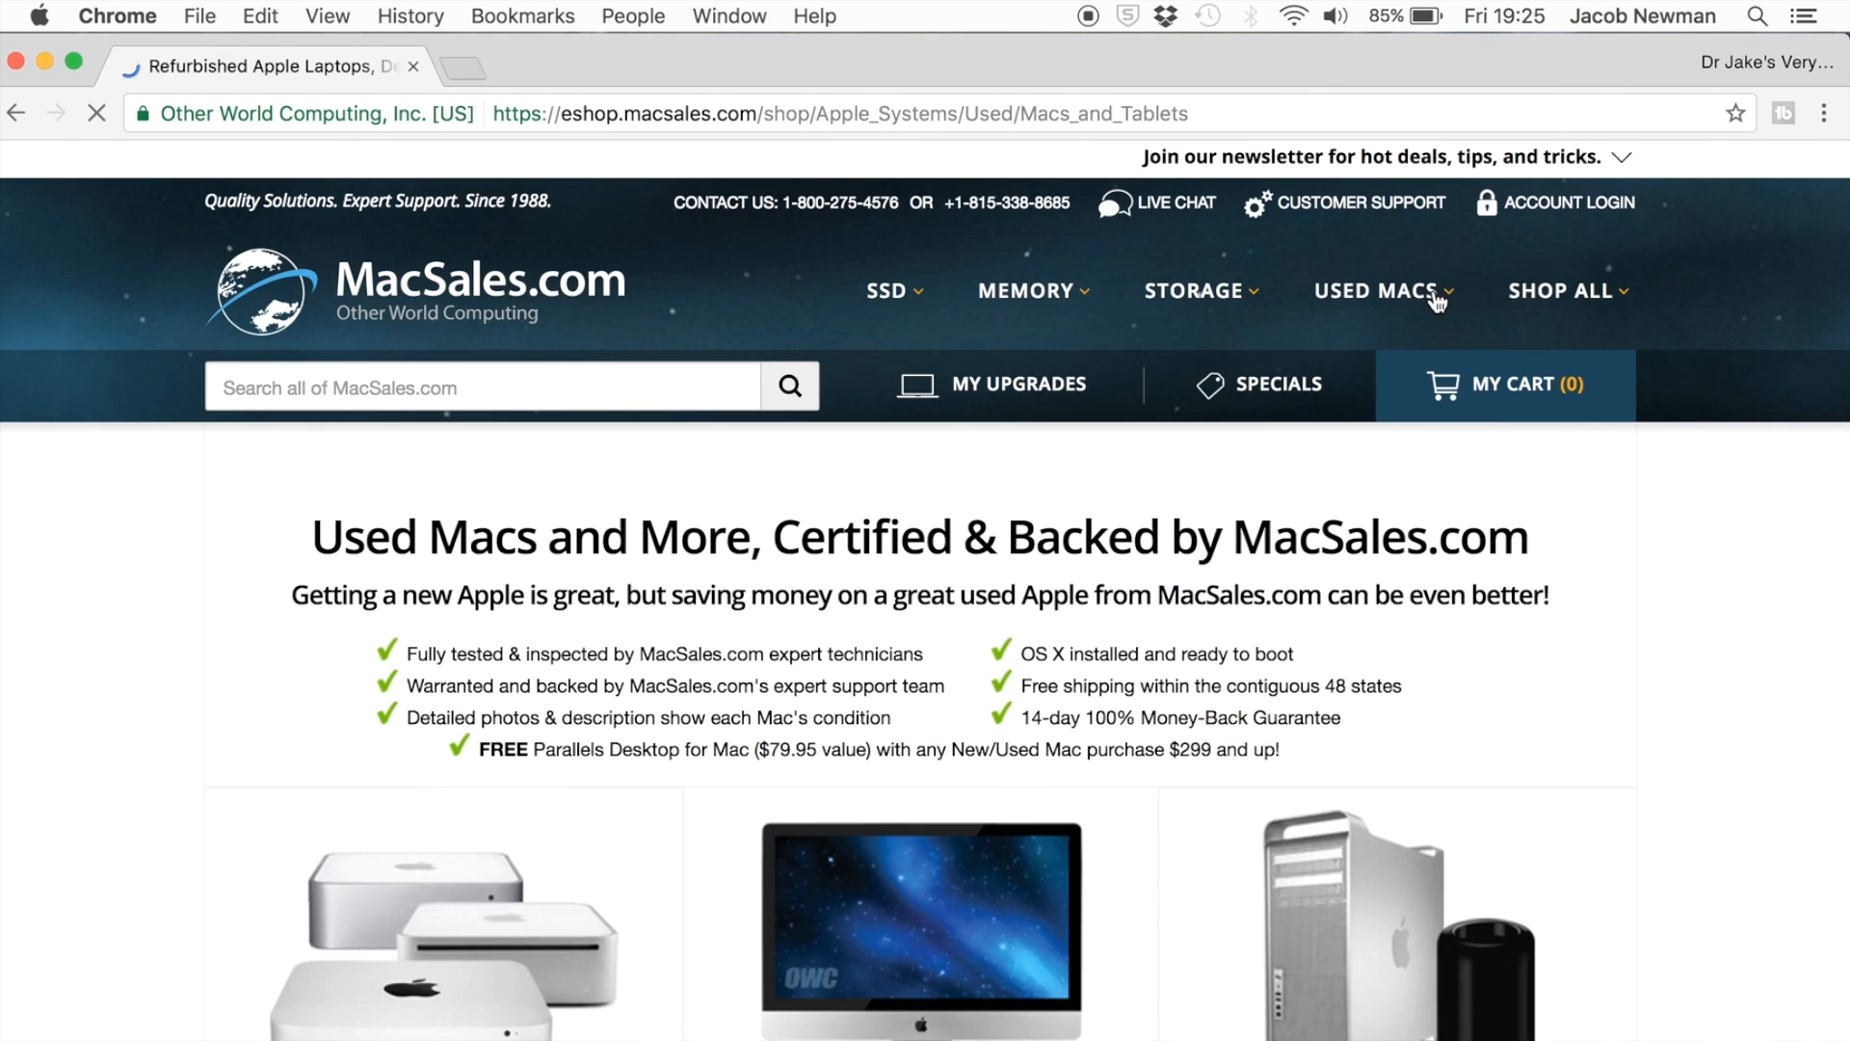
Scroll through the Used Macs grid of Mac mini, iMac, Mac Pro and MacBook Pro starting prices
scroll("down", 3)
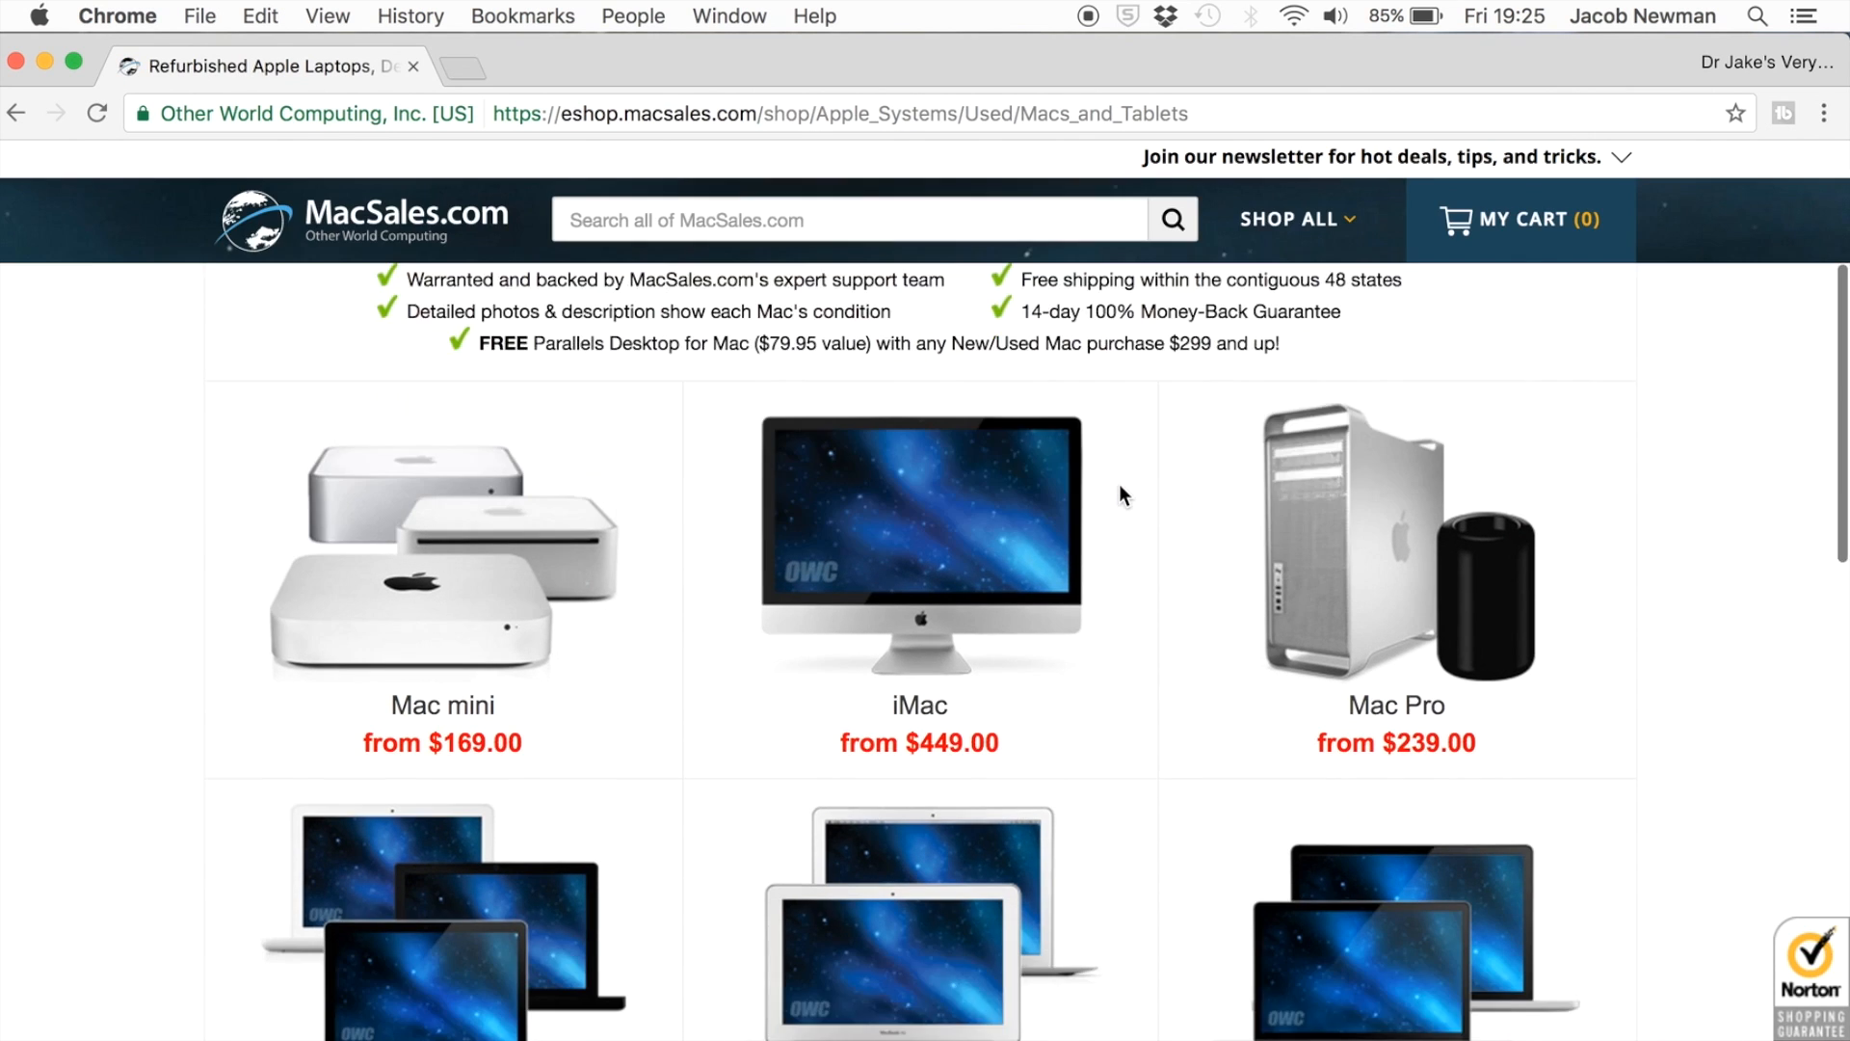
scroll("down", 3)
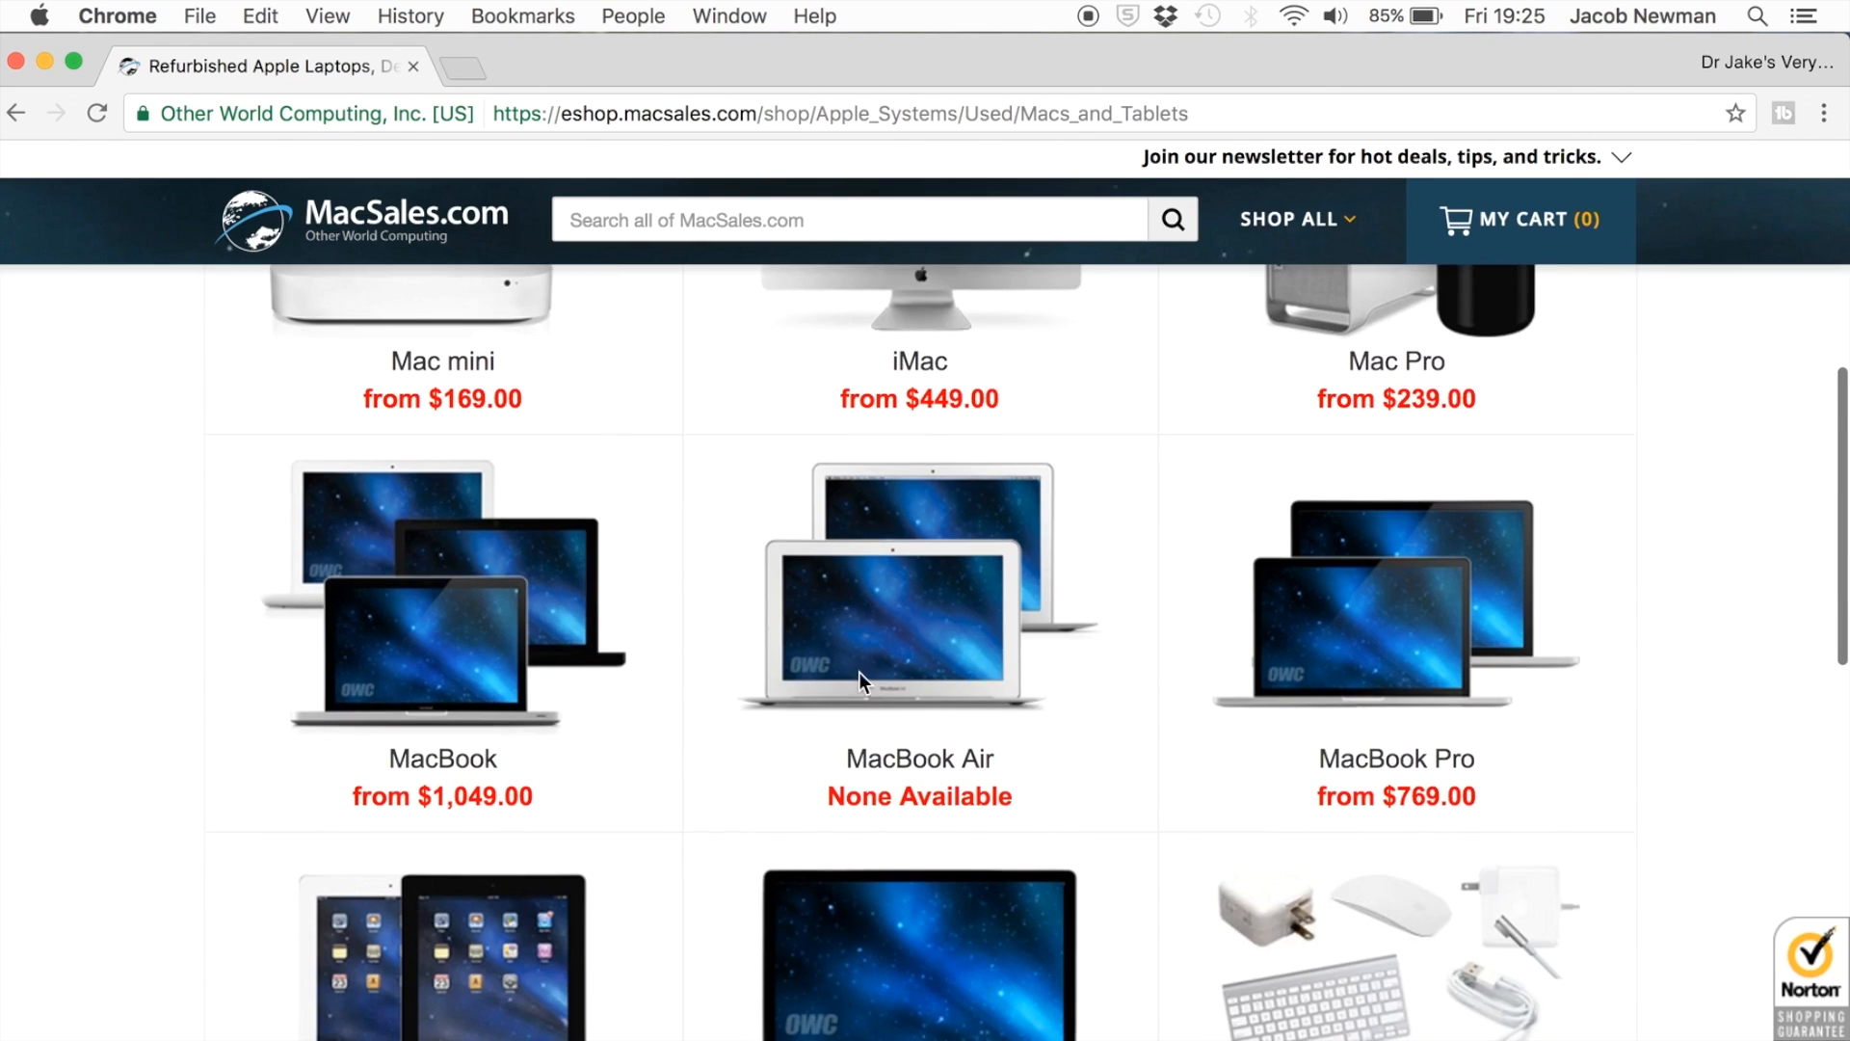
scroll("up", 3)
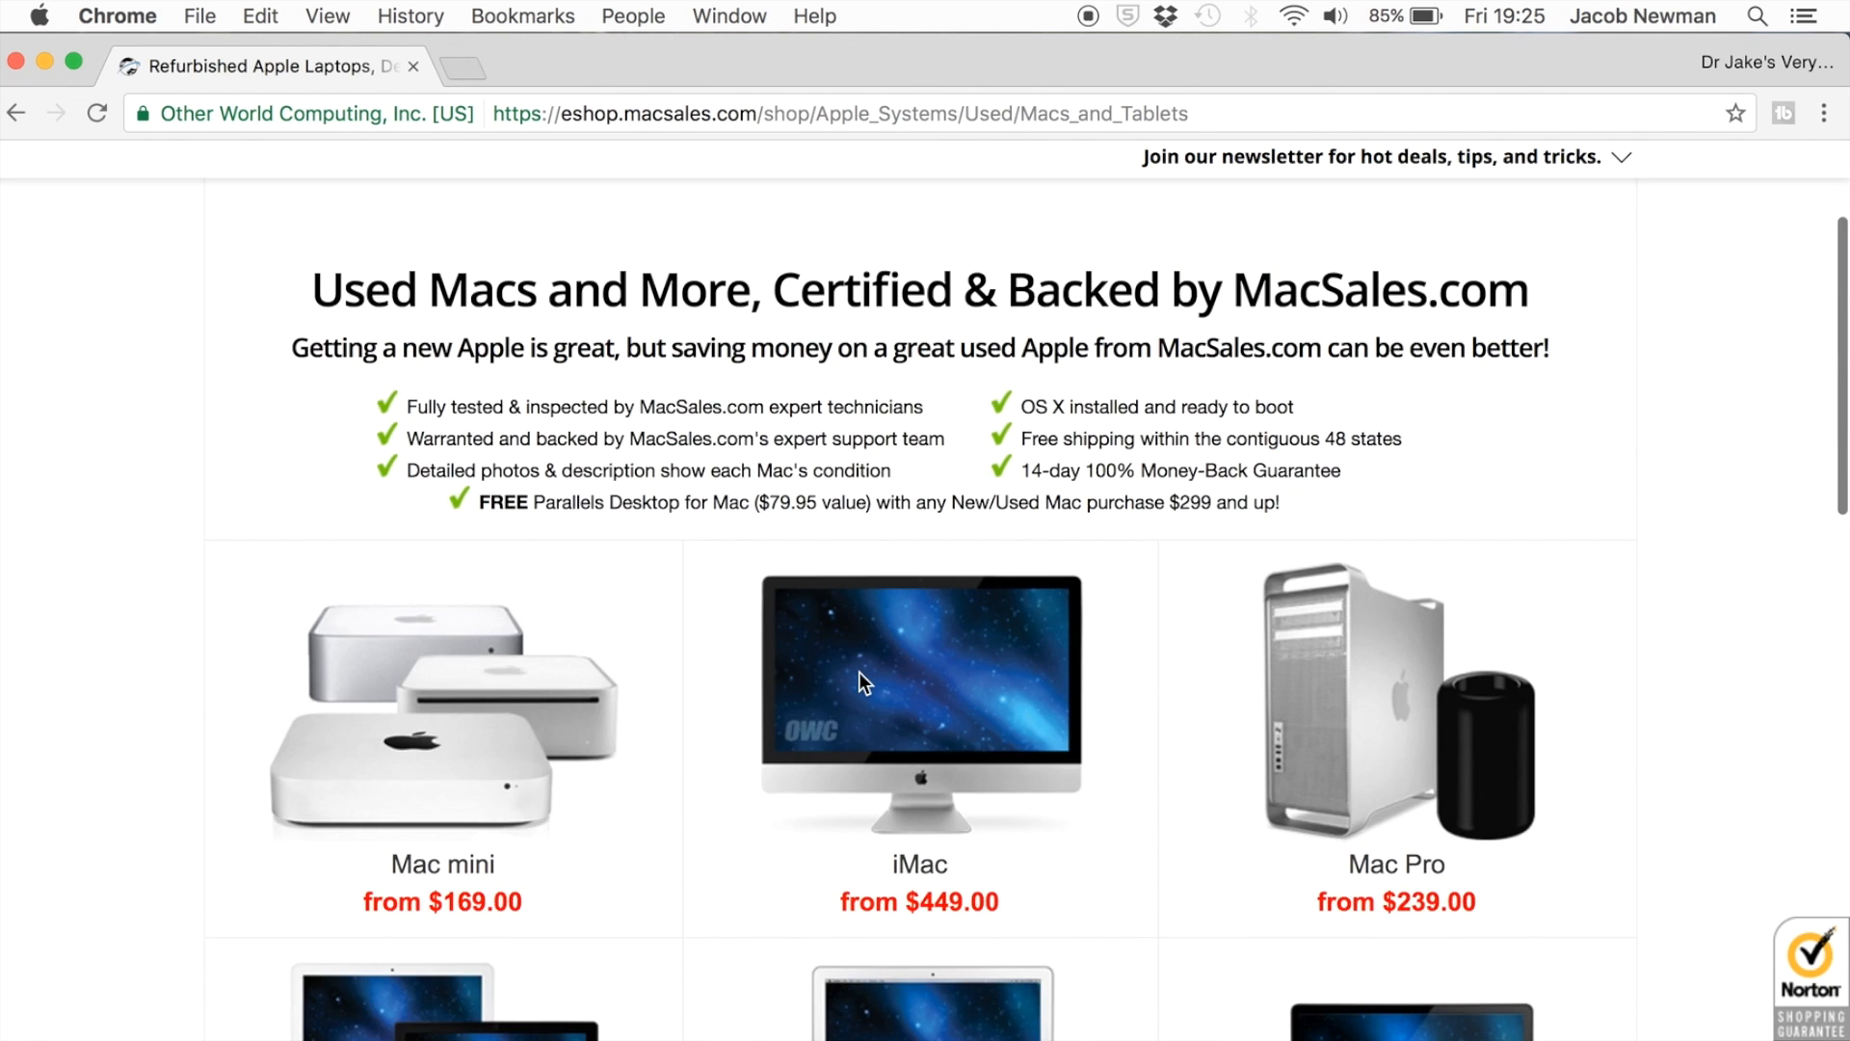
scroll("down", 3)
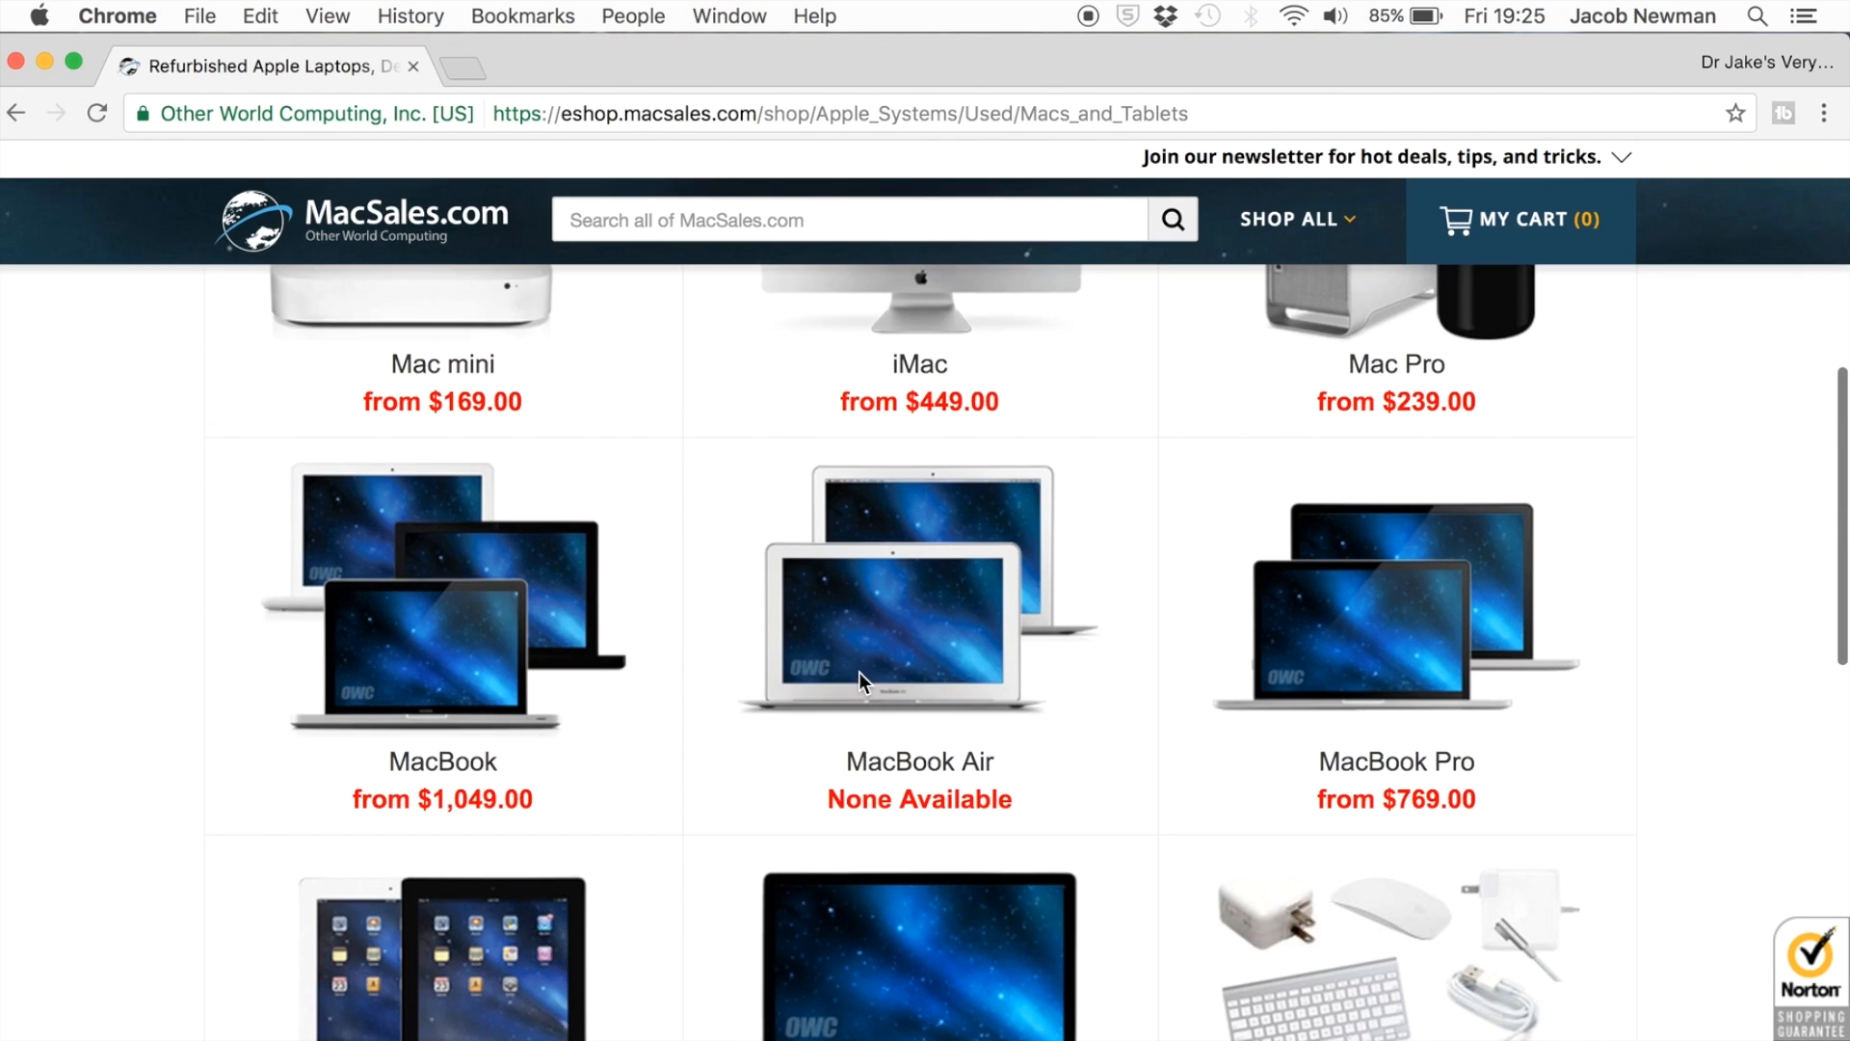
scroll("up", 3)
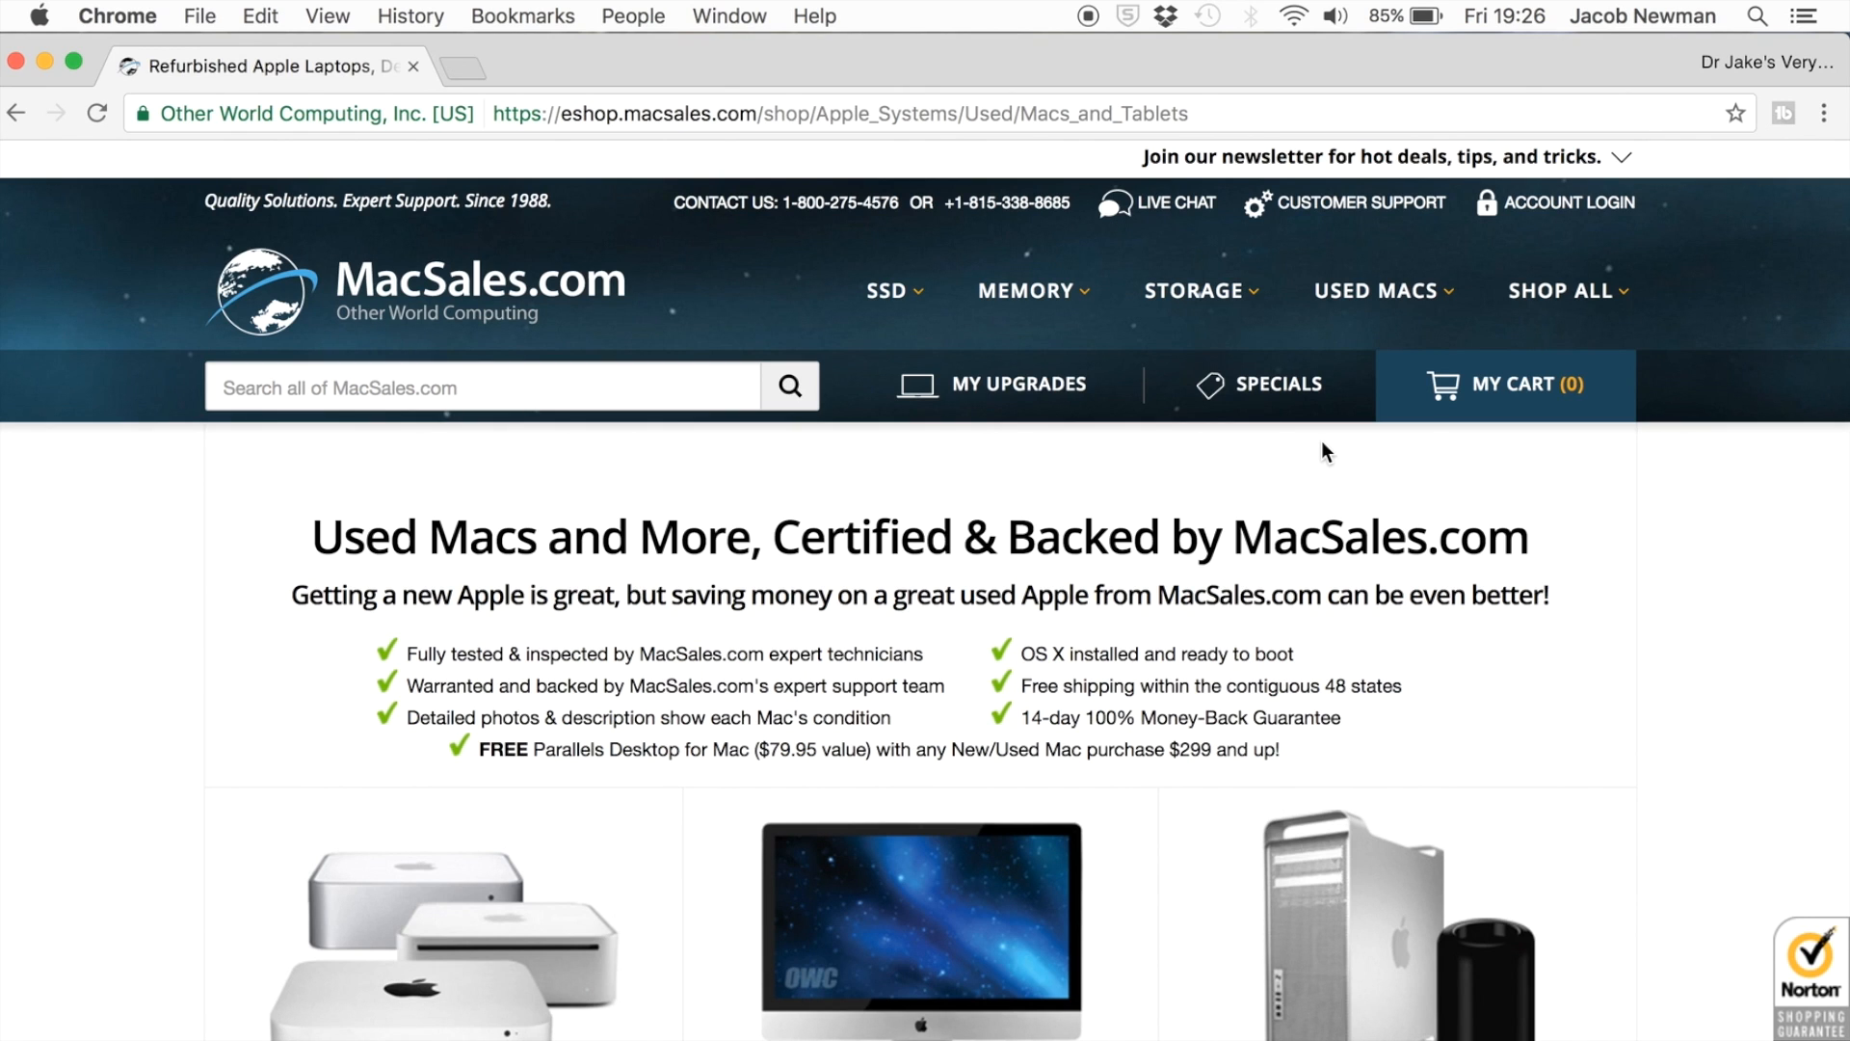
mouse_move(1150, 512)
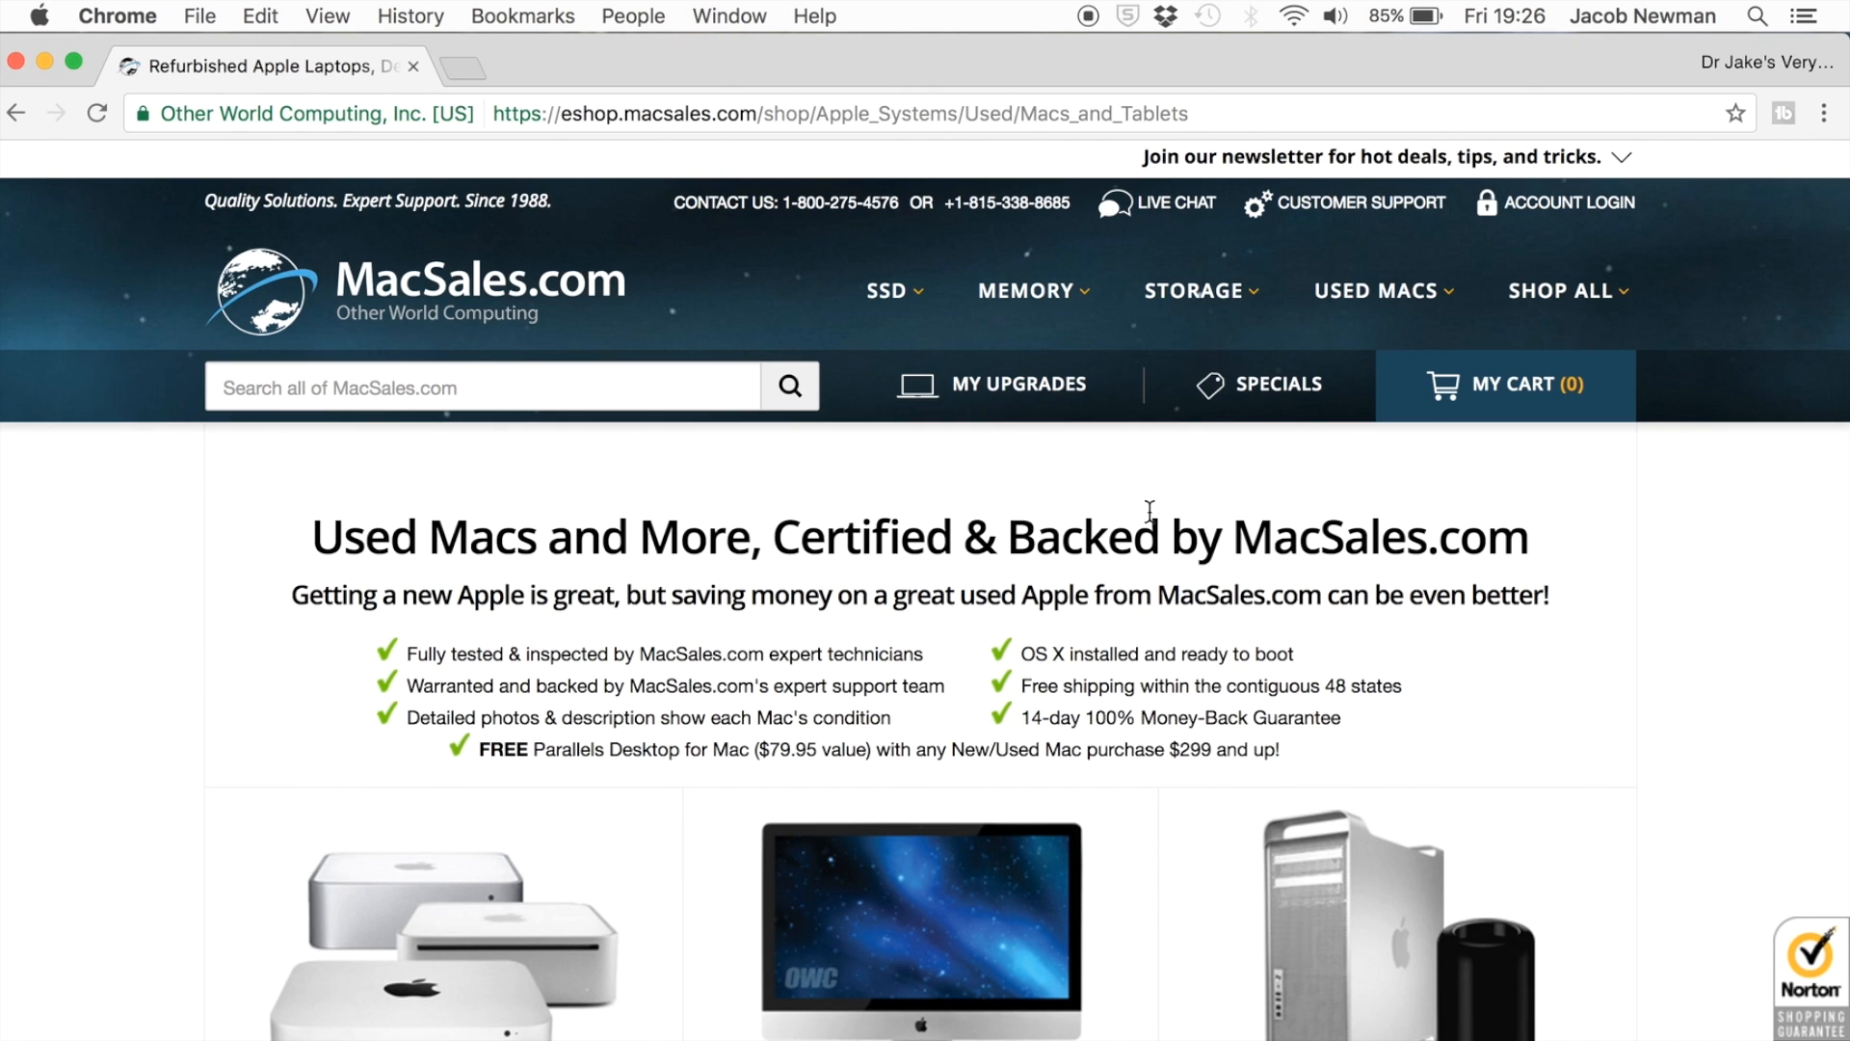
mouse_move(1132, 566)
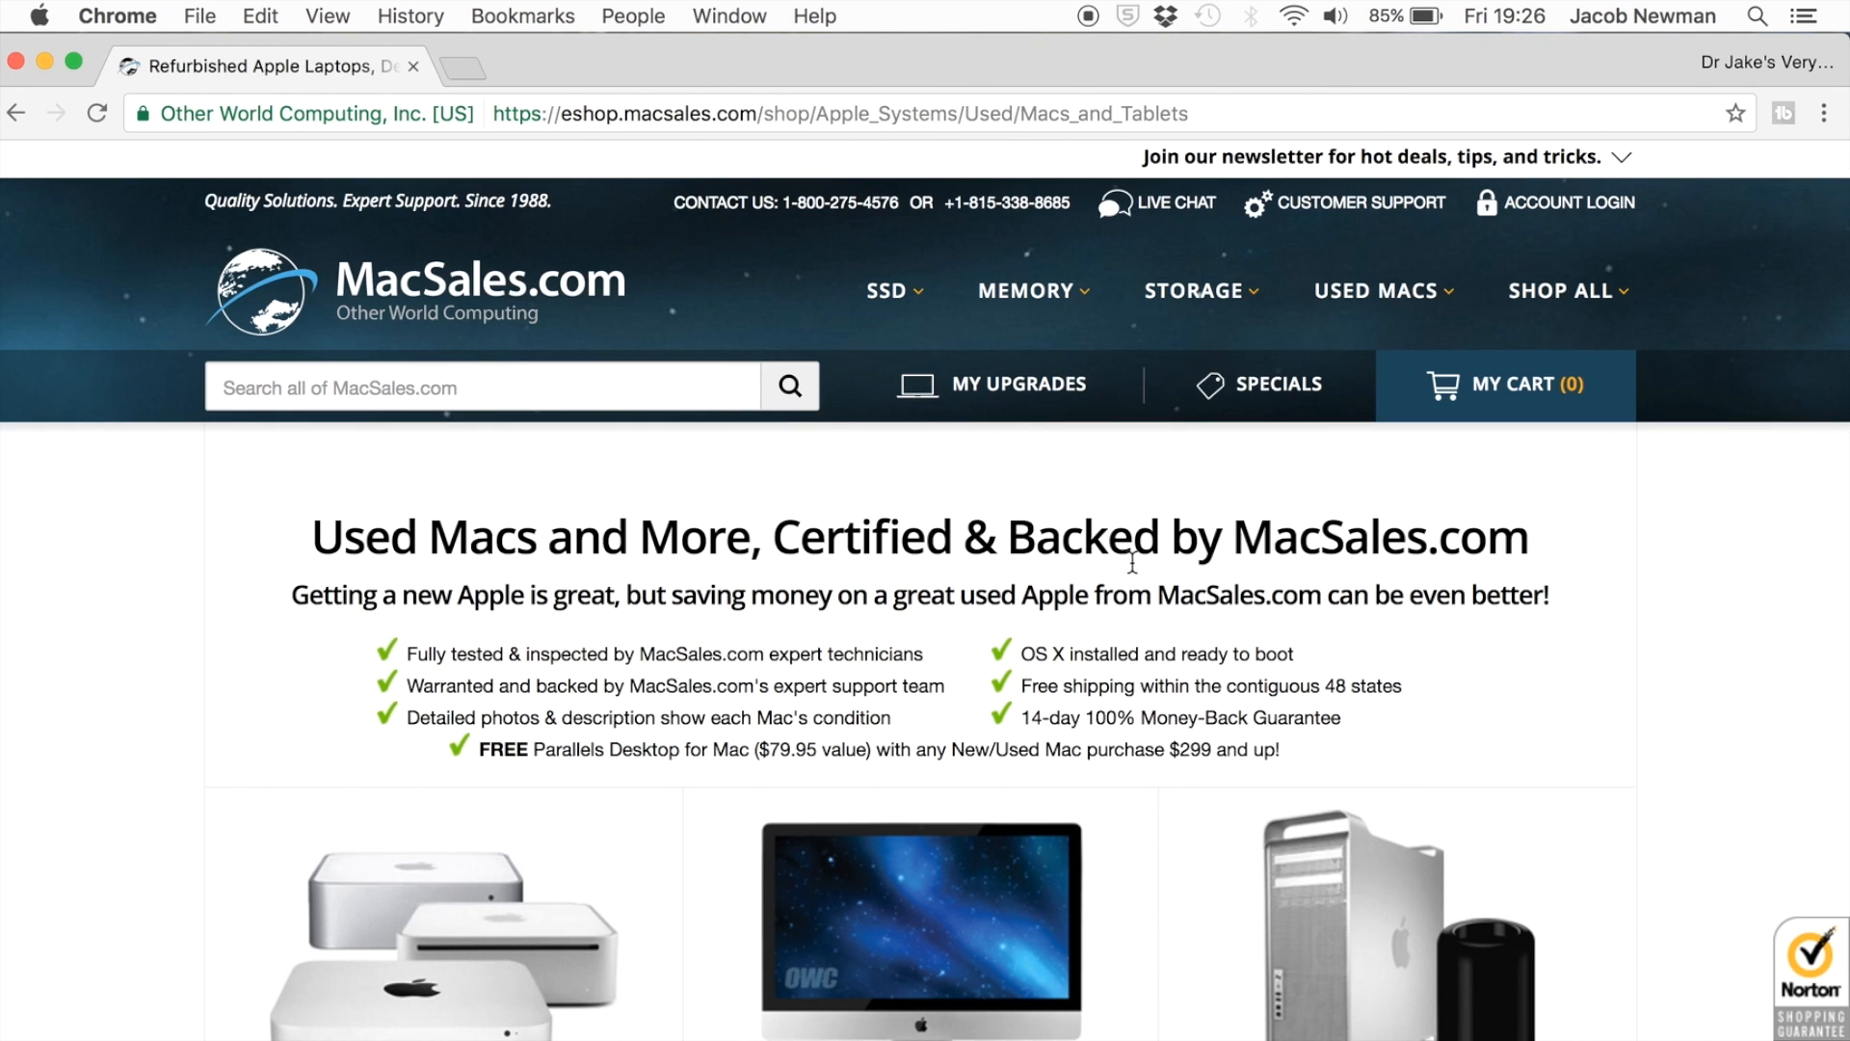